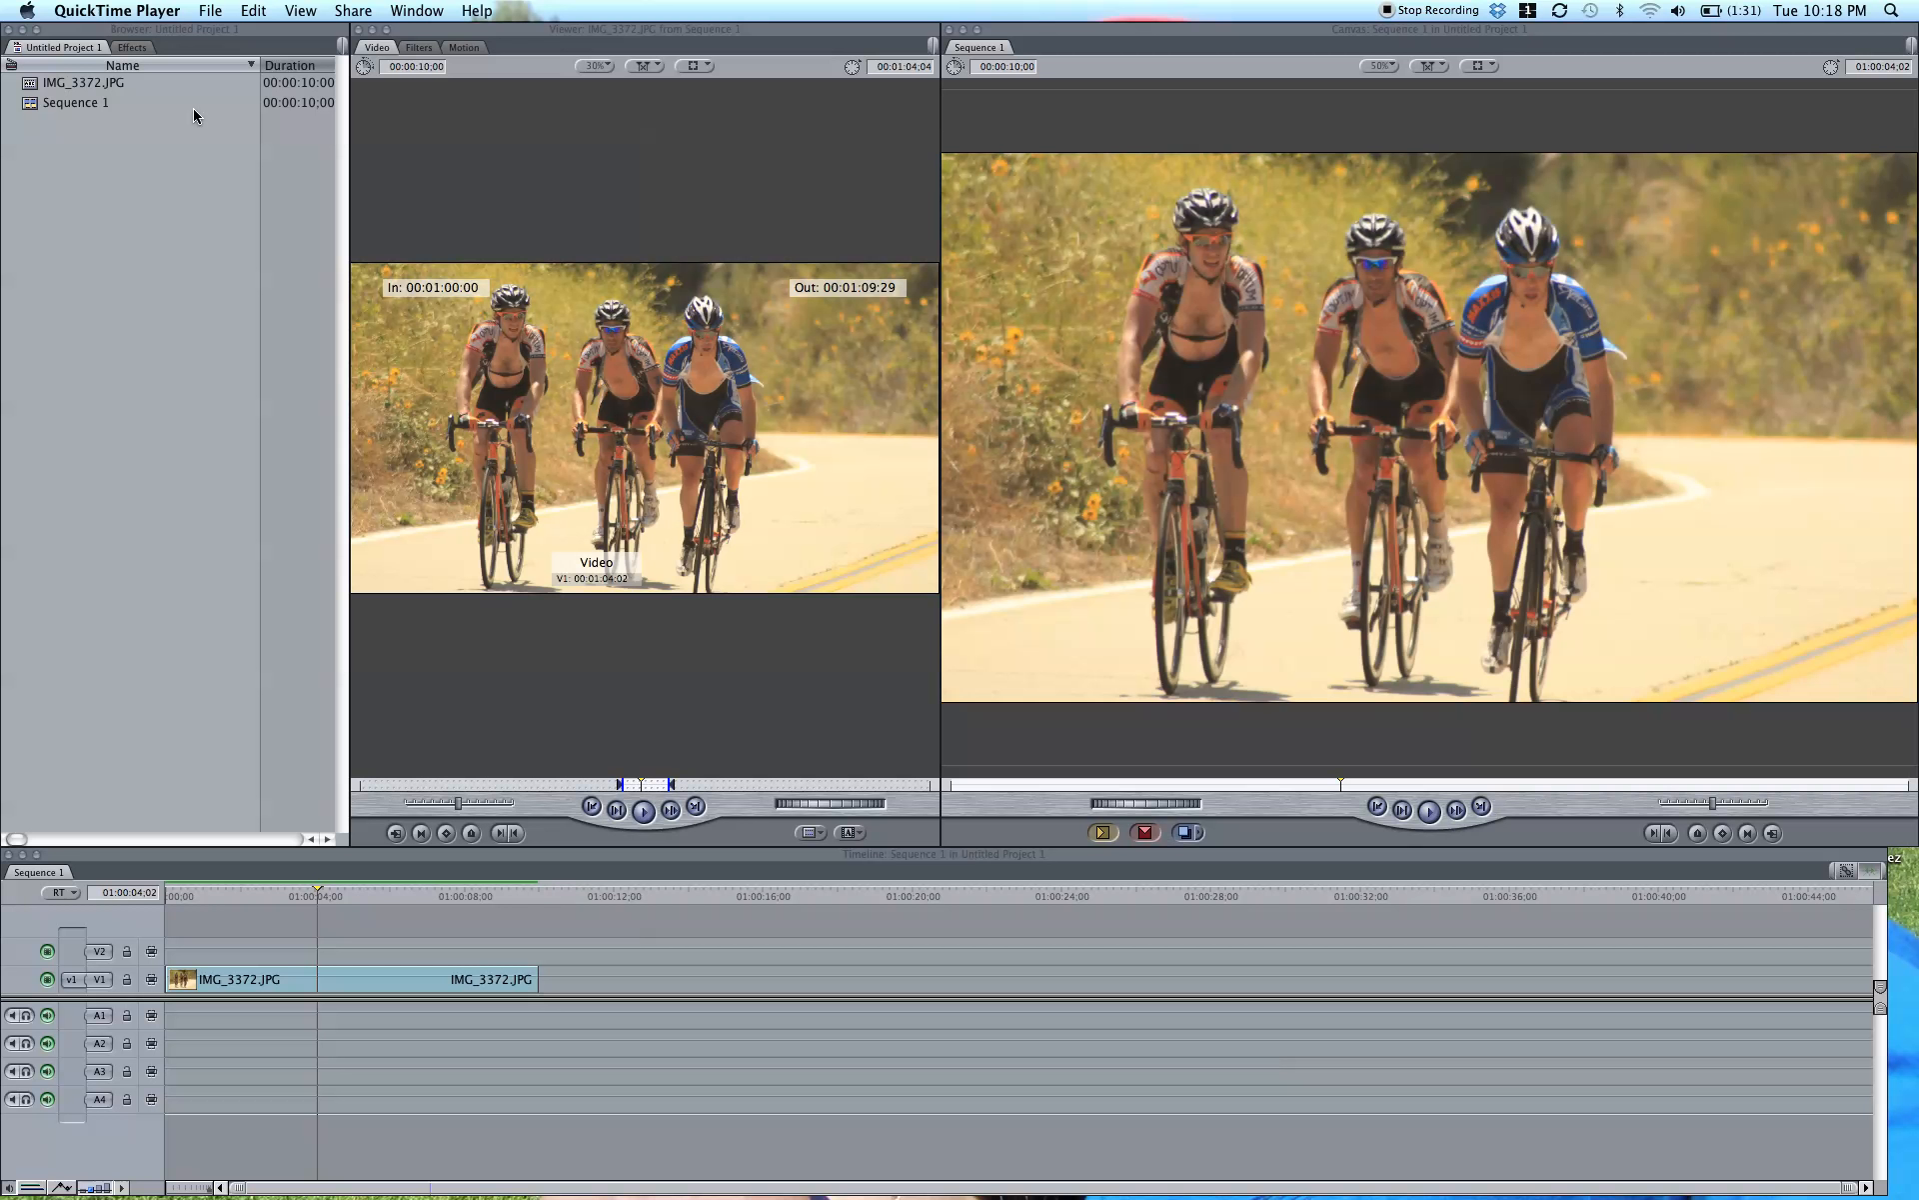
{"action": "mouse_move", "coordinate": [426, 364]}
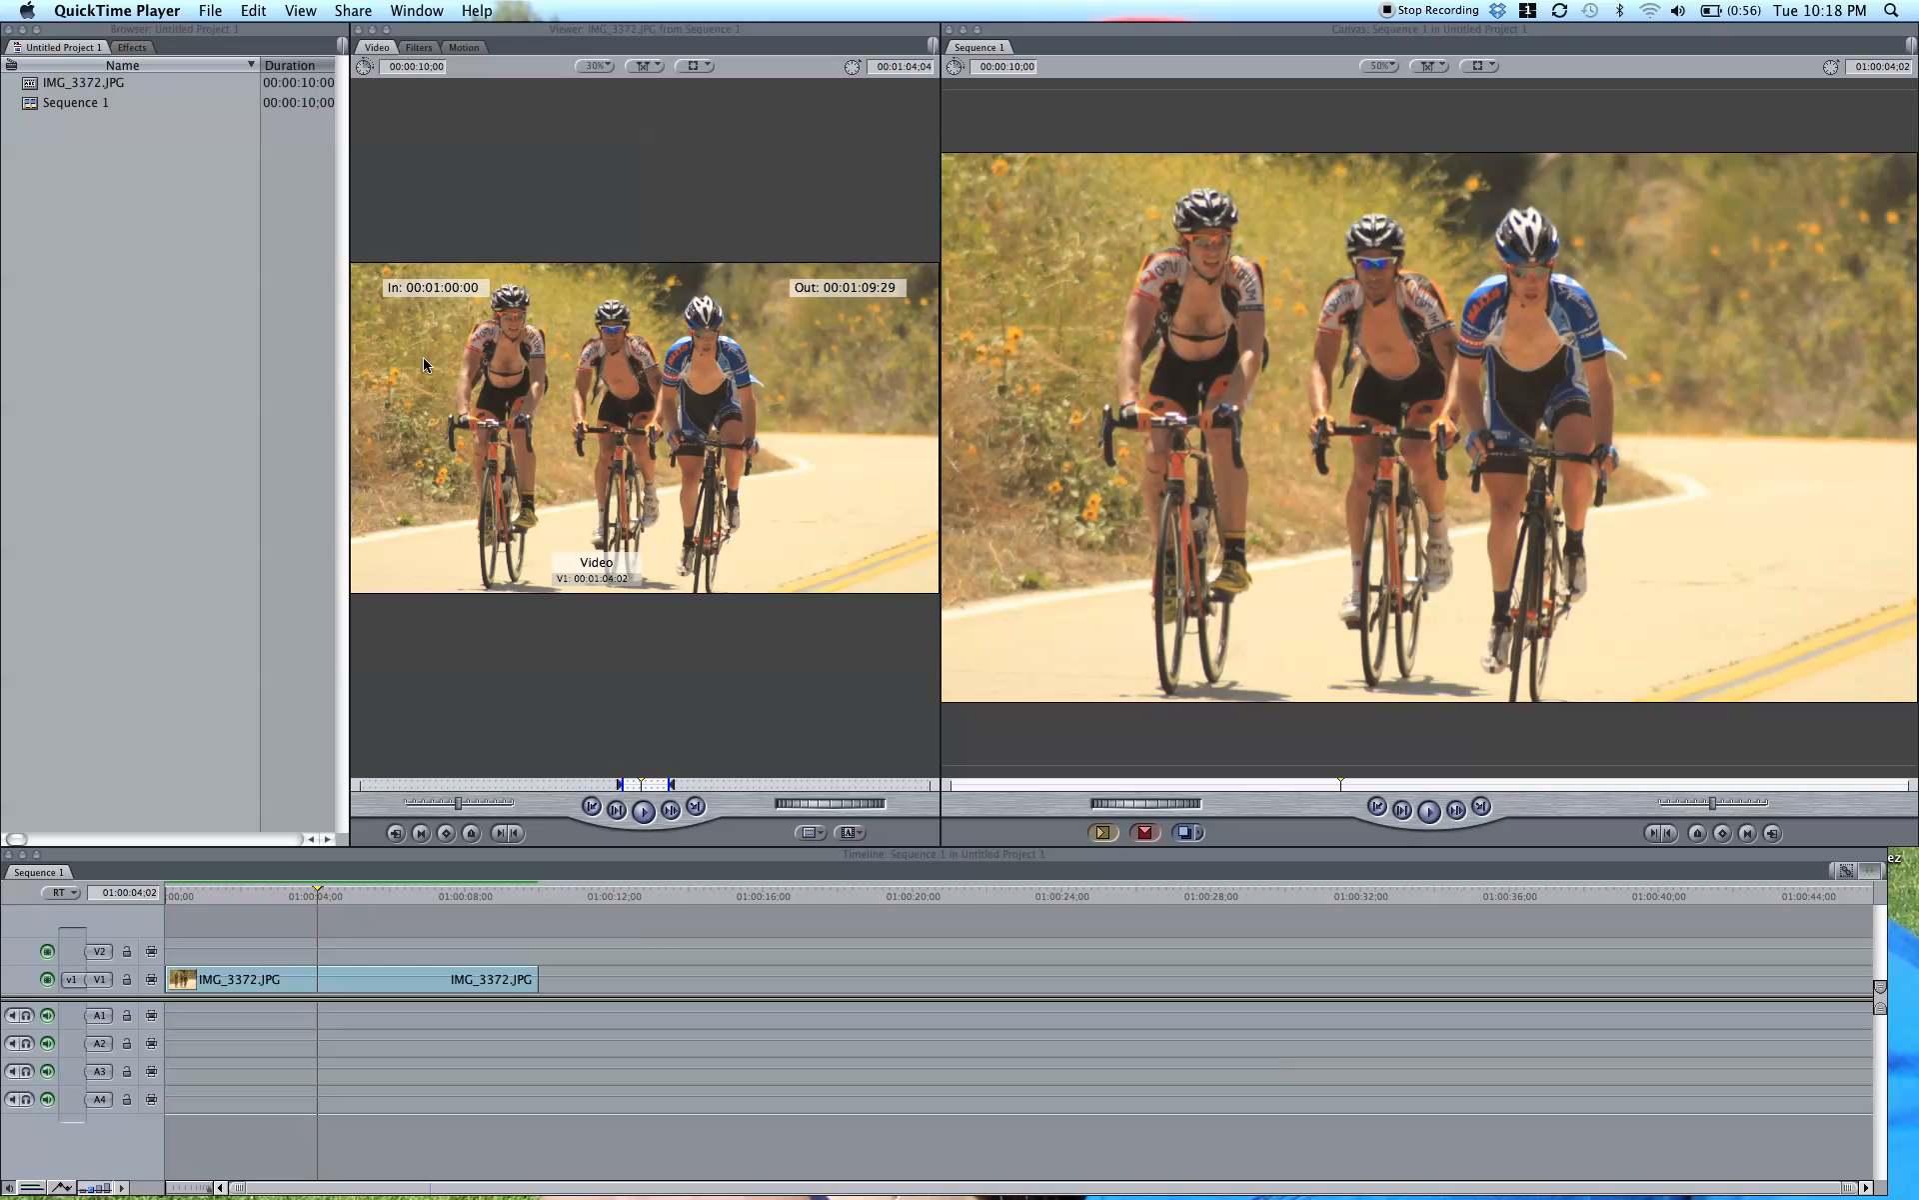
{"action": "mouse_move", "coordinate": [828, 739]}
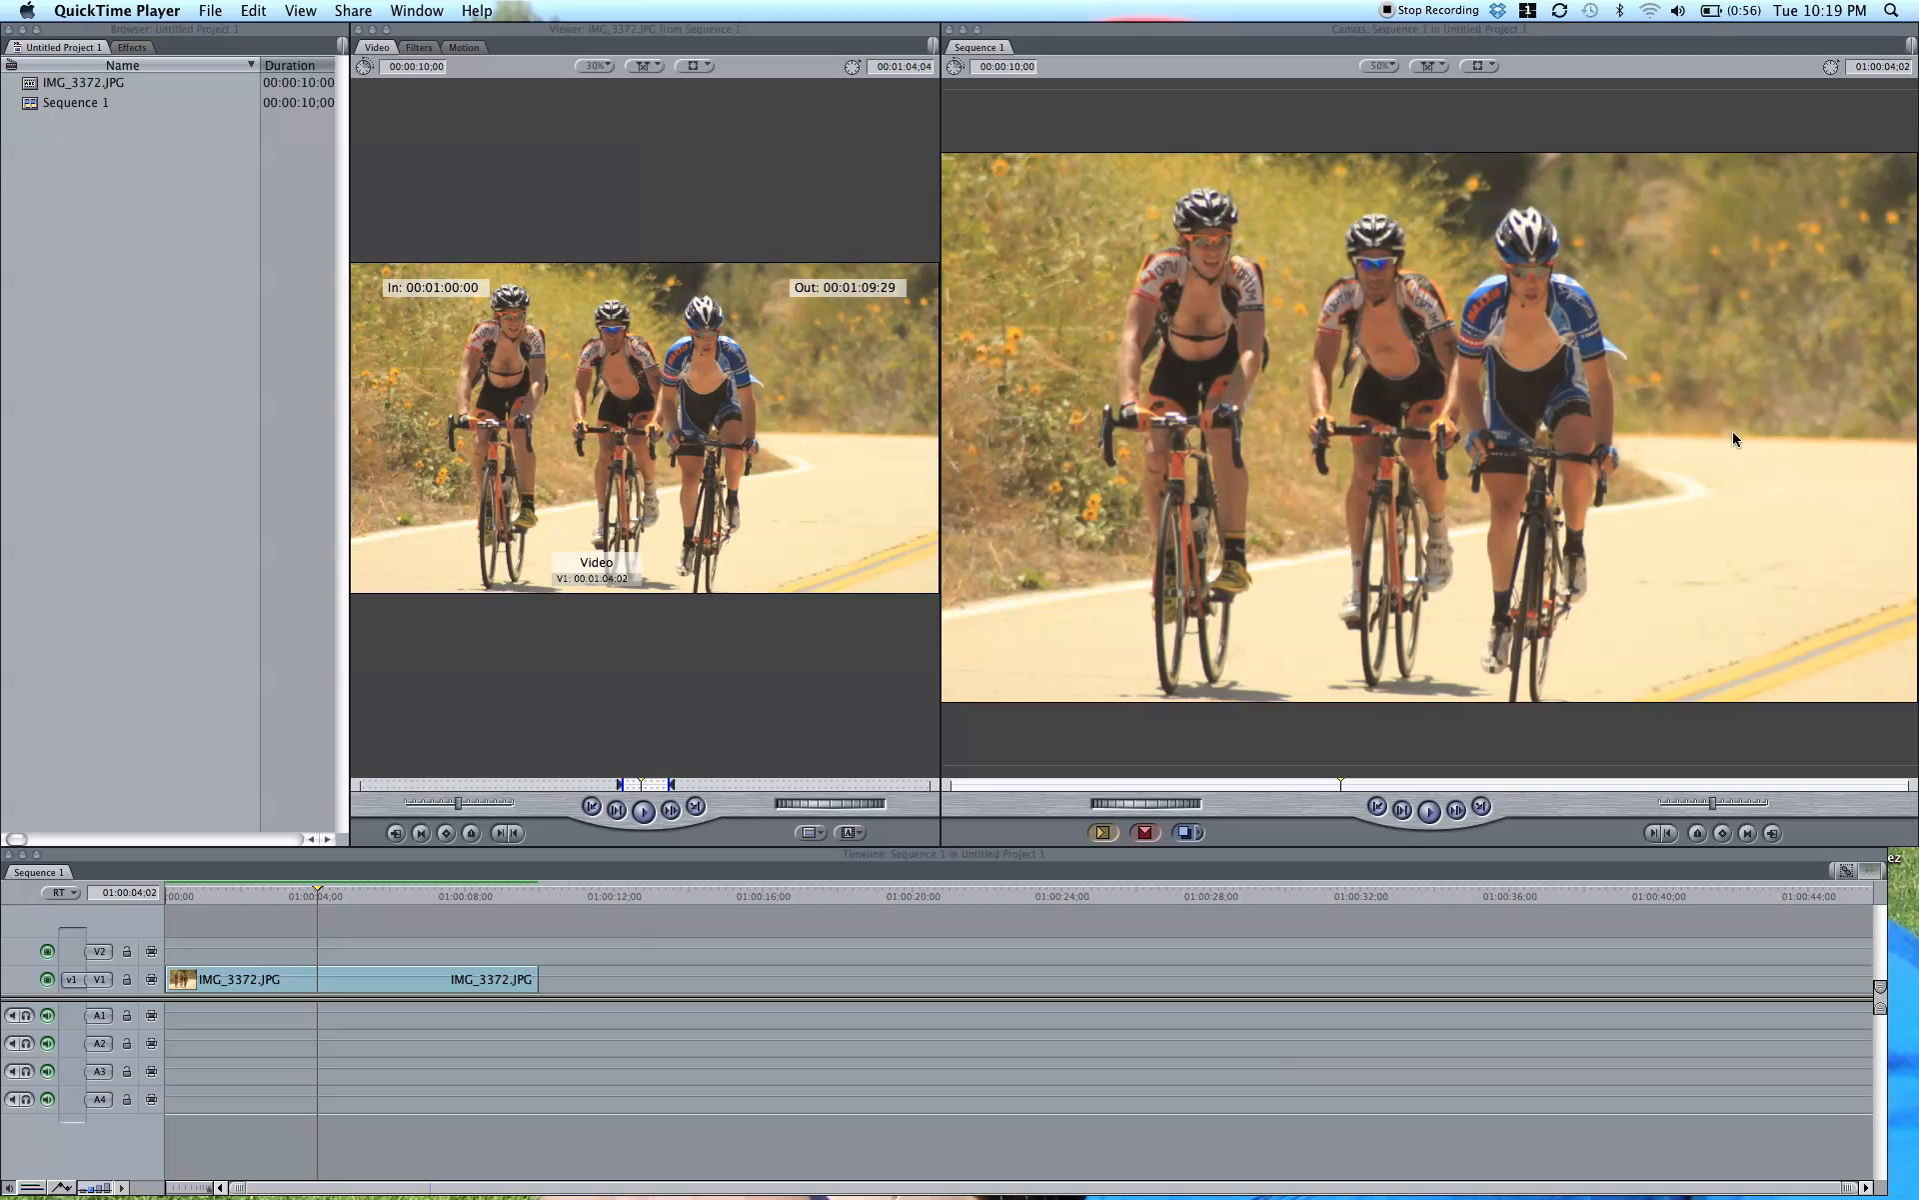
{"action": "mouse_move", "coordinate": [1236, 200]}
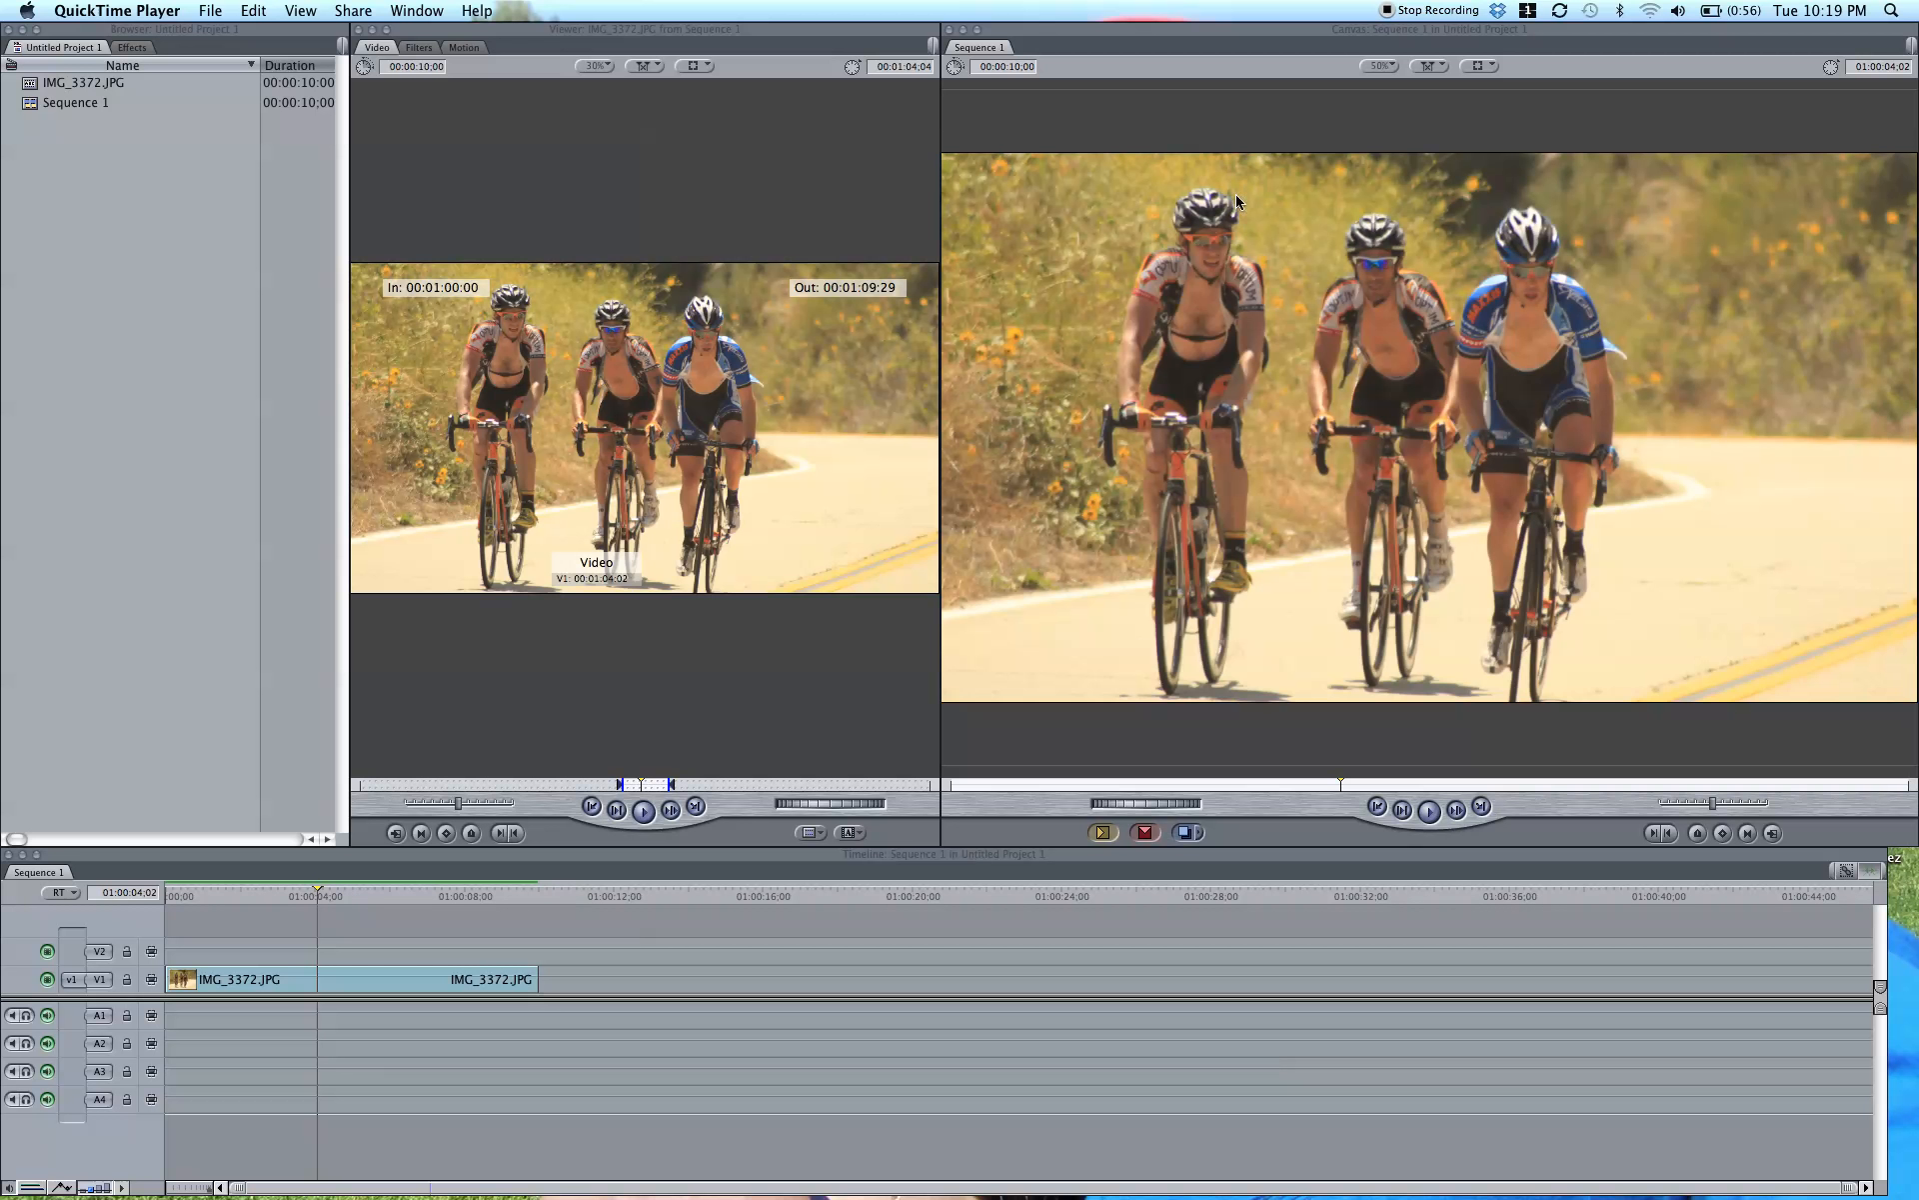
{"action": "mouse_move", "coordinate": [644, 8]}
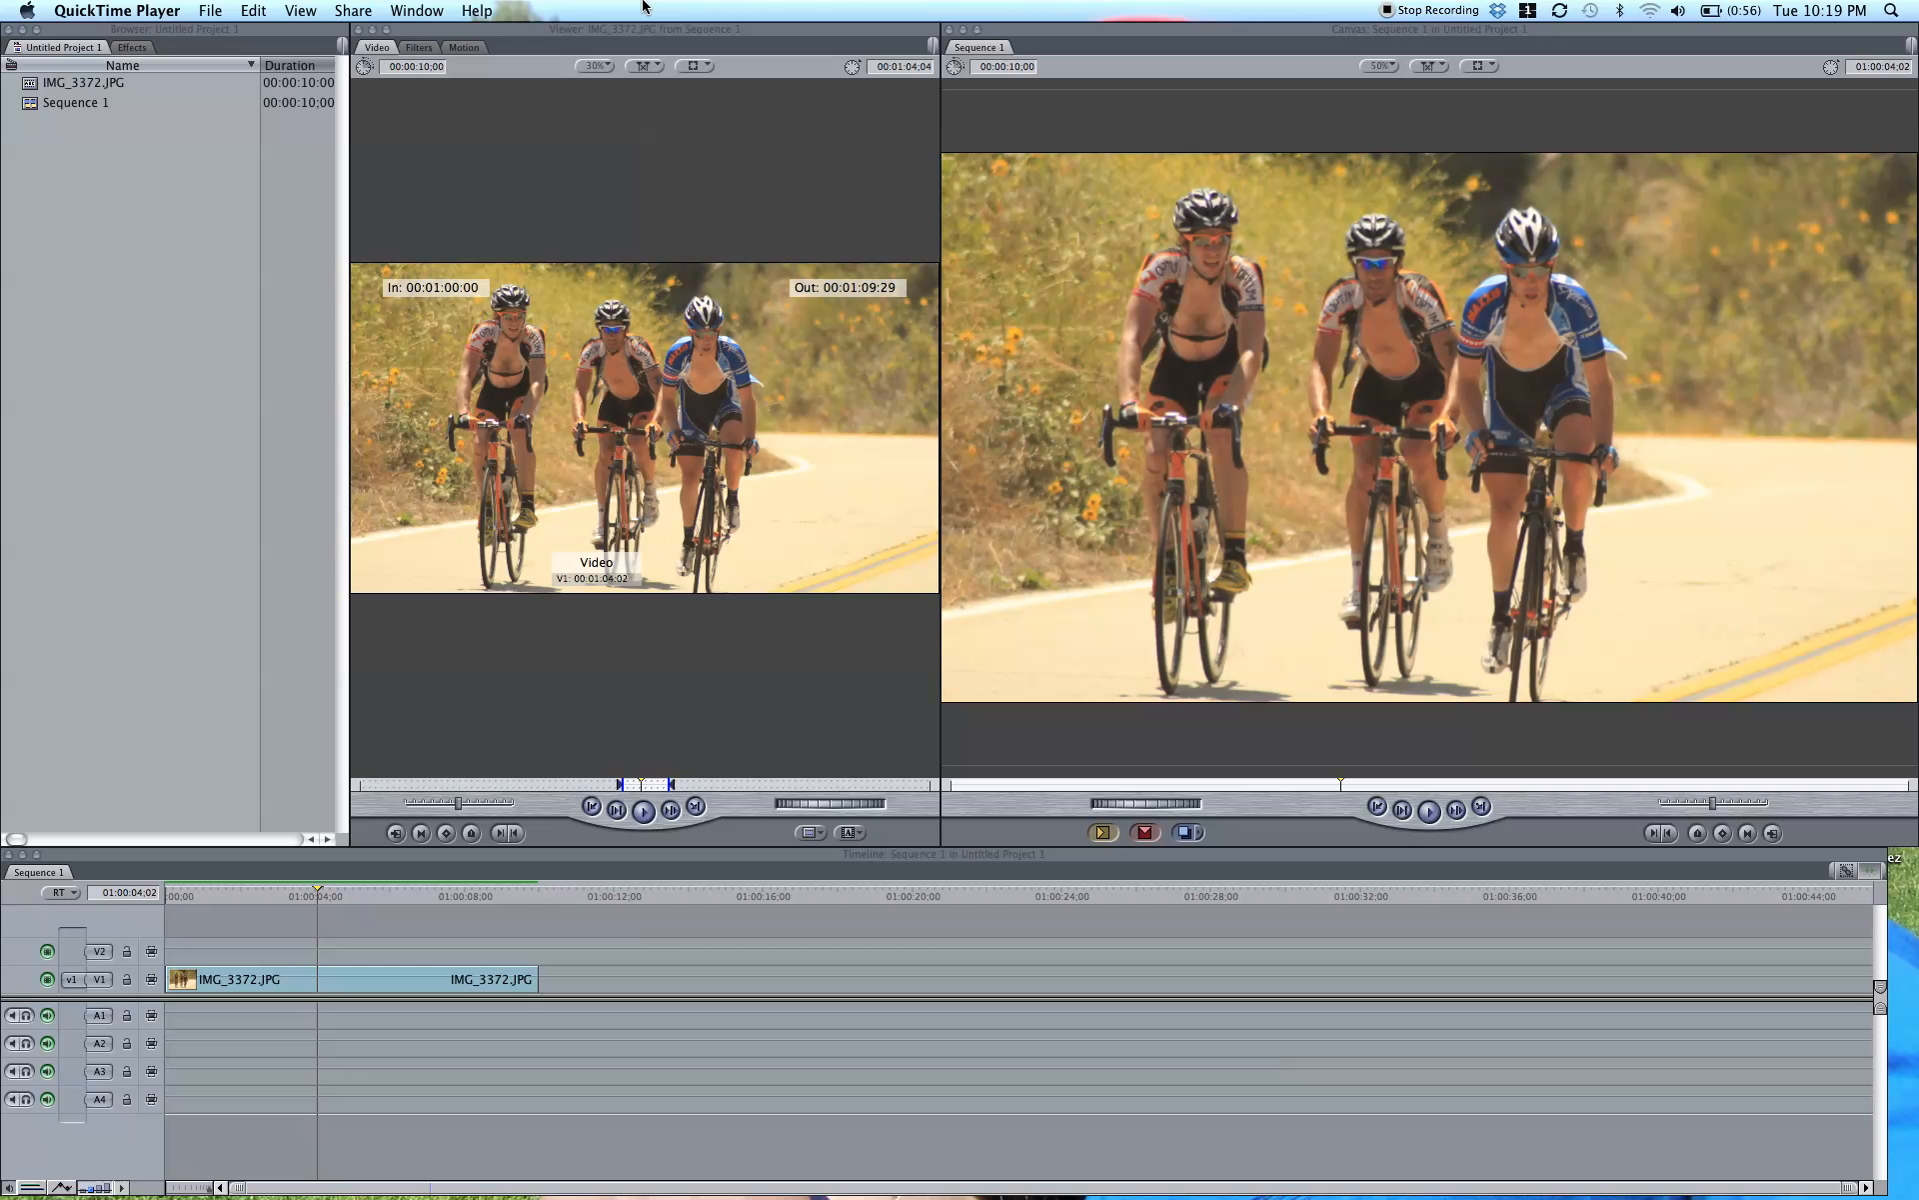
{"action": "mouse_move", "coordinate": [740, 12]}
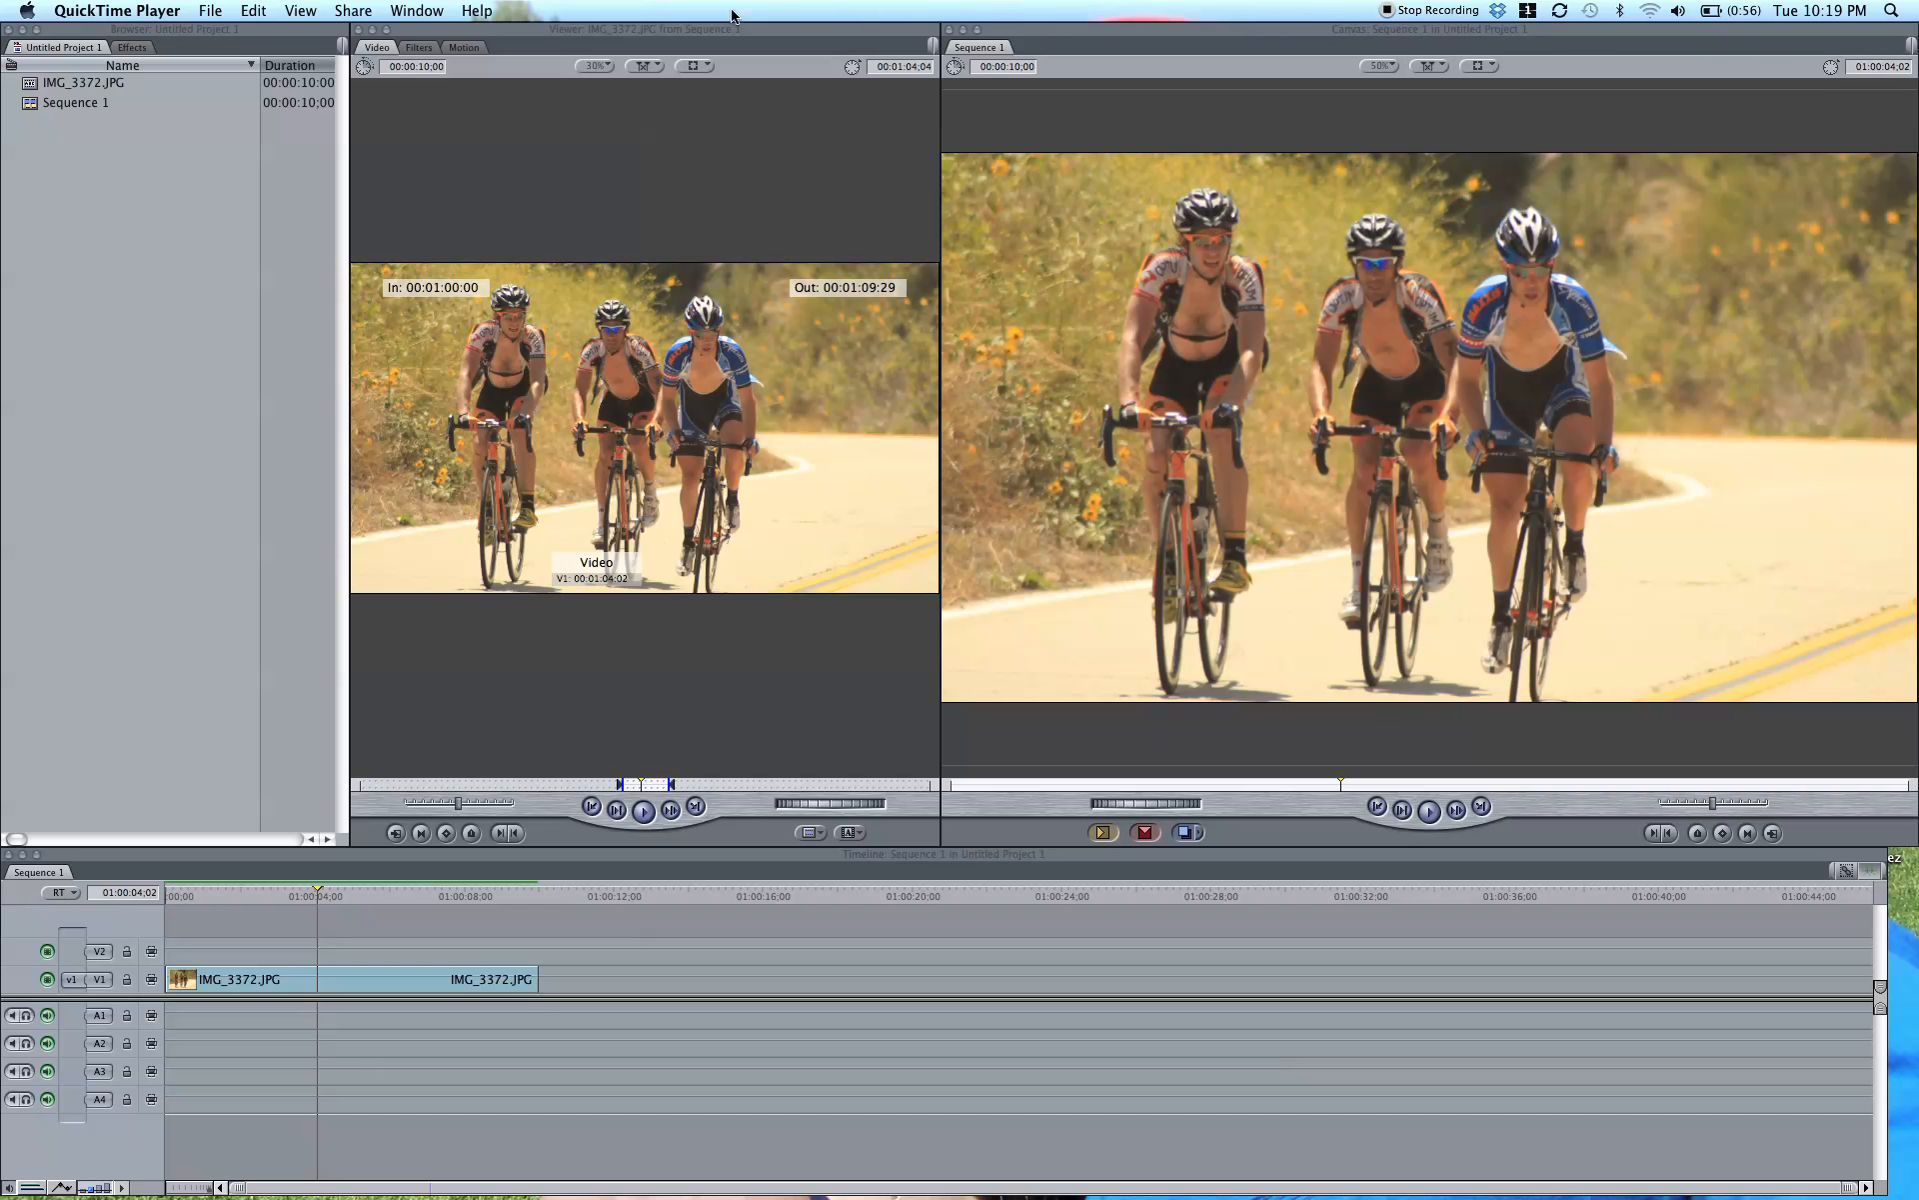
{"action": "mouse_move", "coordinate": [927, 202]}
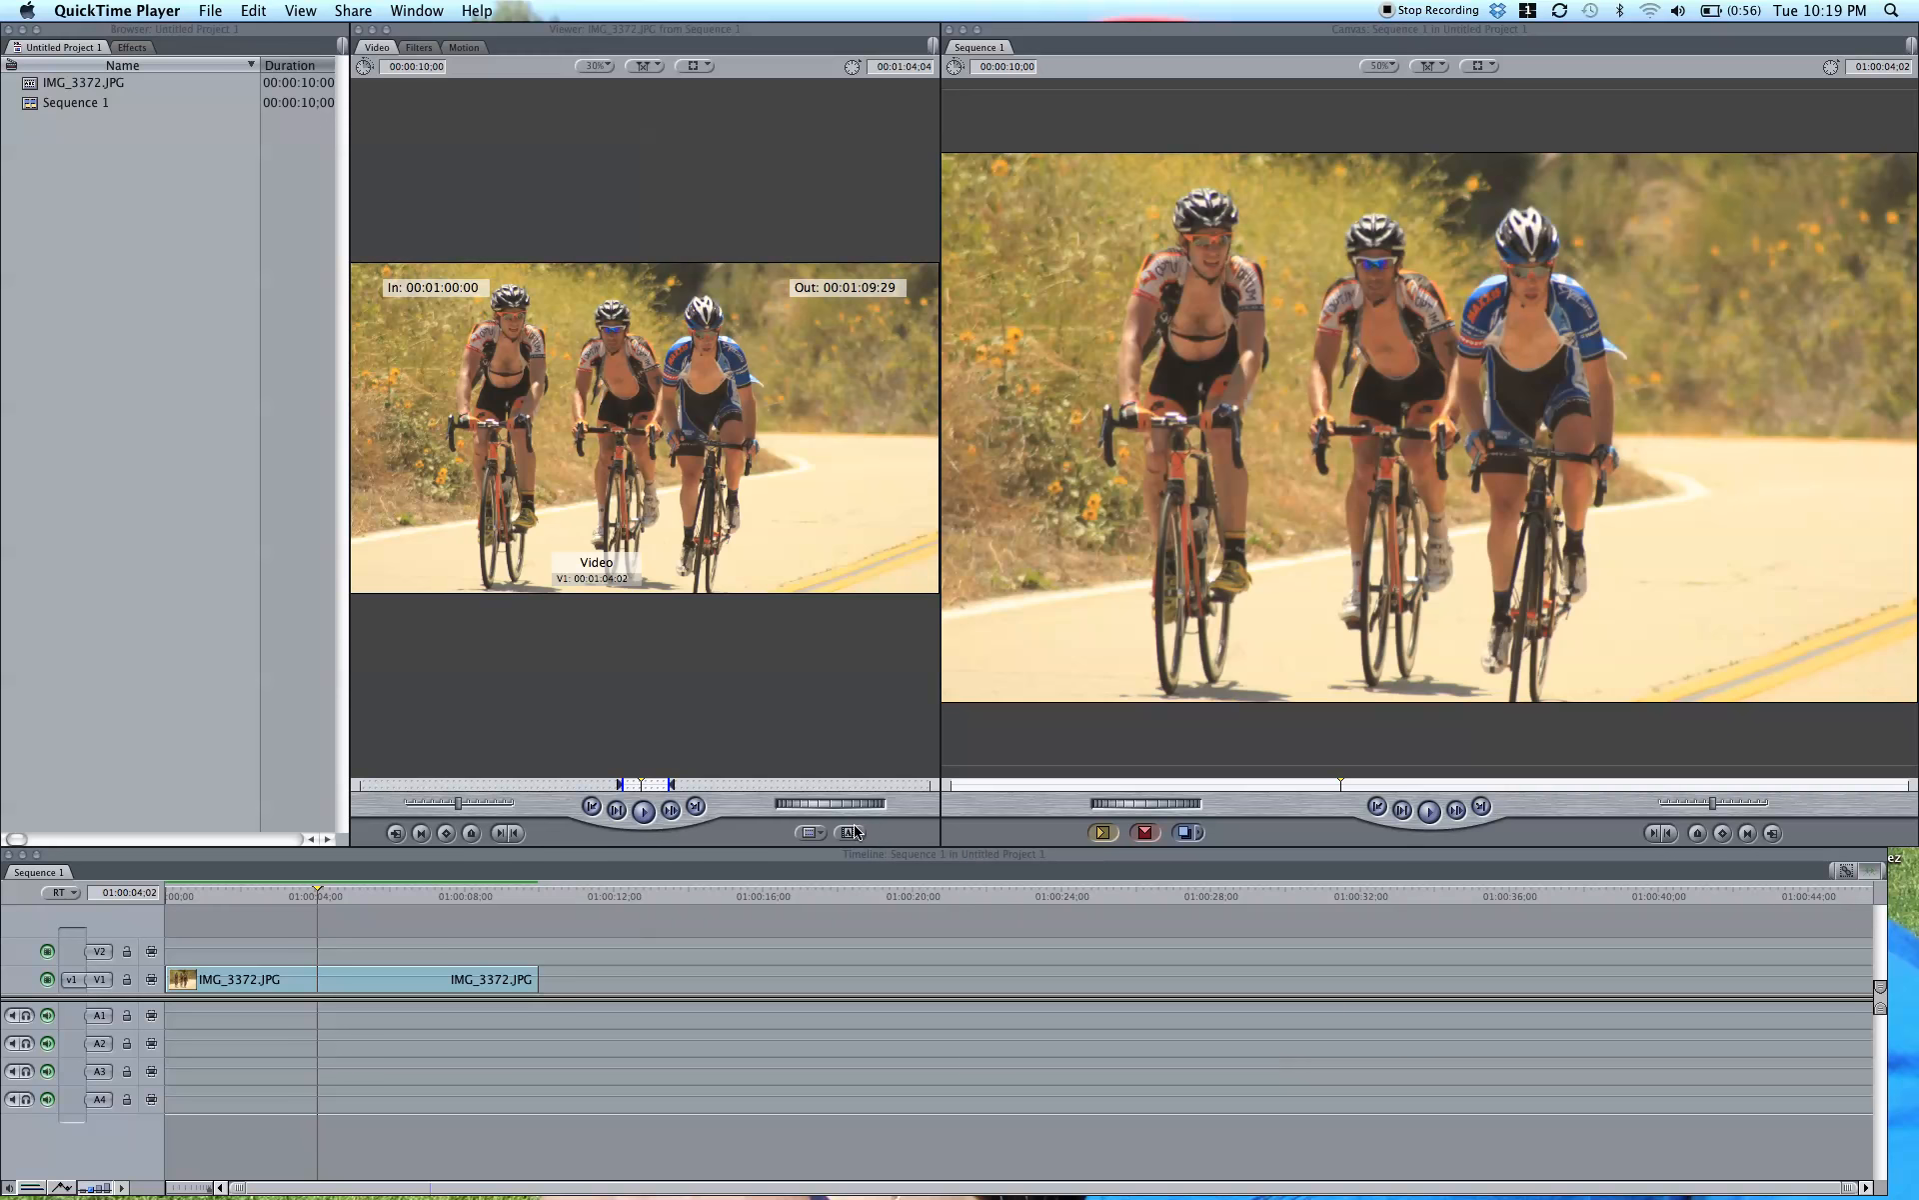
Step: Add a Shapes > Oval generator on track V2 above IMG_3372.JPG
{"action": "left_click", "coordinate": [848, 832]}
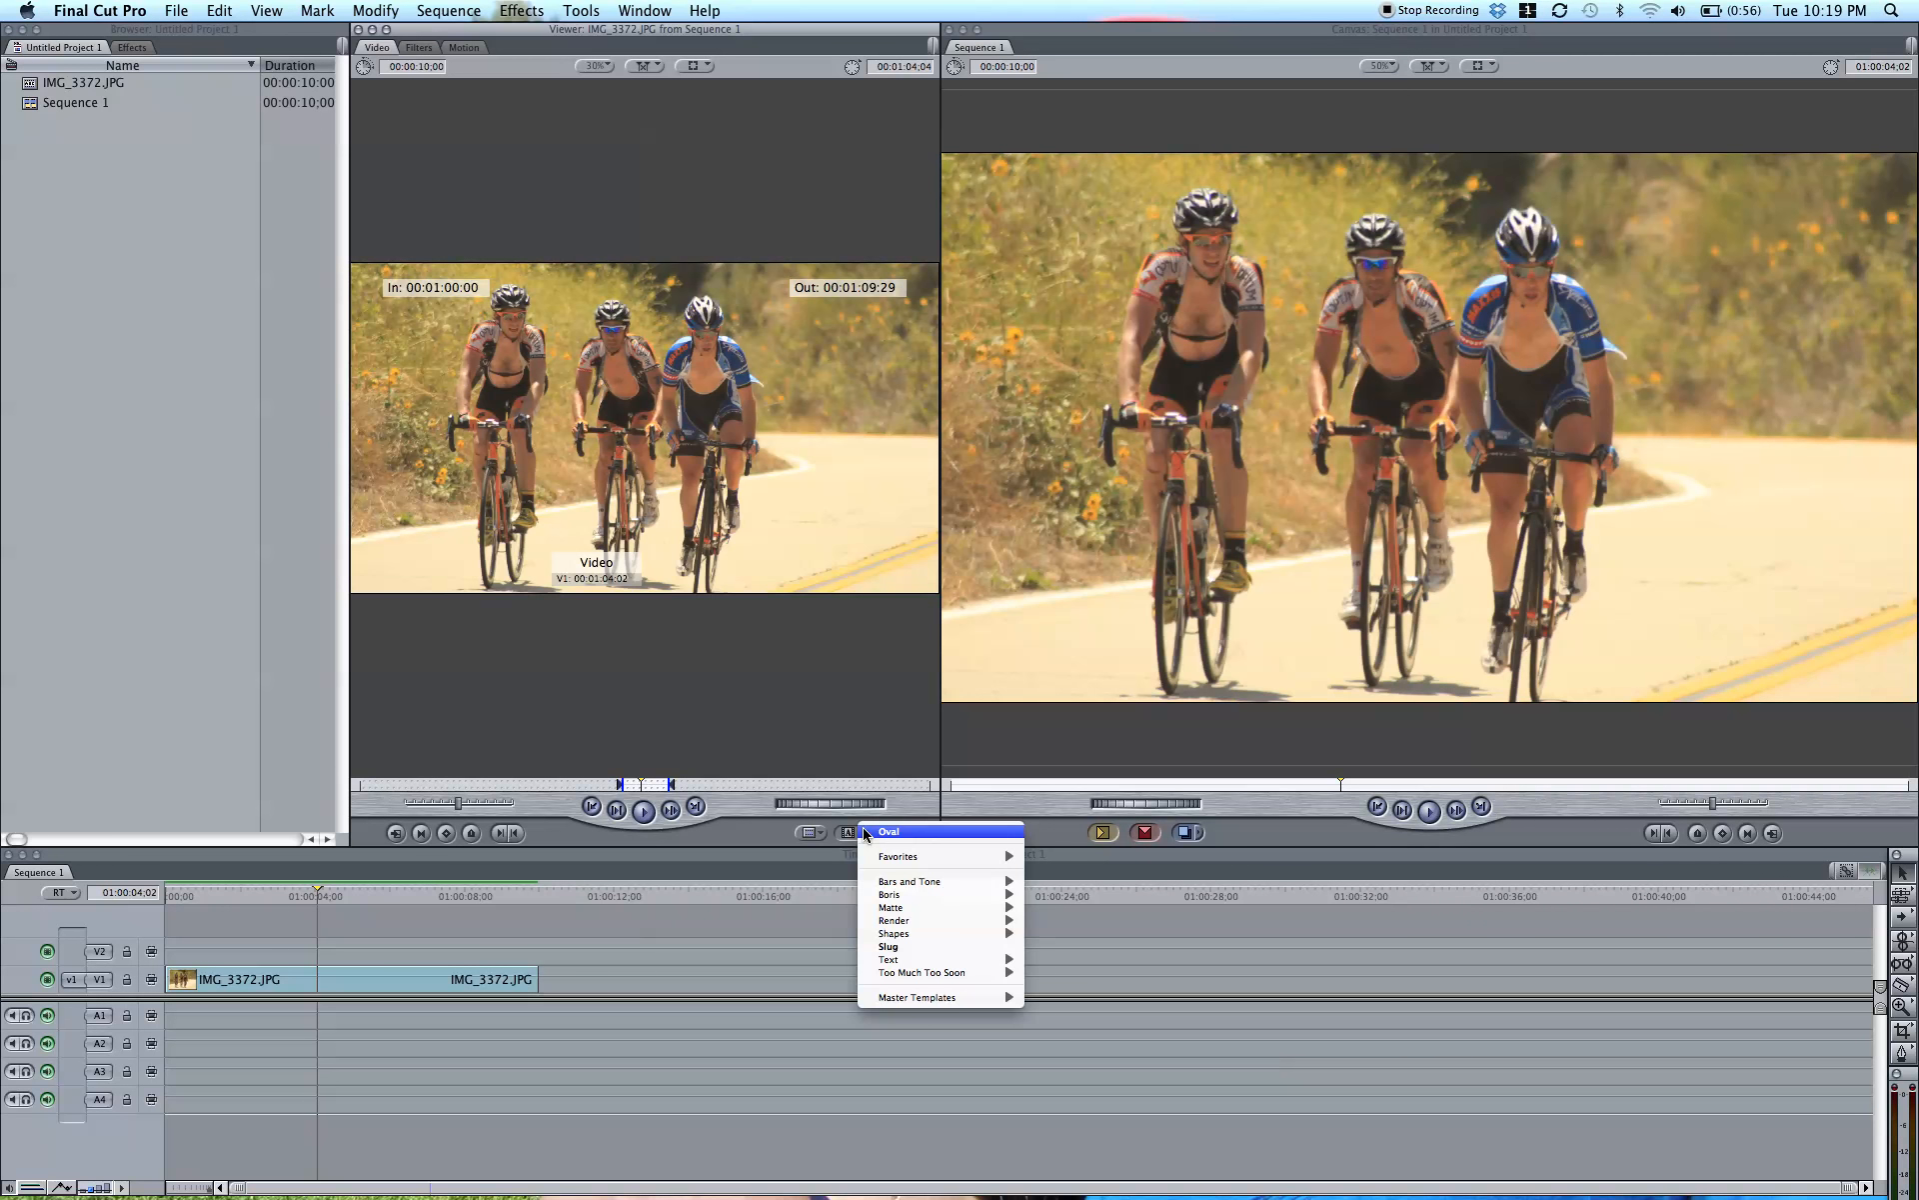
{"action": "mouse_move", "coordinate": [894, 931]}
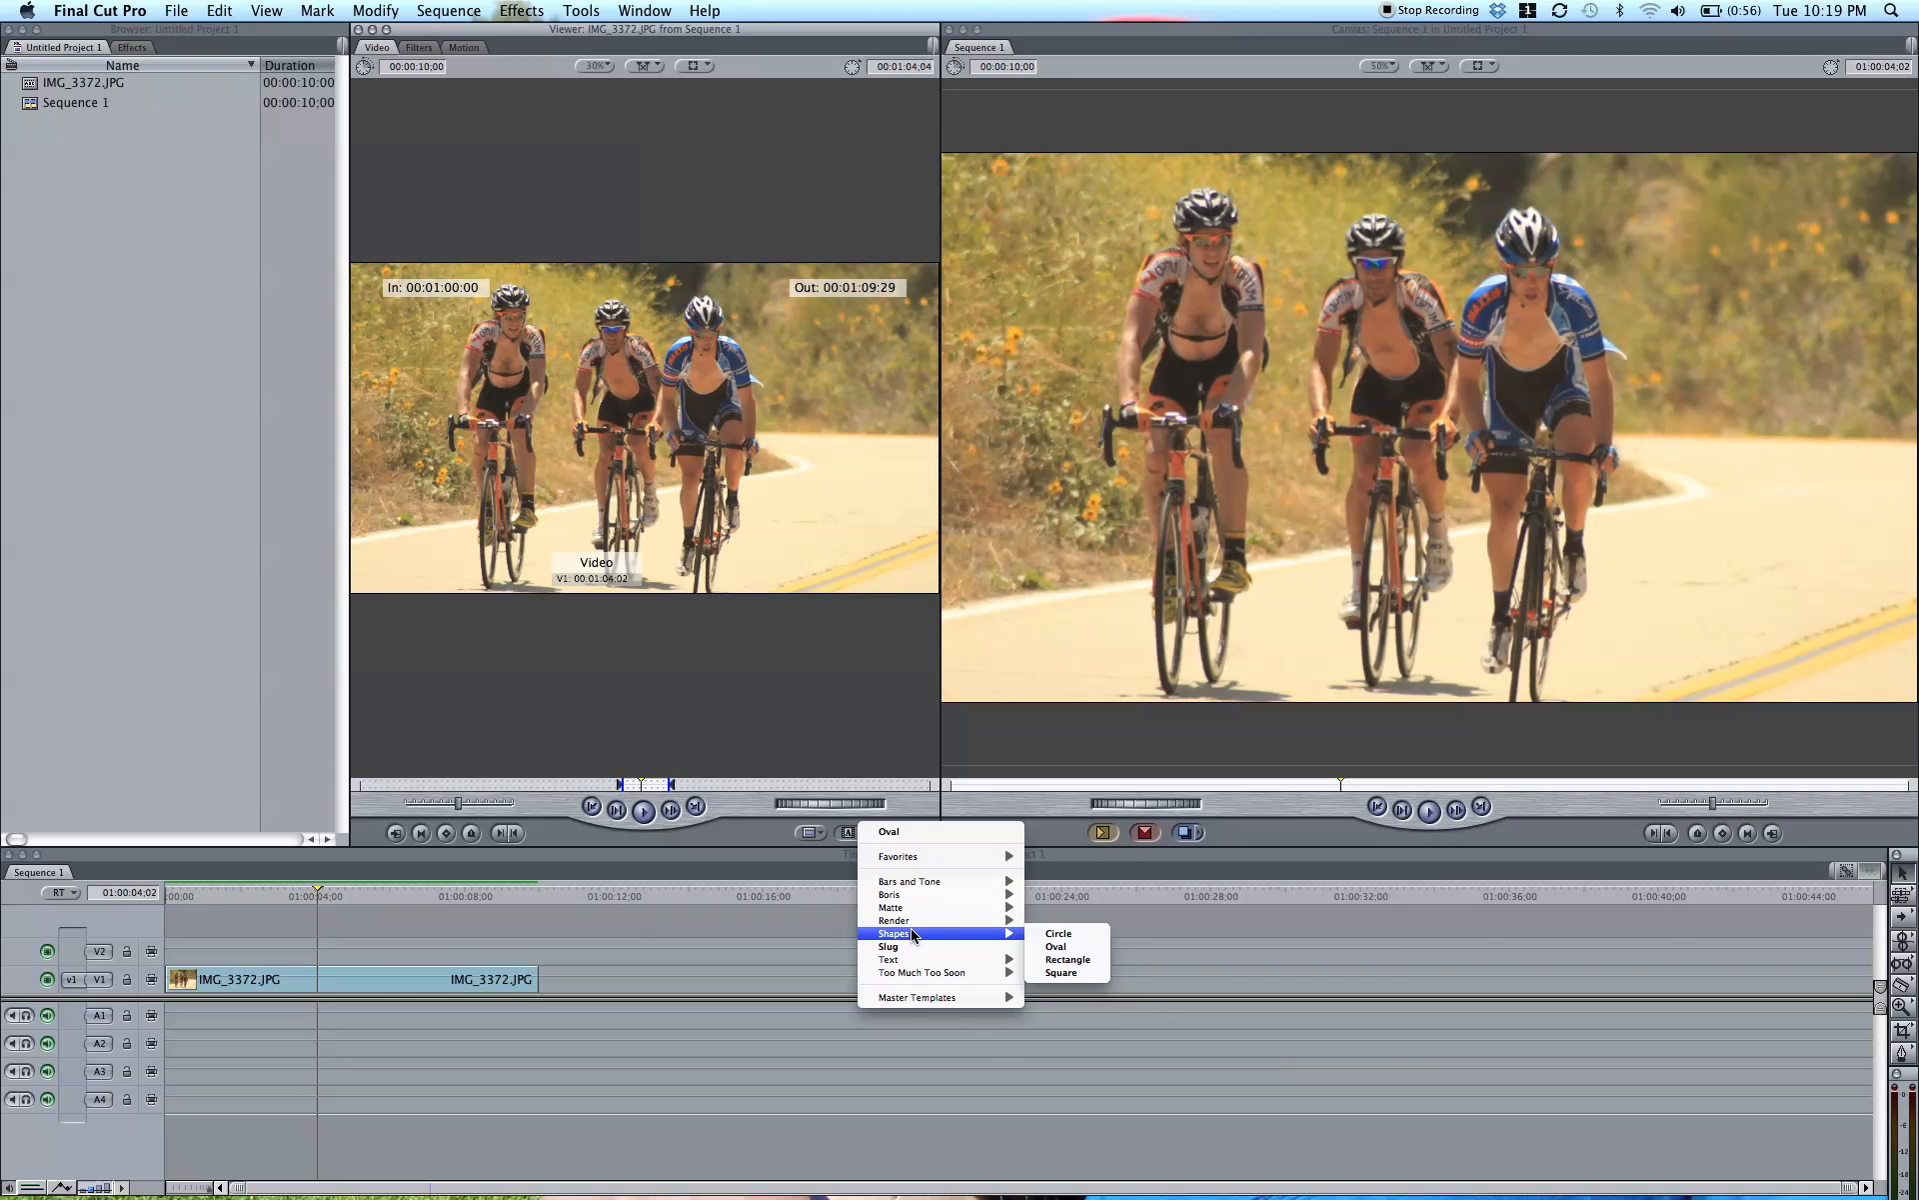
{"action": "mouse_move", "coordinate": [1056, 946]}
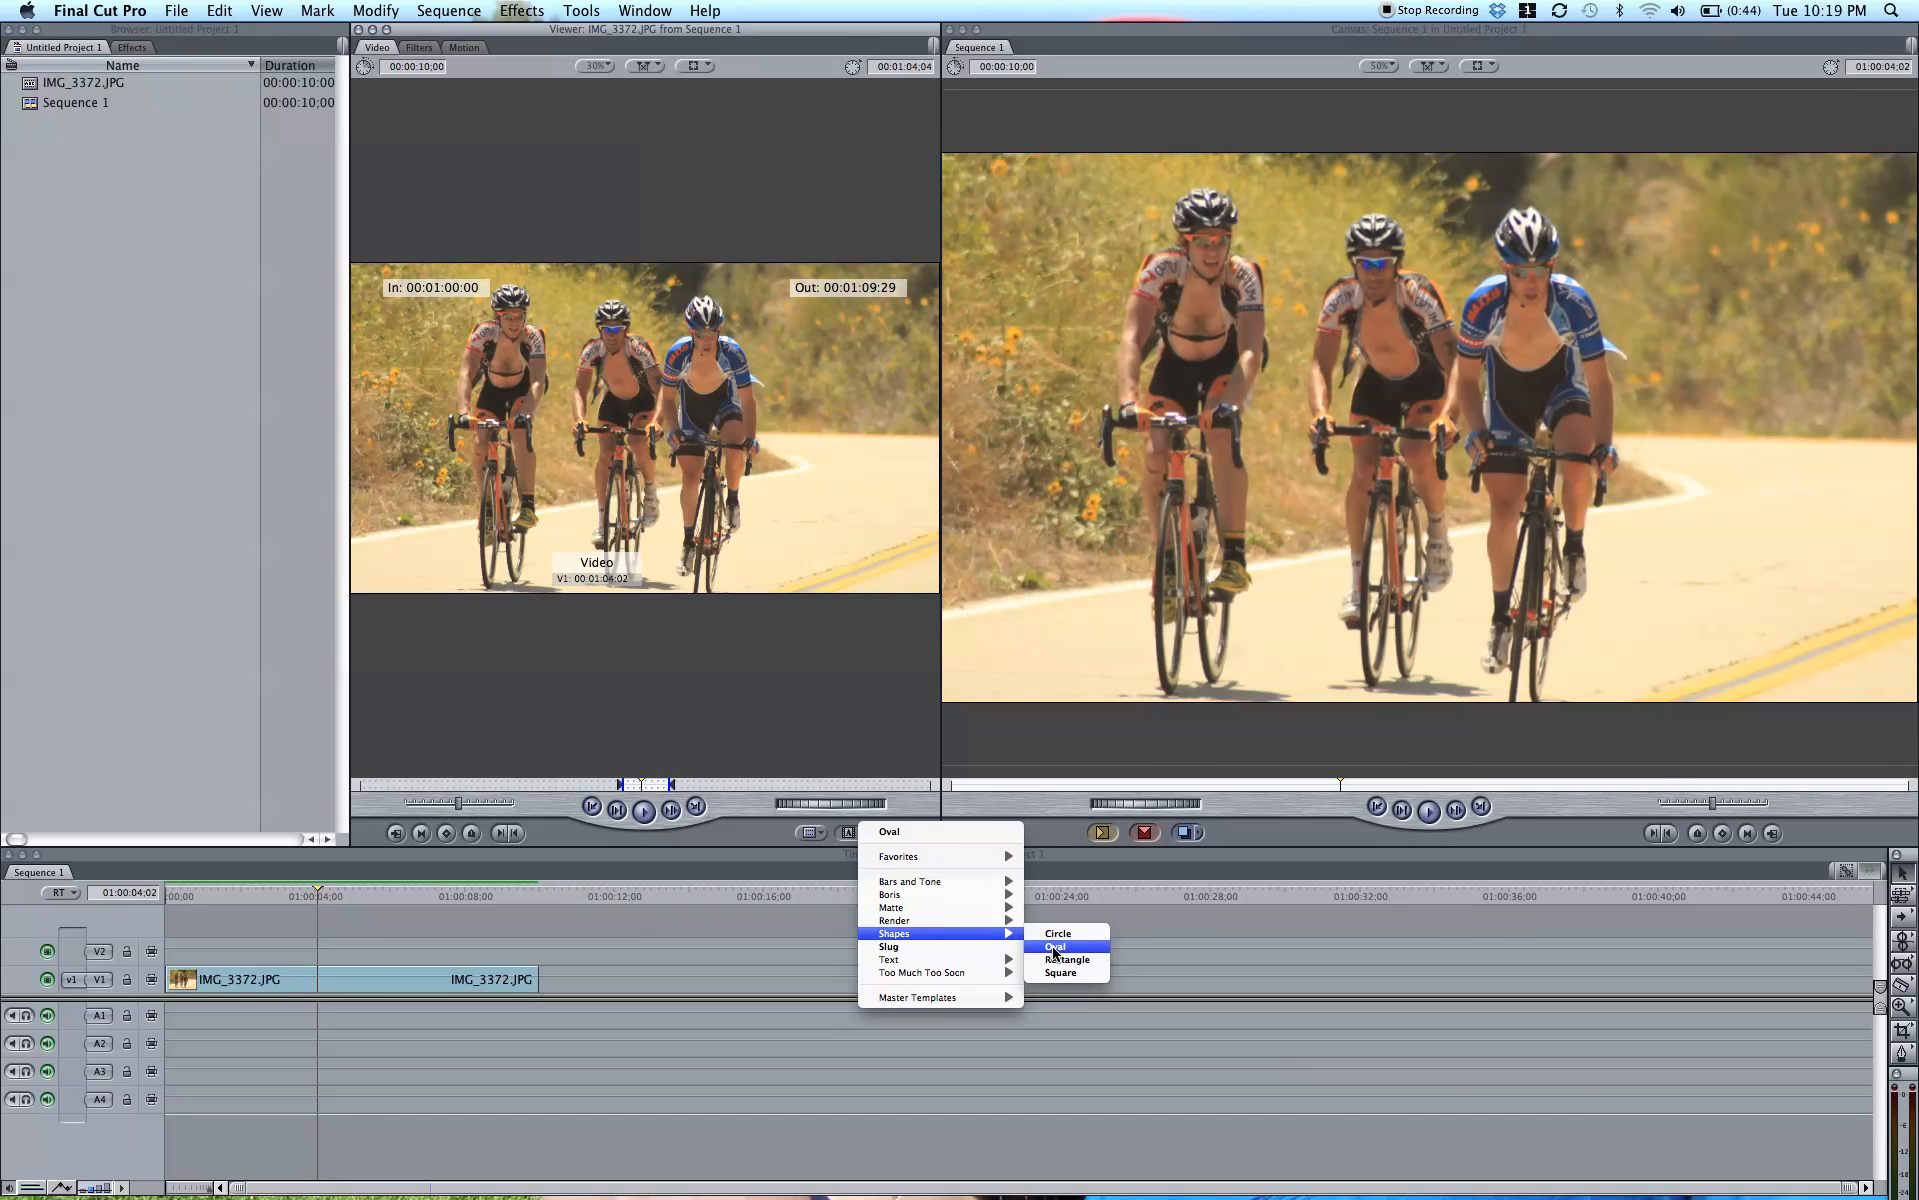
{"action": "left_click", "coordinate": [1056, 946]}
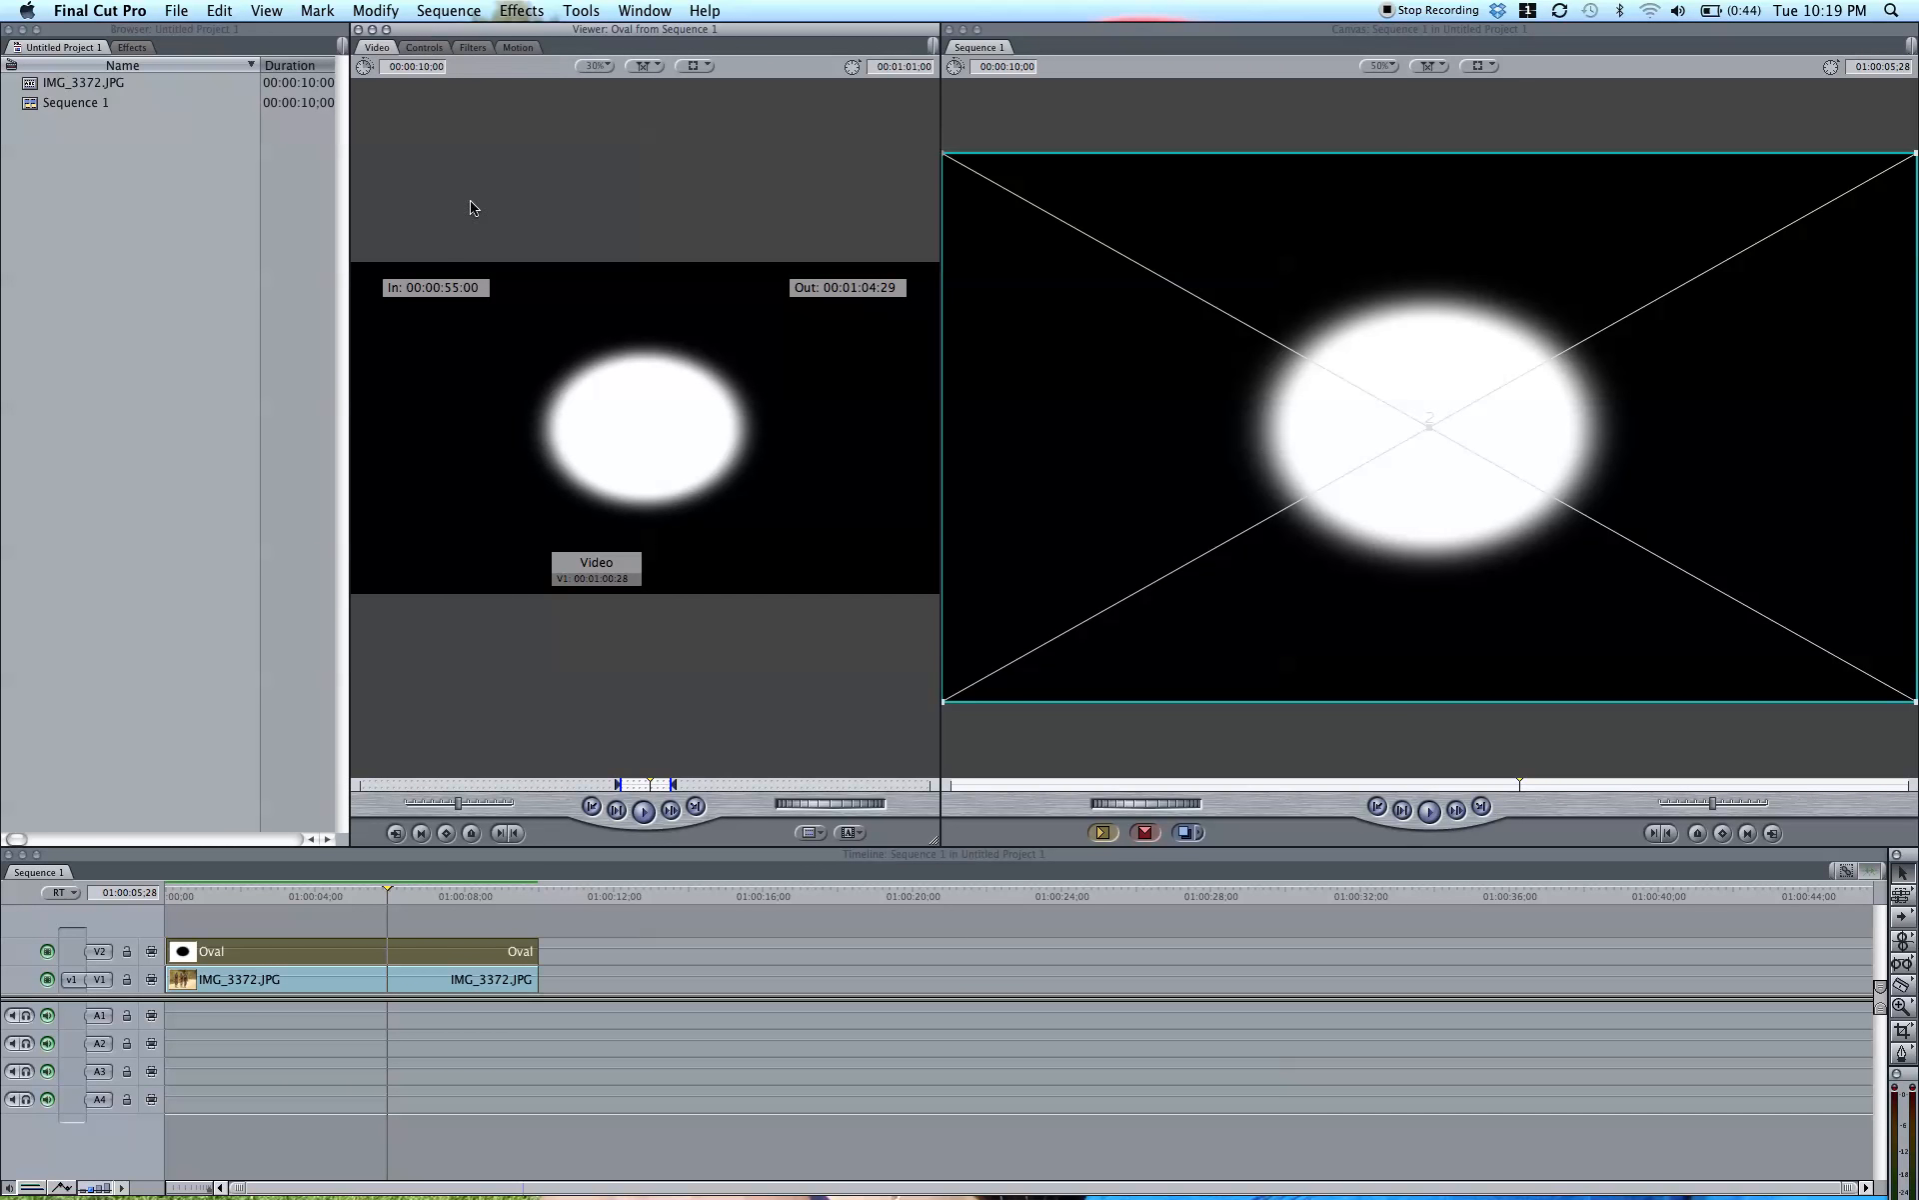
{"action": "mouse_move", "coordinate": [592, 548]}
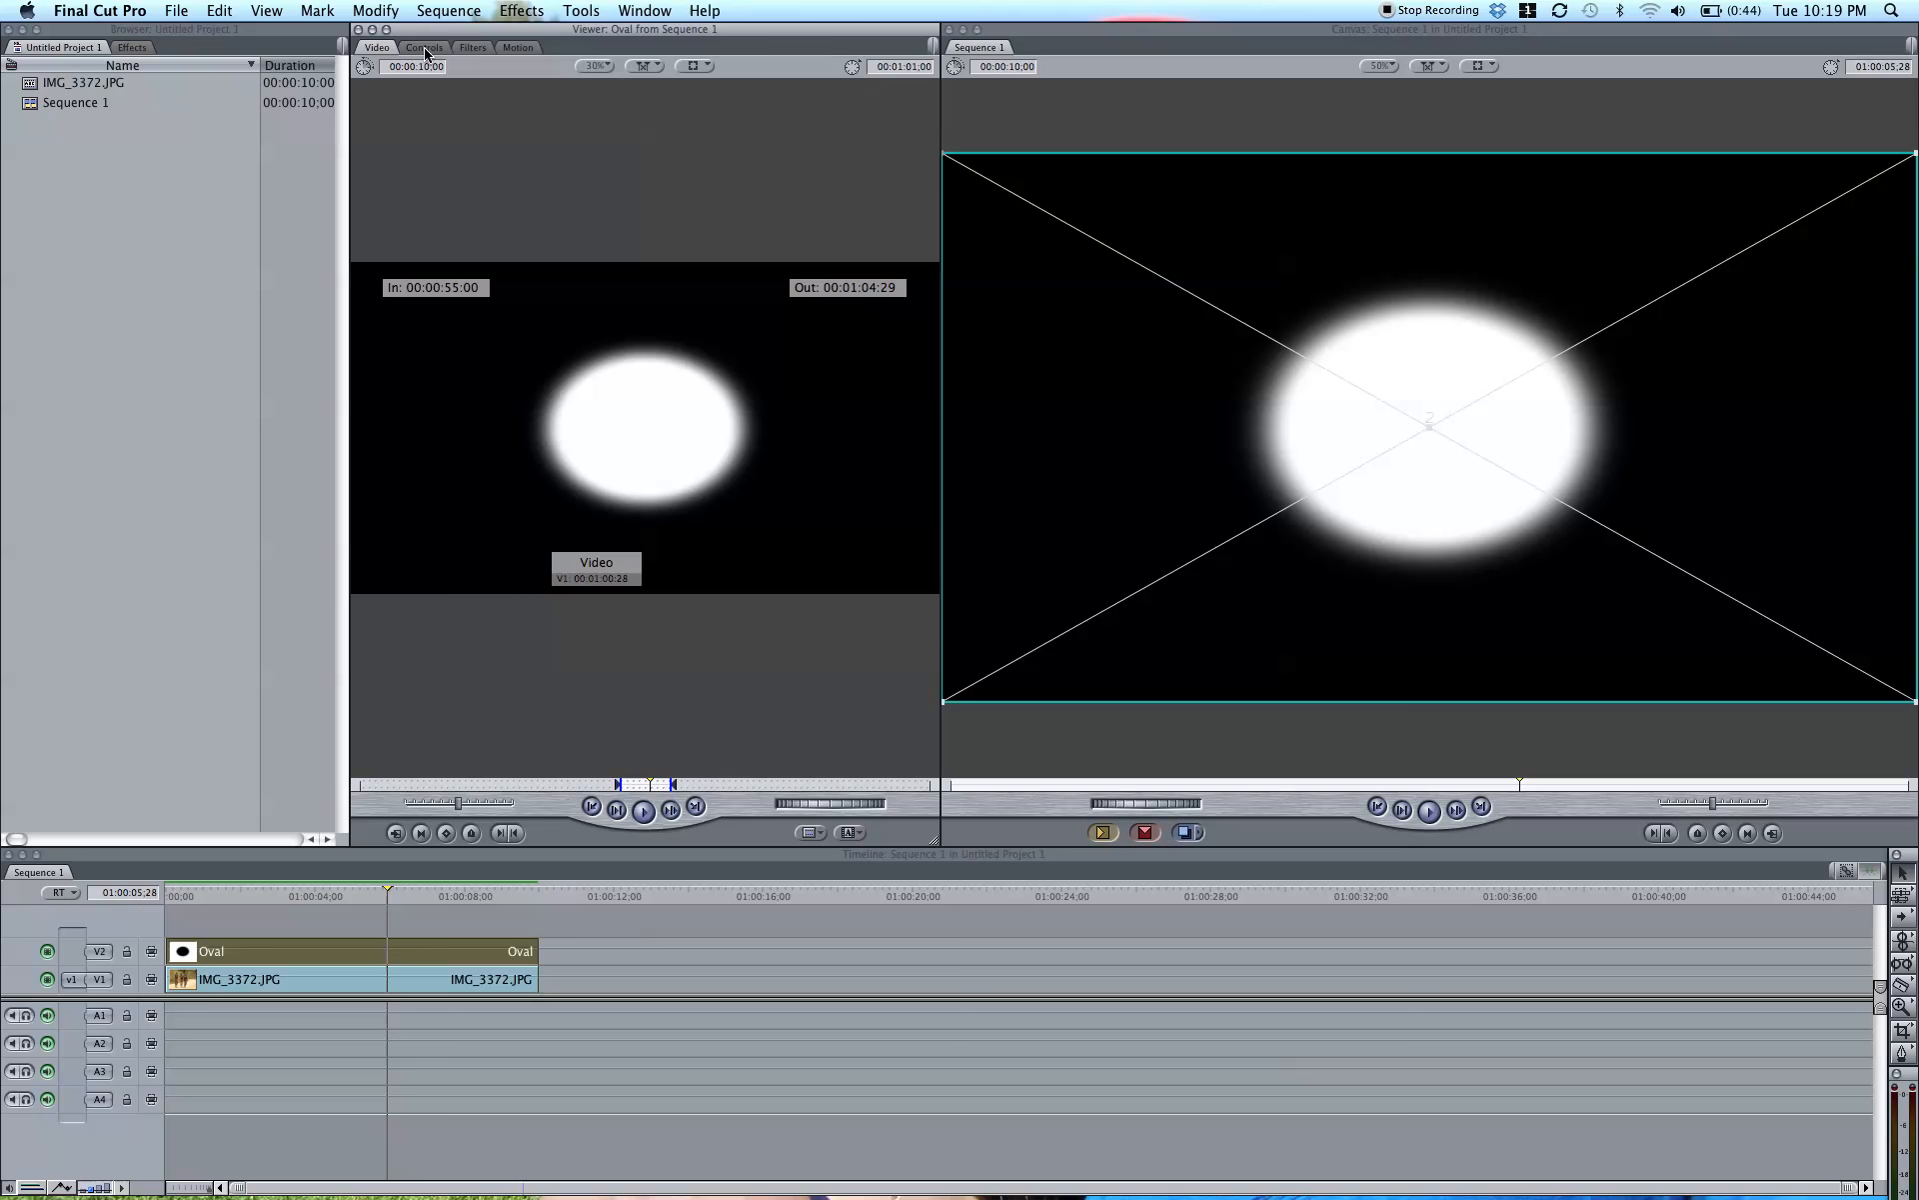
Step: Show the Oval generator's Controls with size 50, softness 10 and aspect 1.3
{"action": "left_click", "coordinate": [423, 48]}
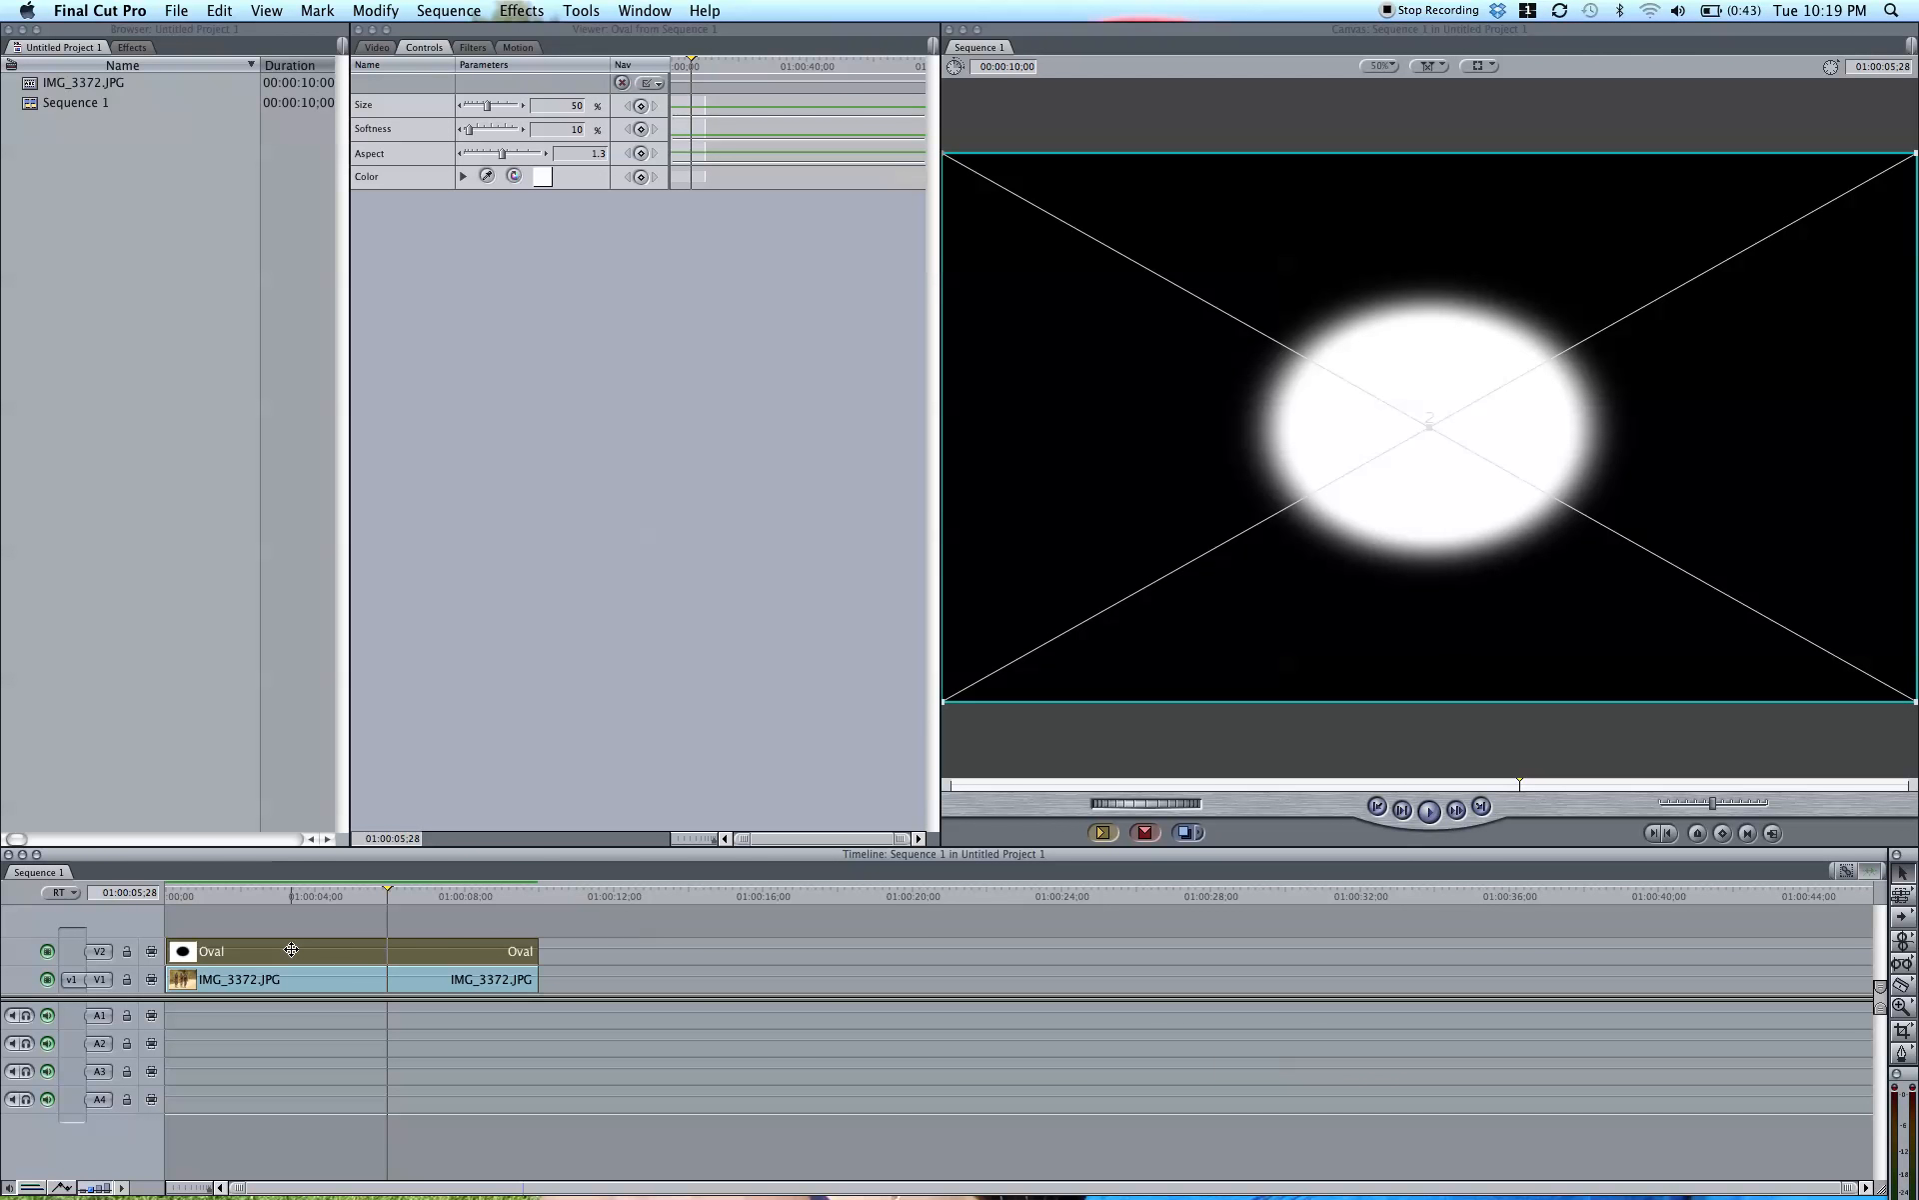
Step: Set the Oval clip's composite mode to Multiply so the cyclists show through the oval
{"action": "right_click", "coordinate": [292, 980]}
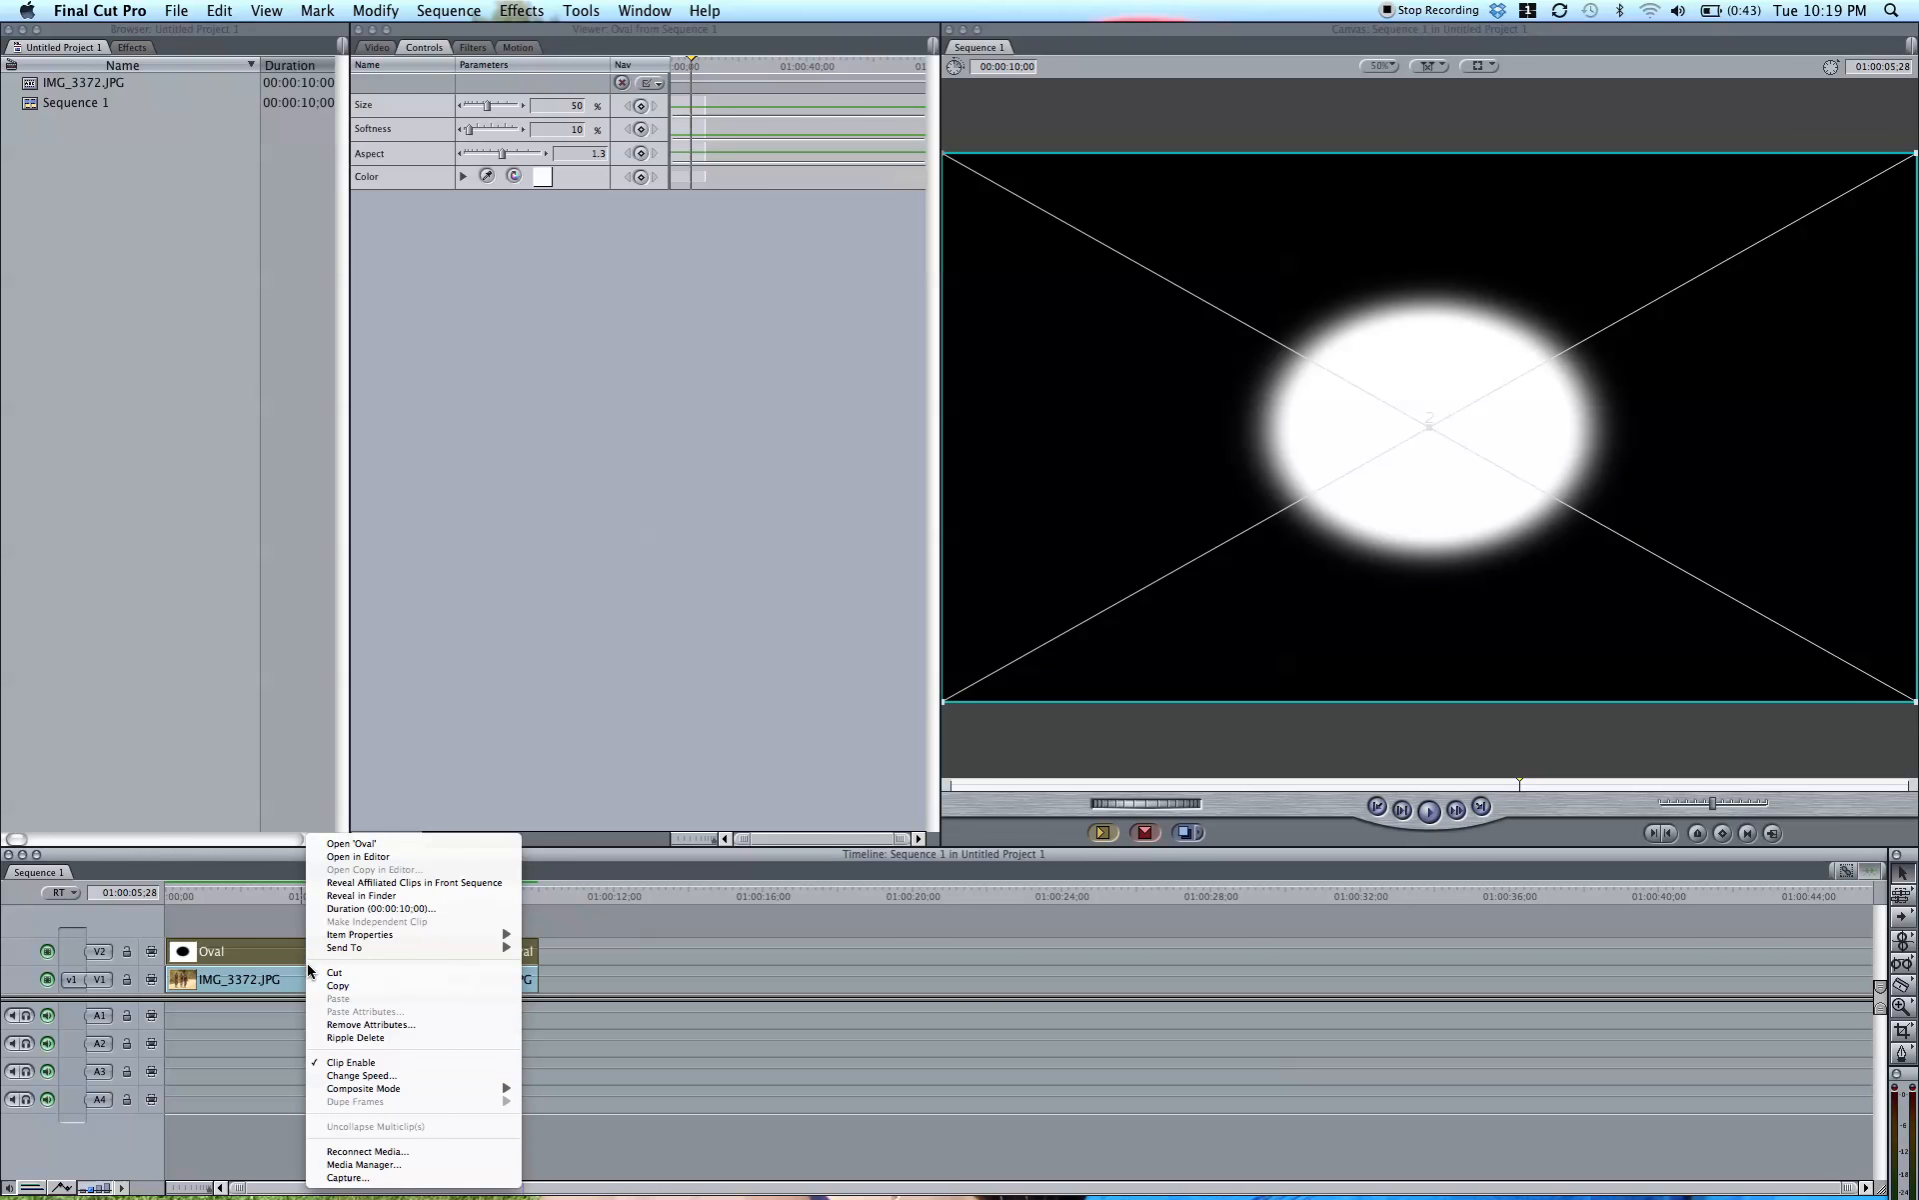
{"action": "left_click", "coordinate": [362, 1088]}
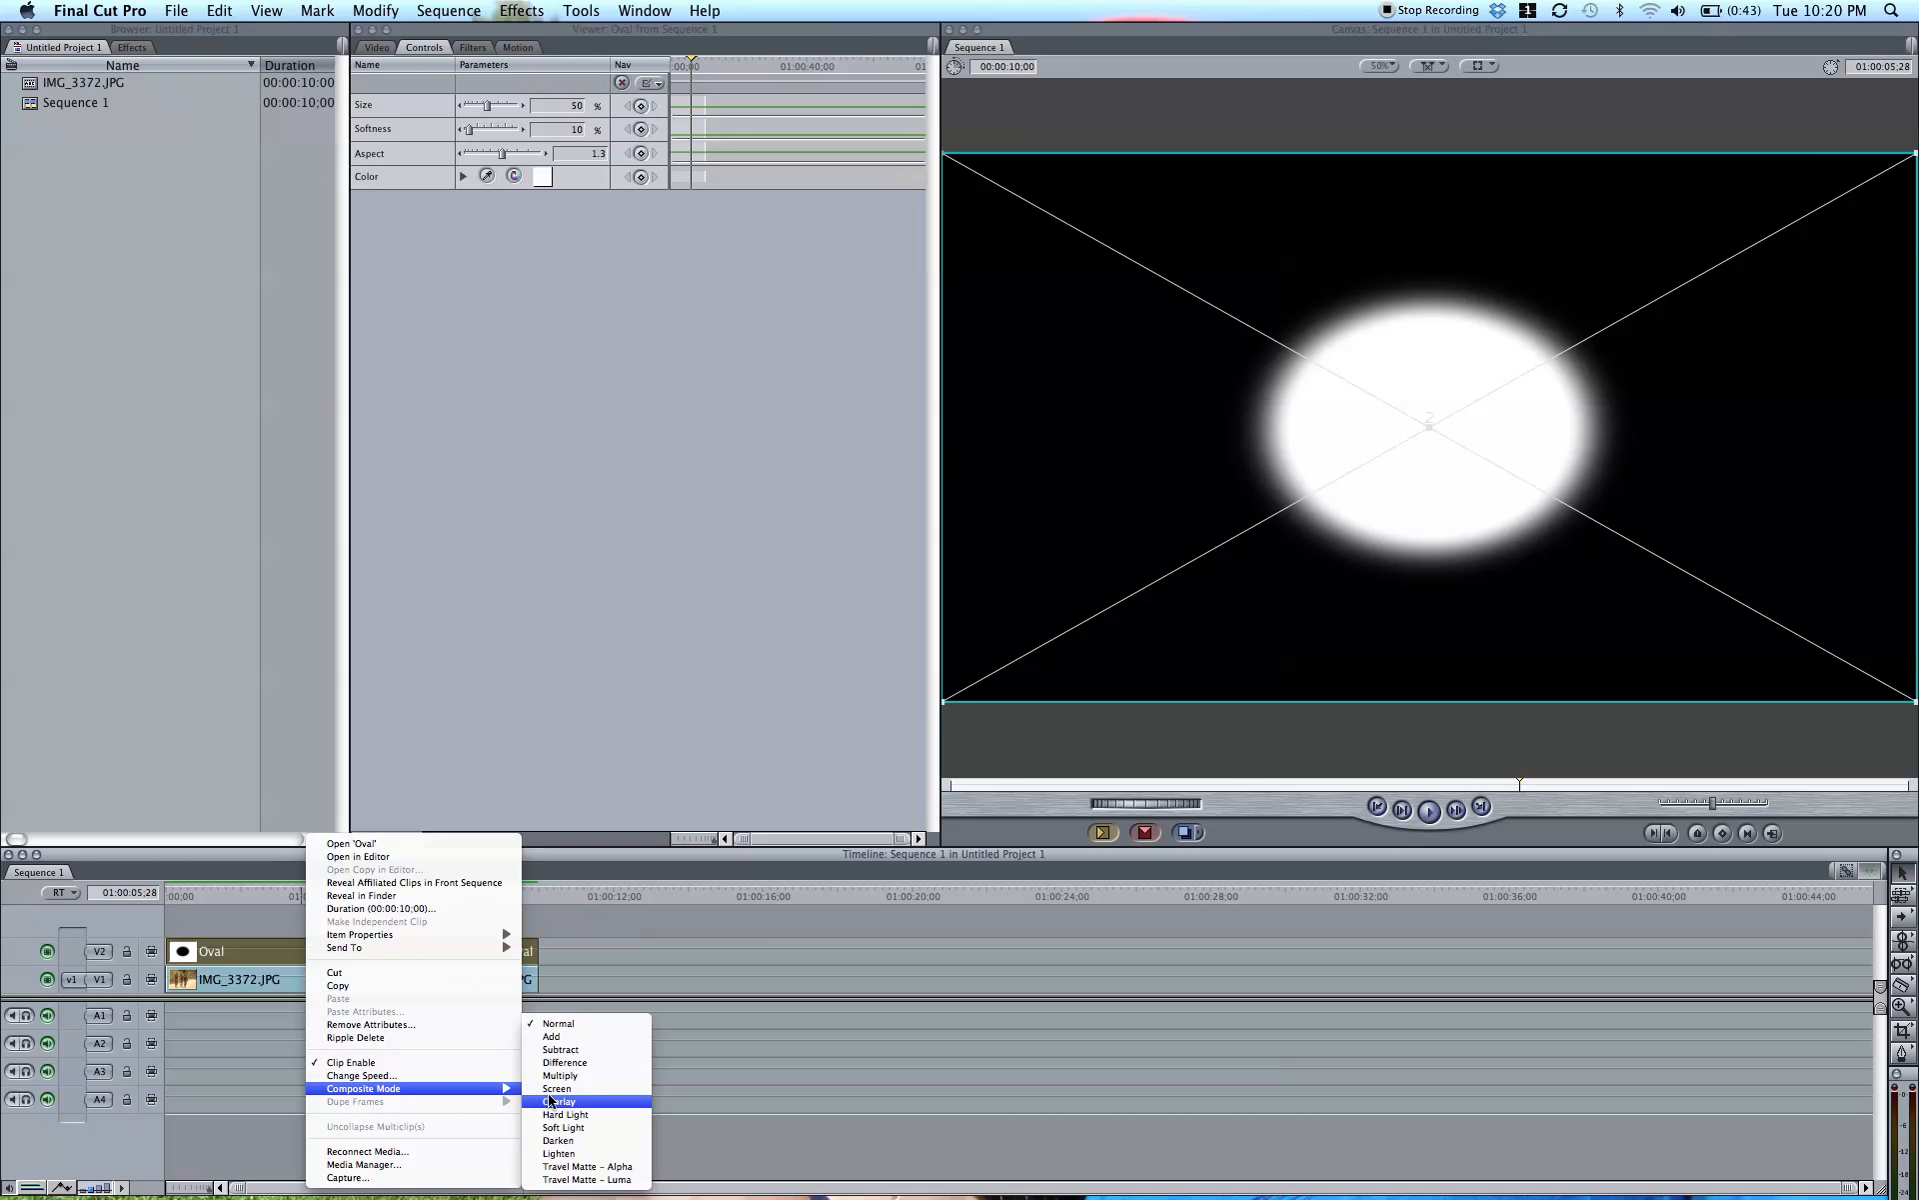
{"action": "left_click", "coordinate": [560, 1100]}
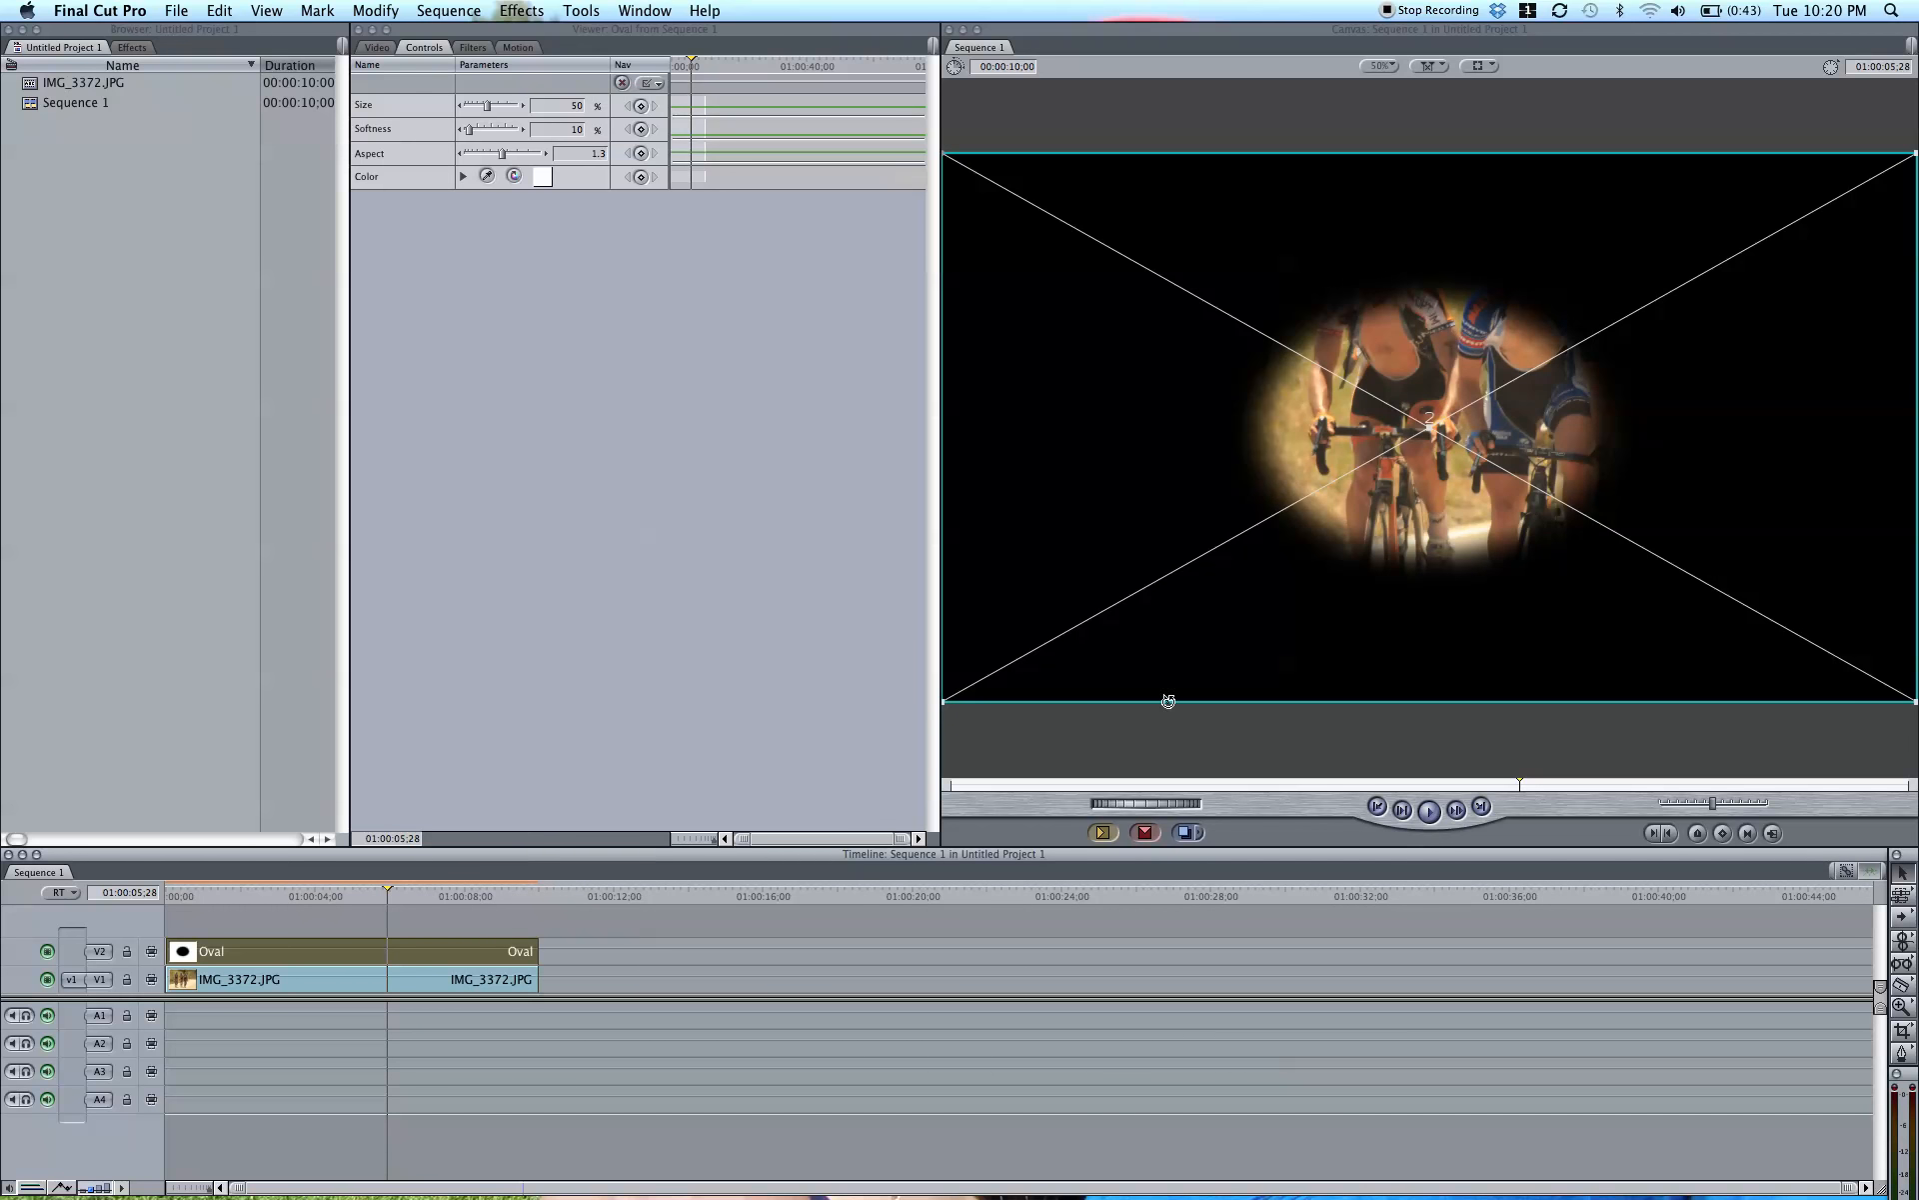
{"action": "mouse_move", "coordinate": [1472, 431]}
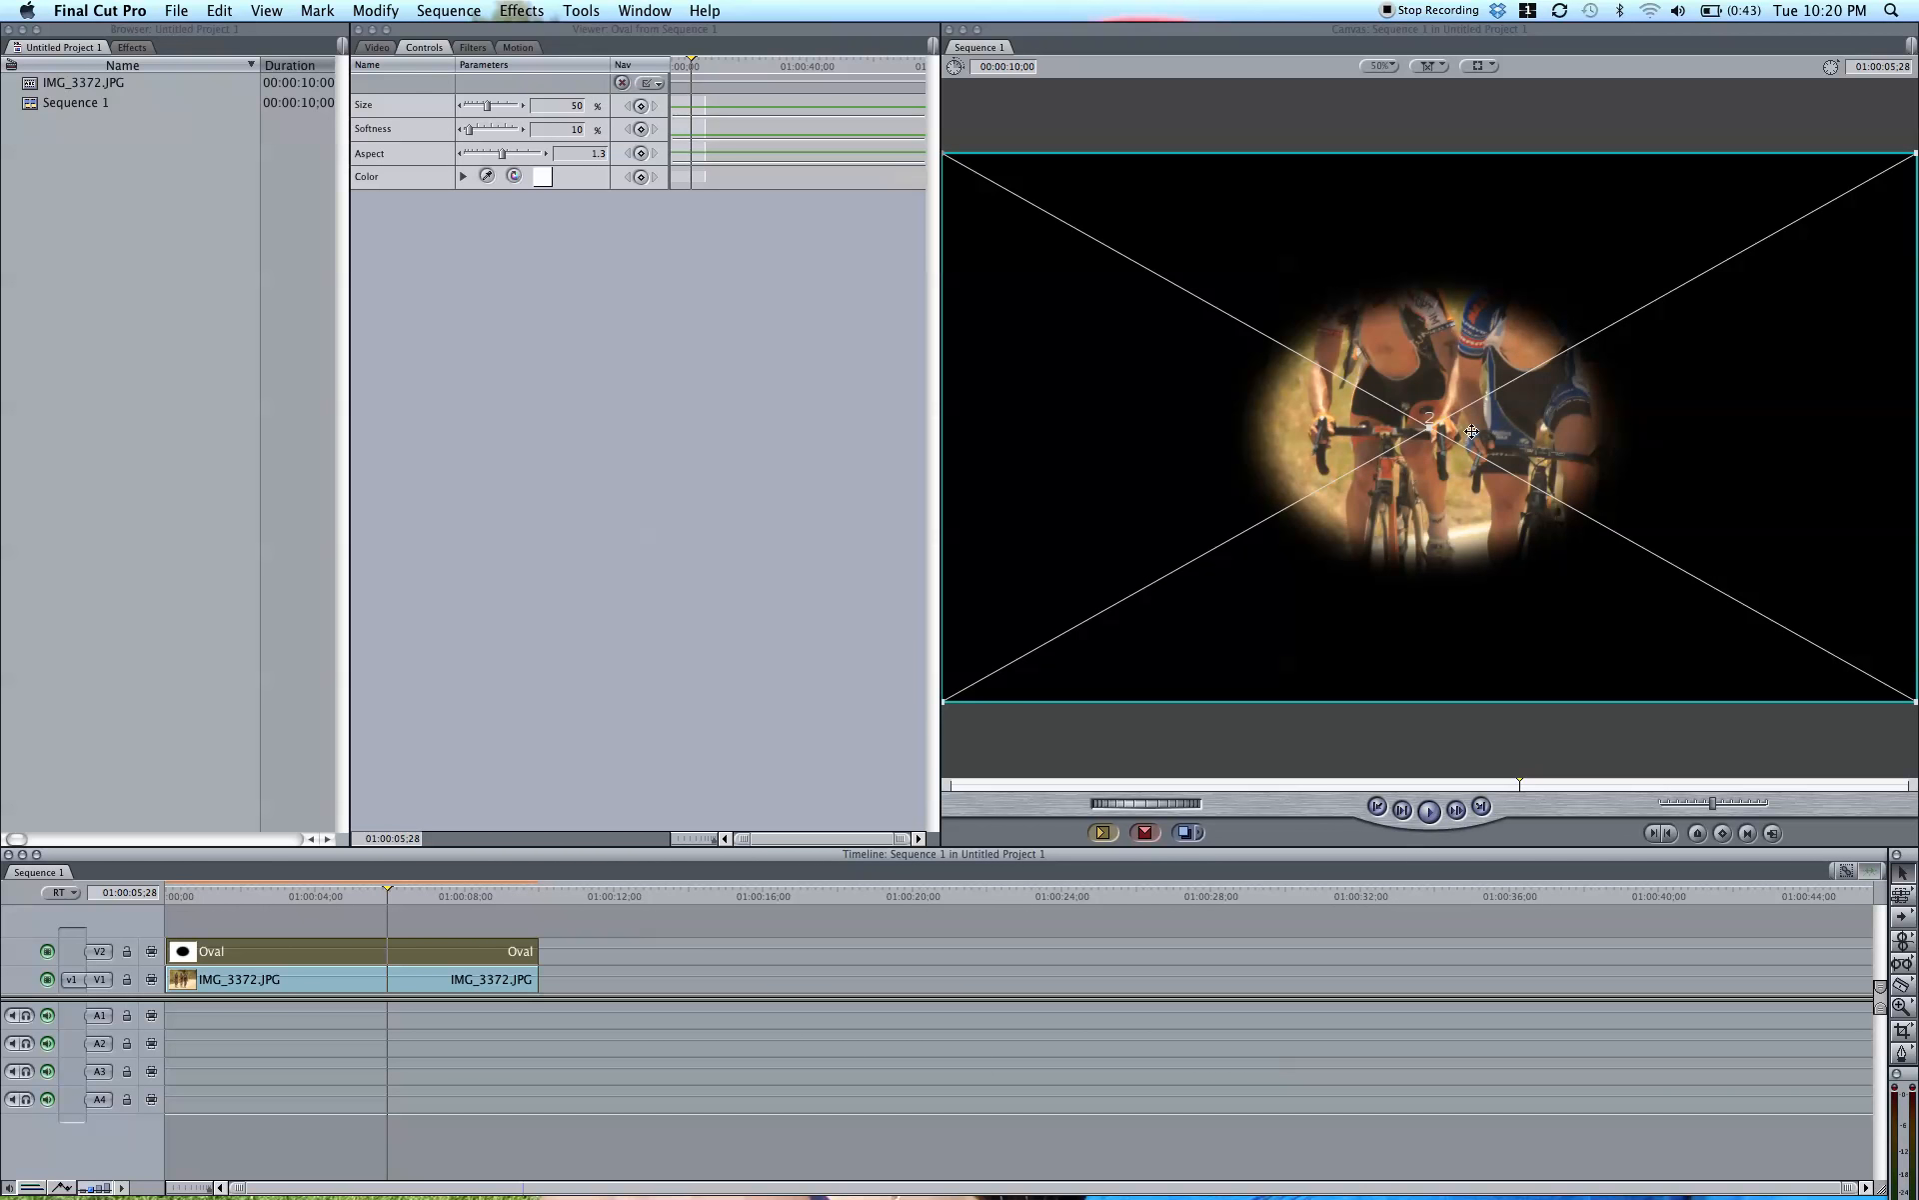
{"action": "mouse_move", "coordinate": [1464, 164]}
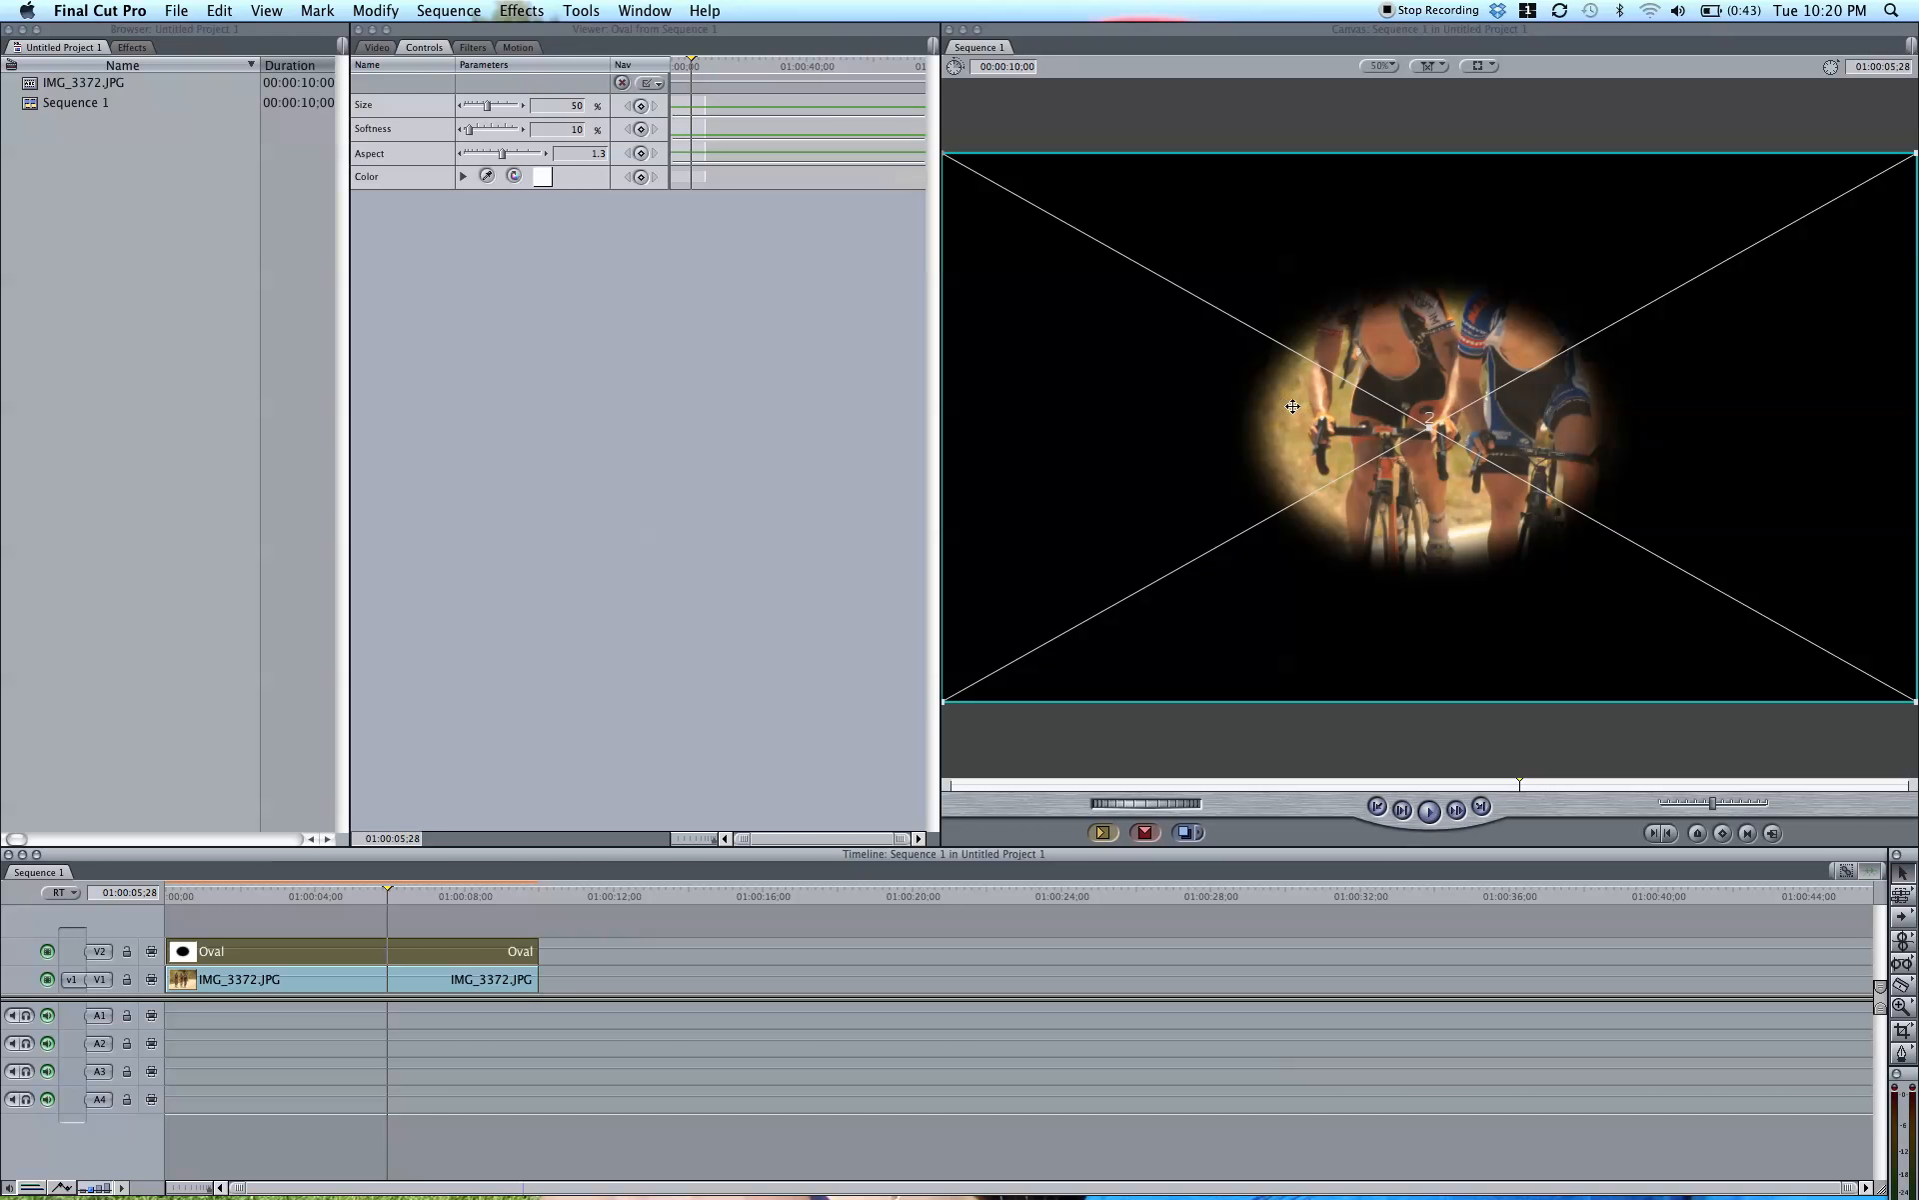
{"action": "mouse_move", "coordinate": [1579, 214]}
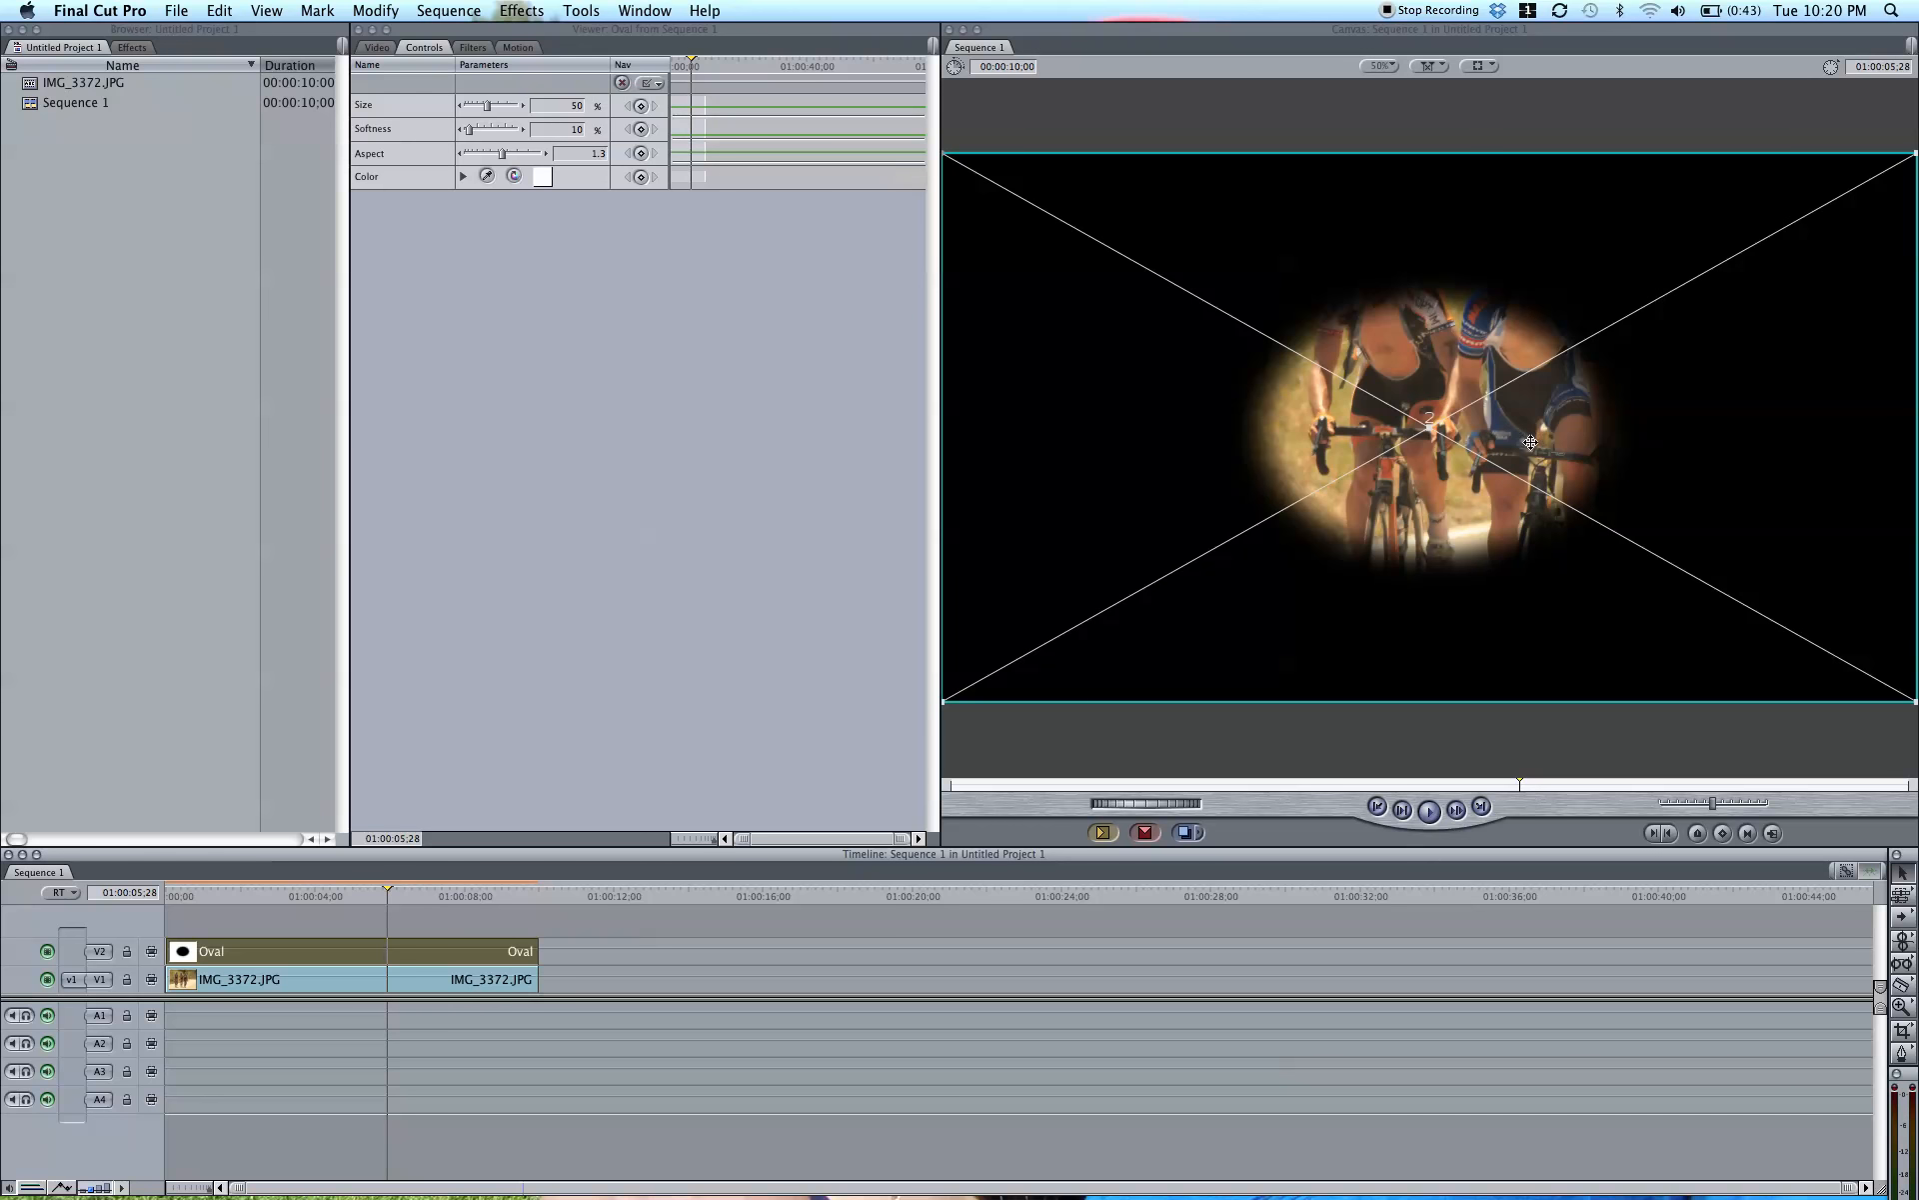
{"action": "mouse_move", "coordinate": [1168, 376]}
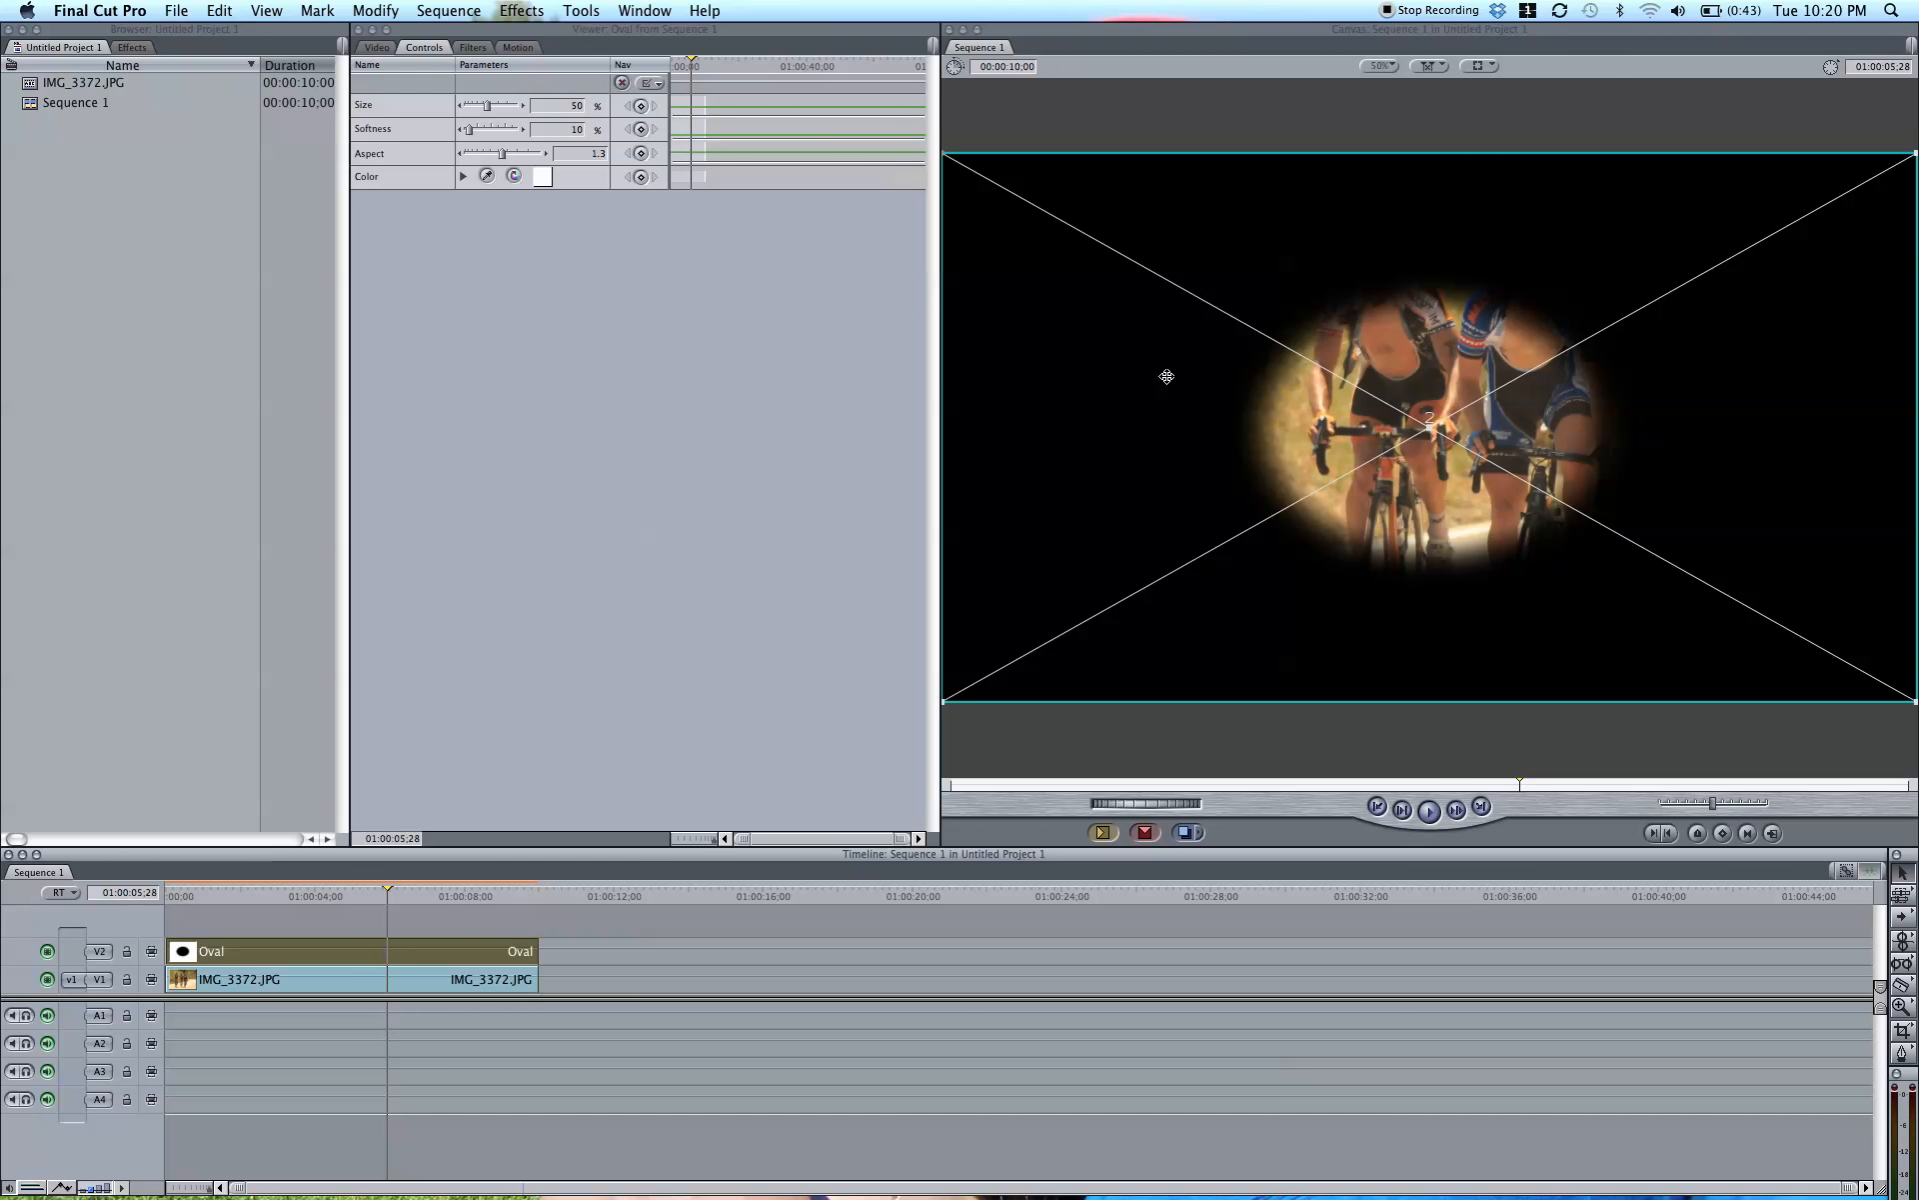
{"action": "mouse_move", "coordinate": [1149, 432]}
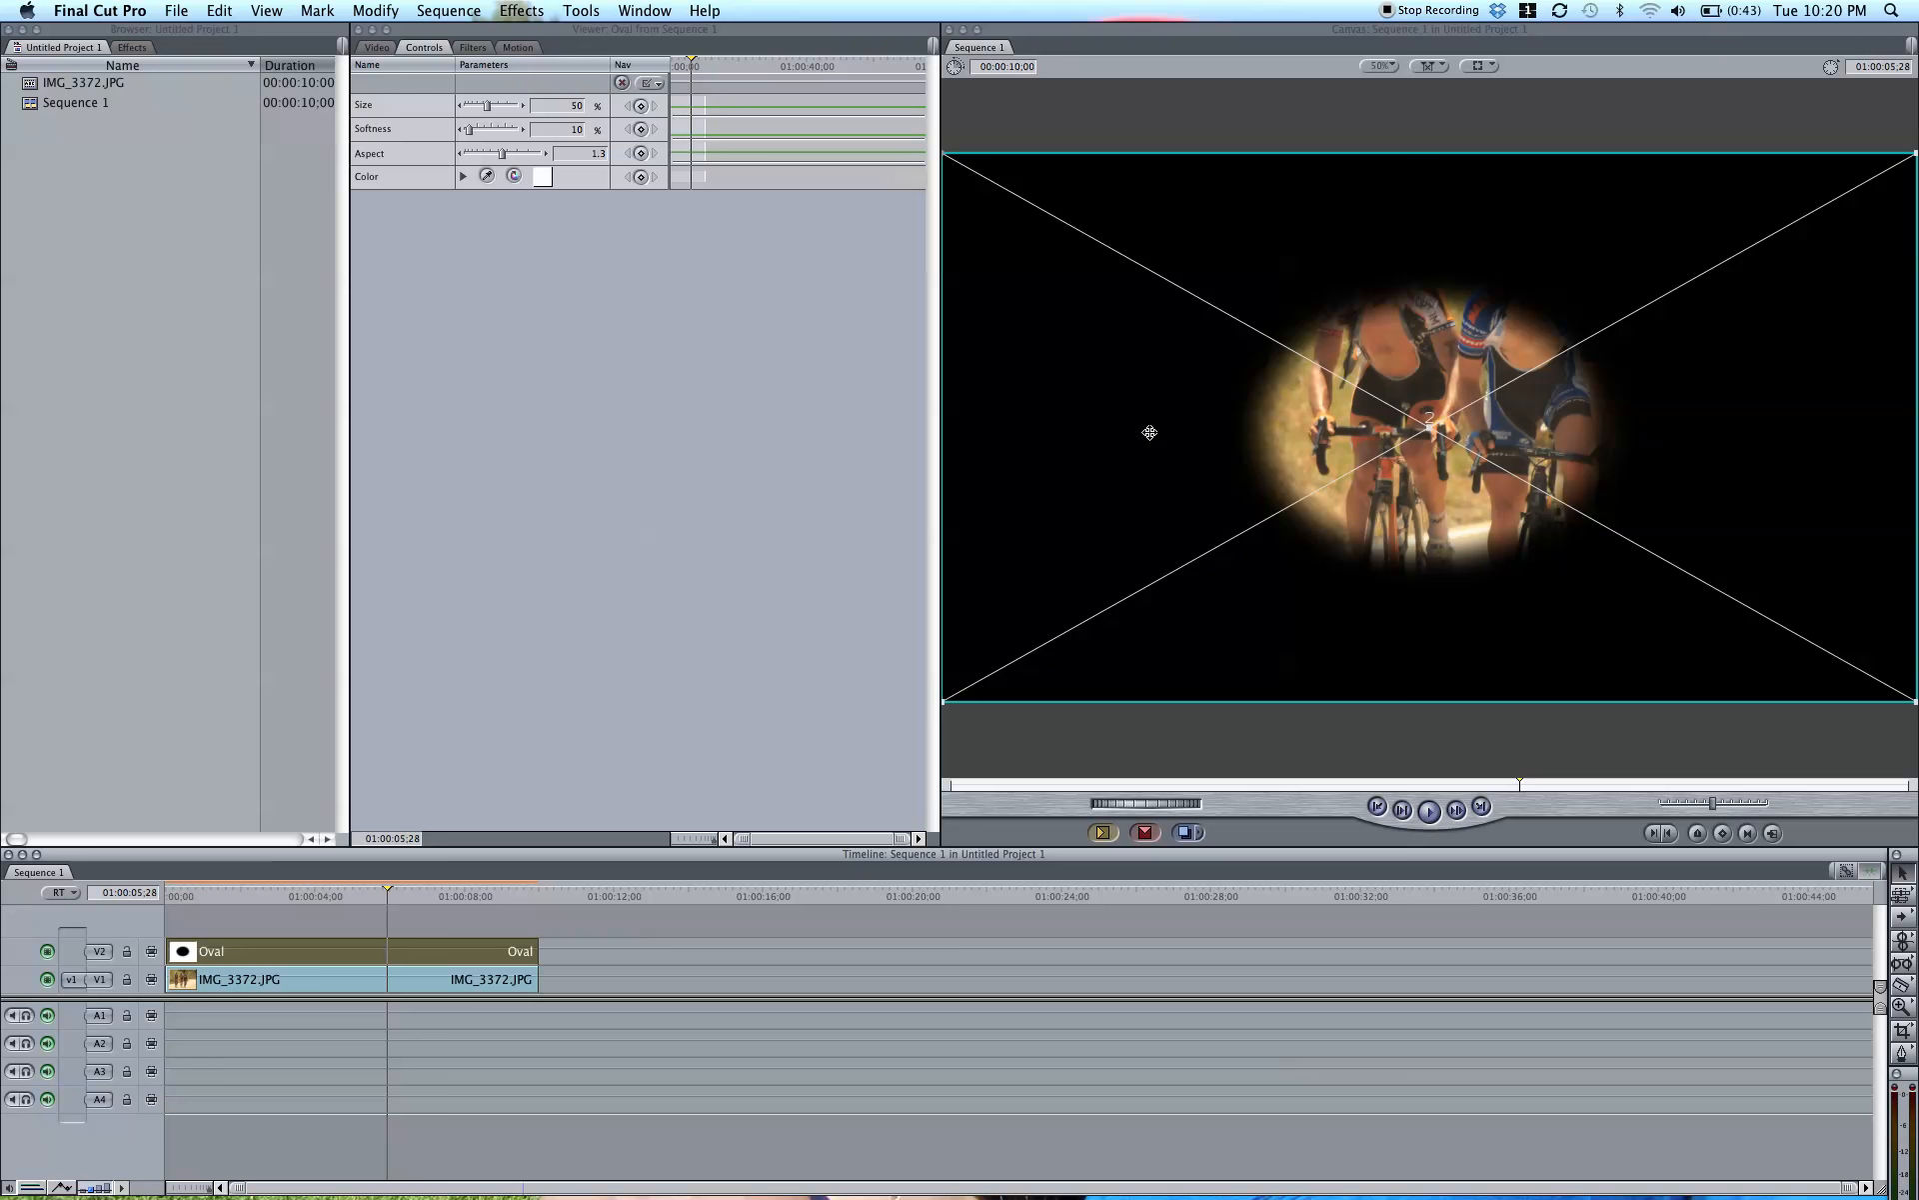
{"action": "mouse_move", "coordinate": [1555, 387]}
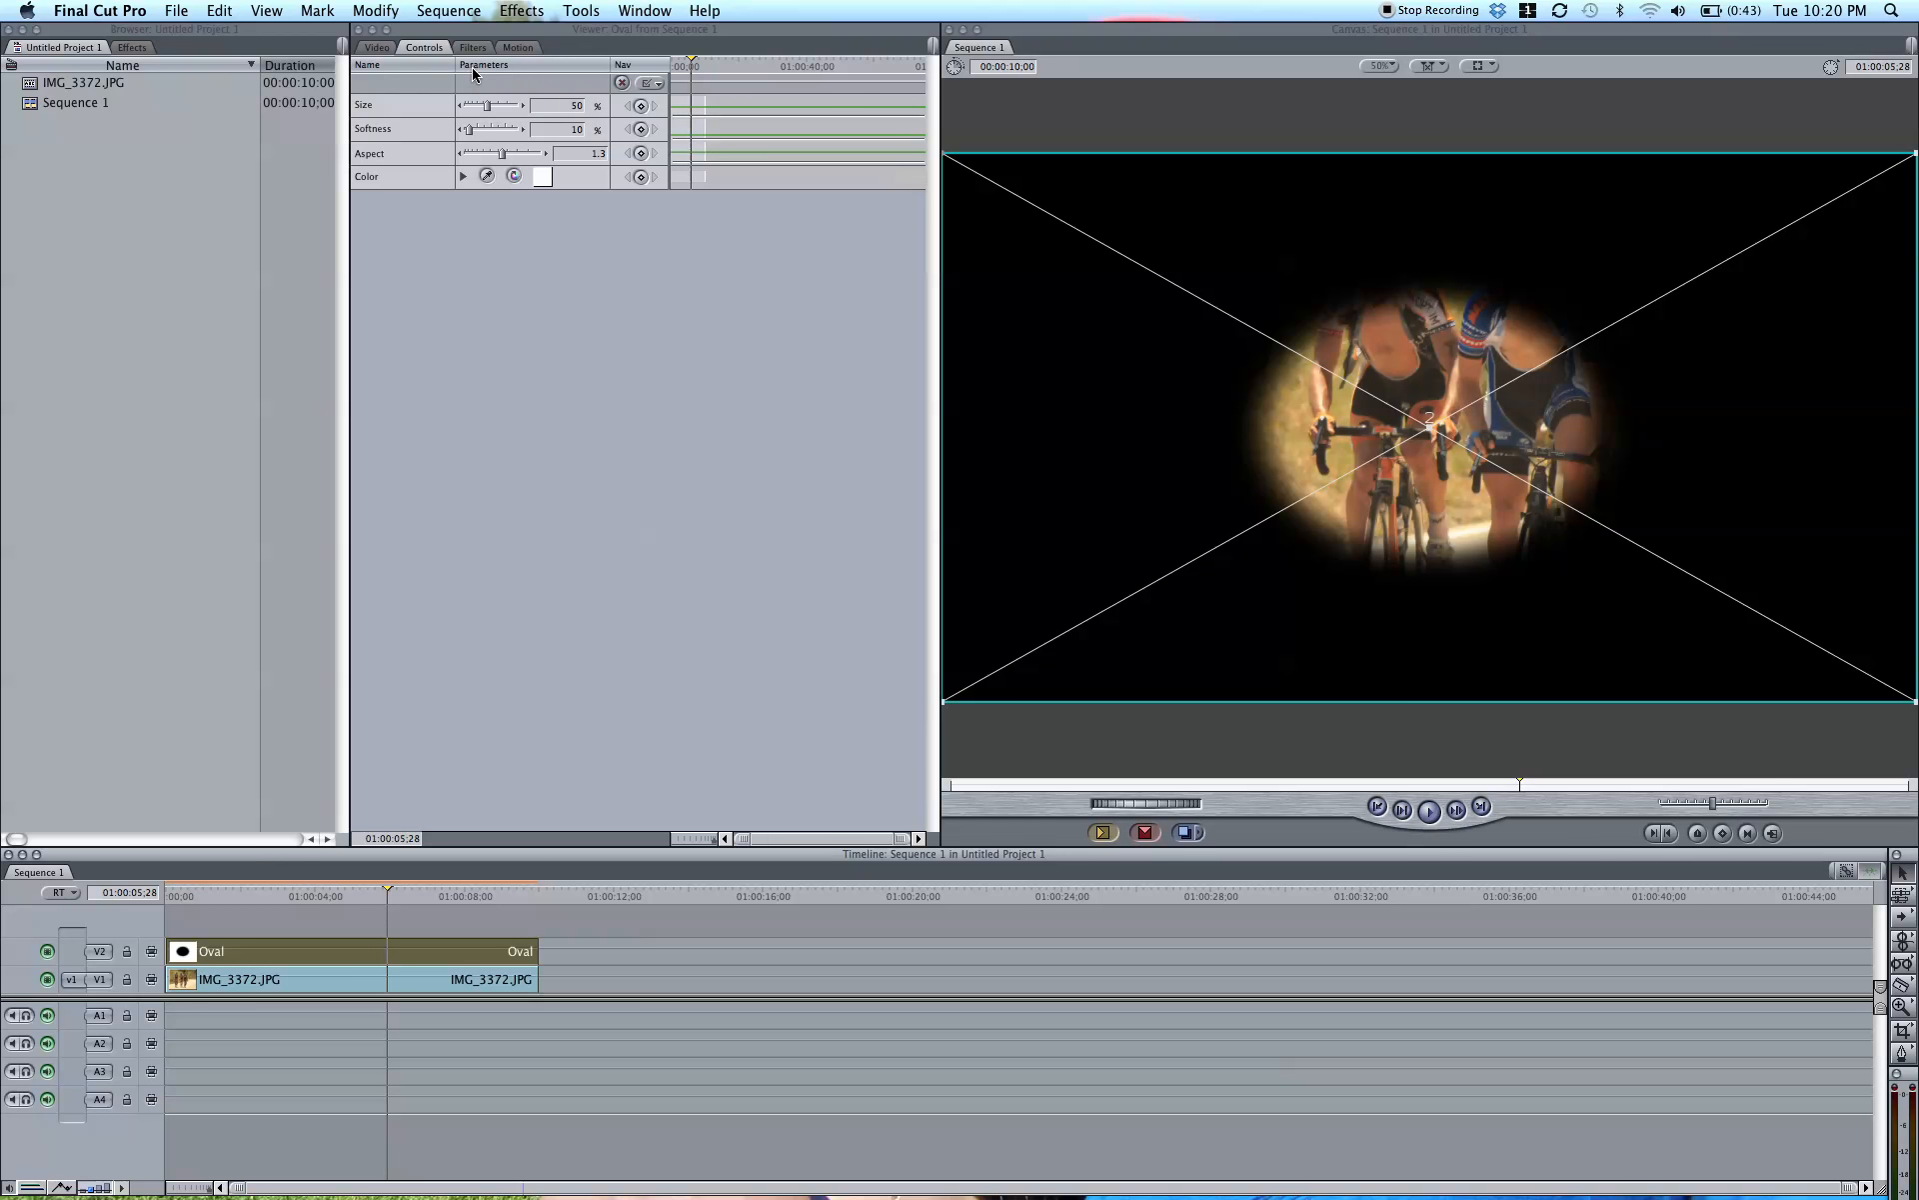
Step: Adjust the Oval's Size to 100% and Softness to 85% for a subtle edge darkening
{"action": "left_click_drag", "start_coordinate": [488, 106], "coordinate": [483, 106]}
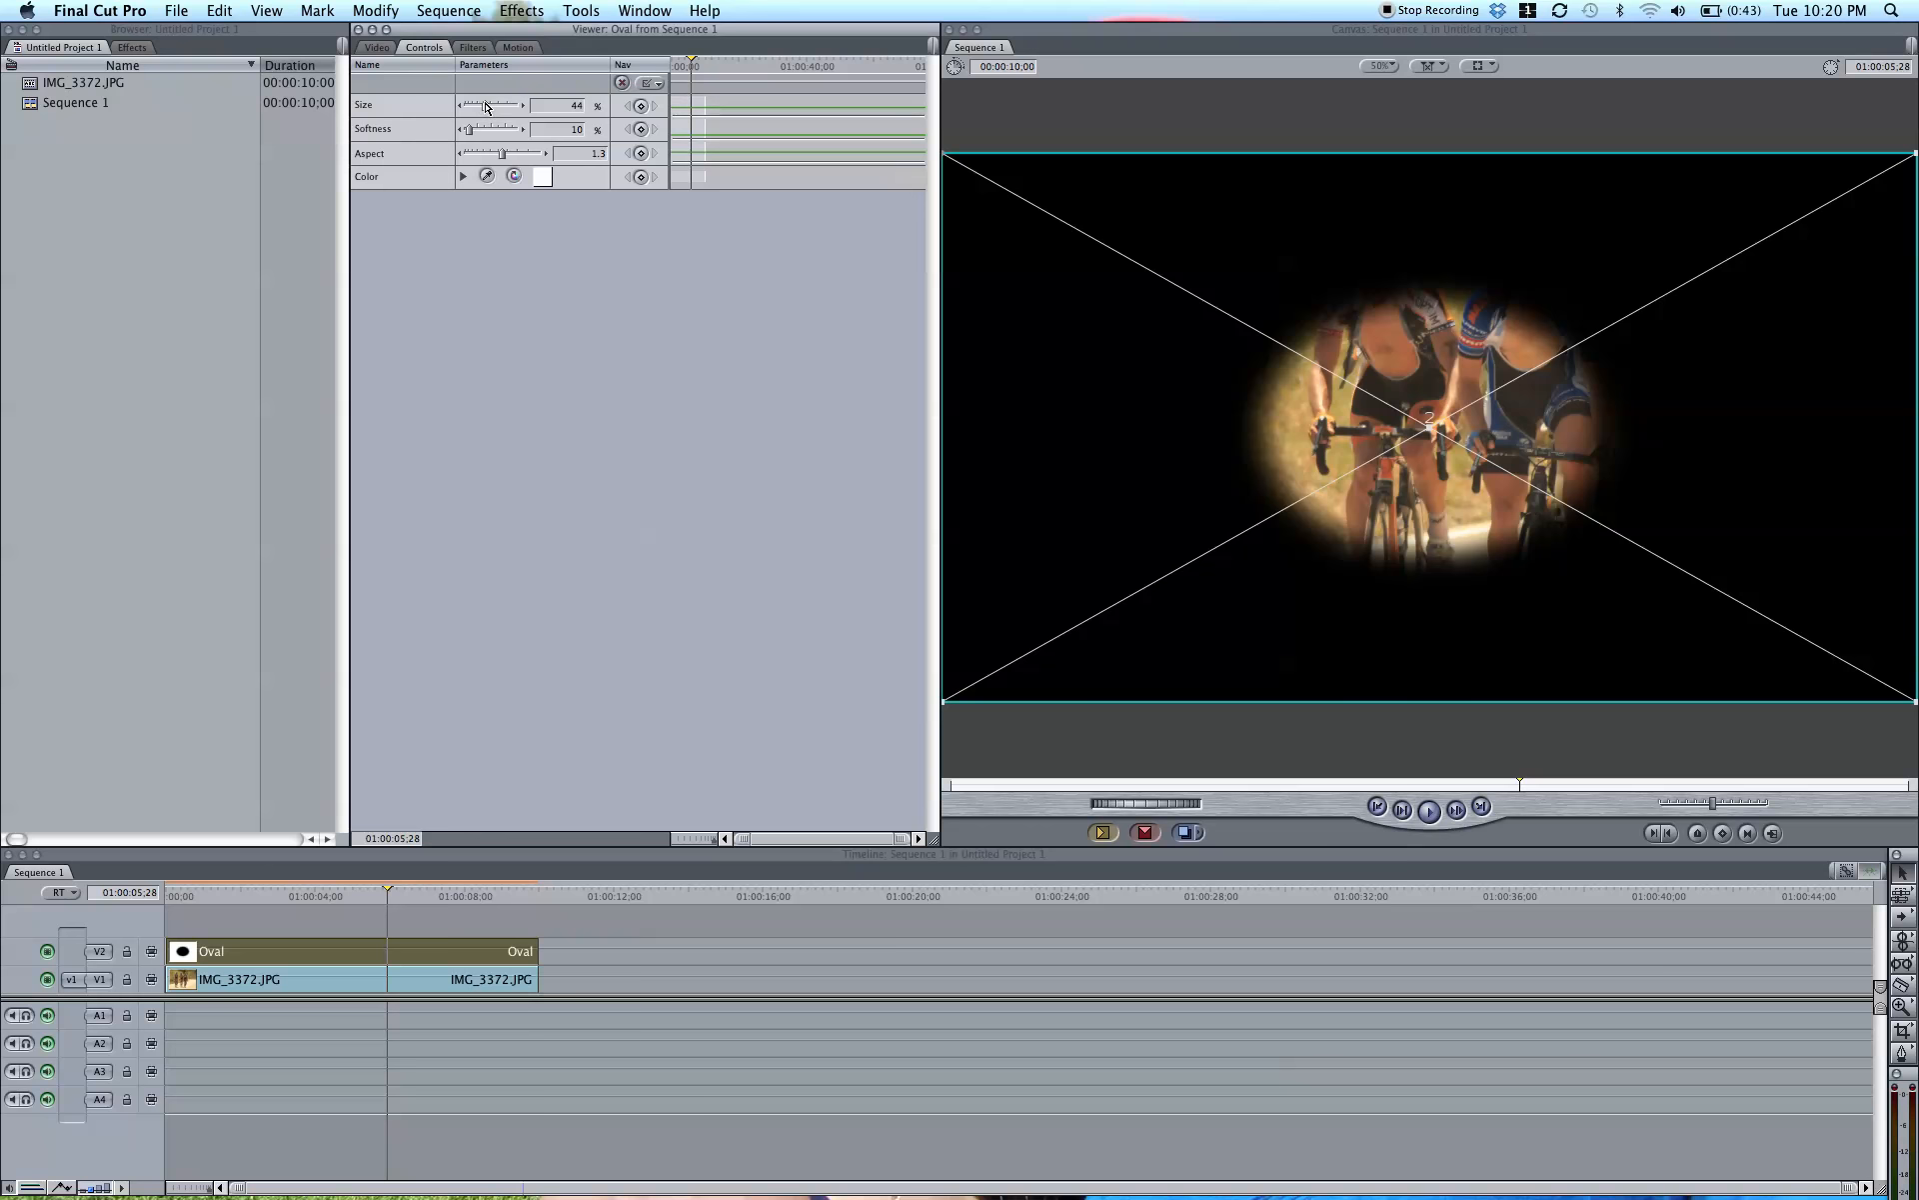
{"action": "left_click_drag", "start_coordinate": [488, 106], "coordinate": [512, 106]}
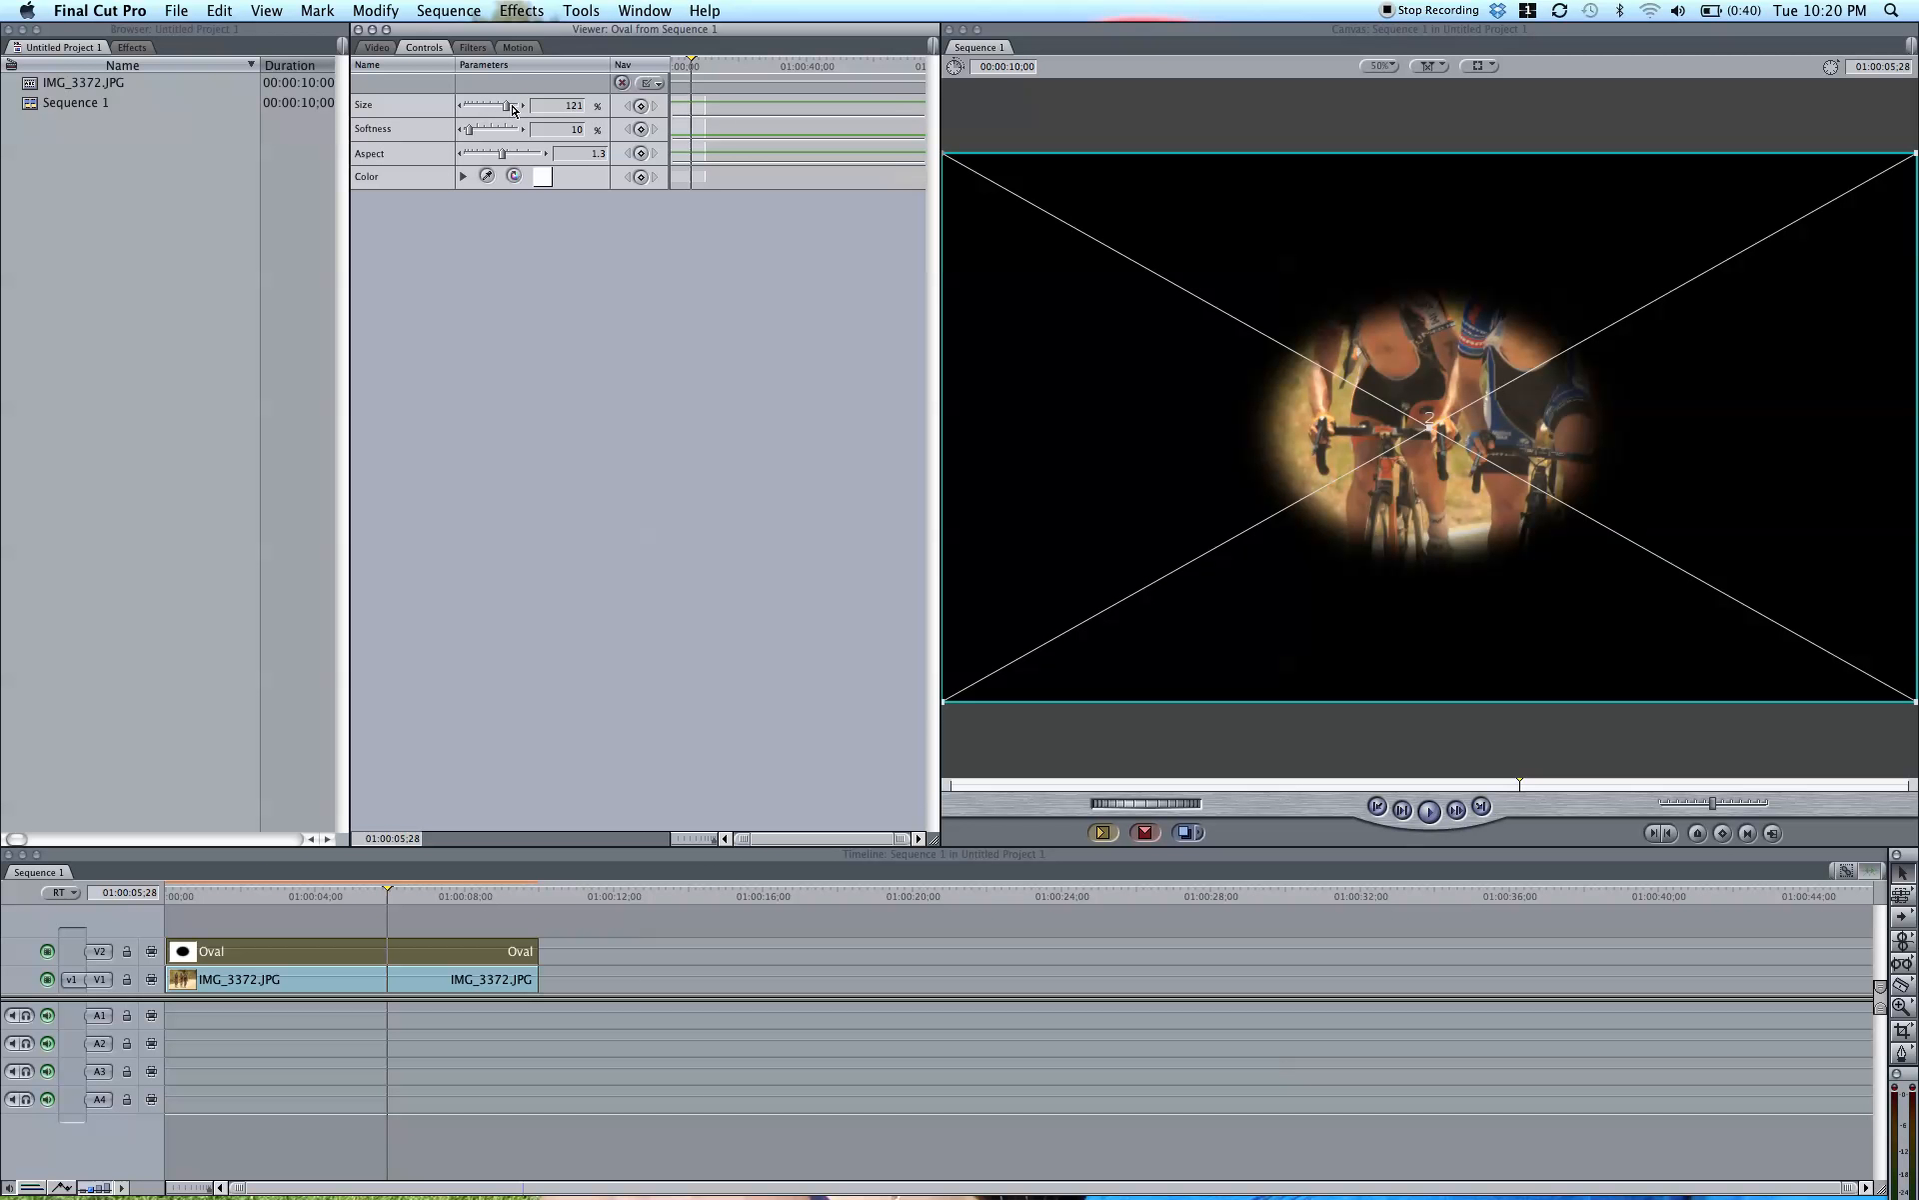
{"action": "left_click_drag", "start_coordinate": [502, 106], "coordinate": [514, 106]}
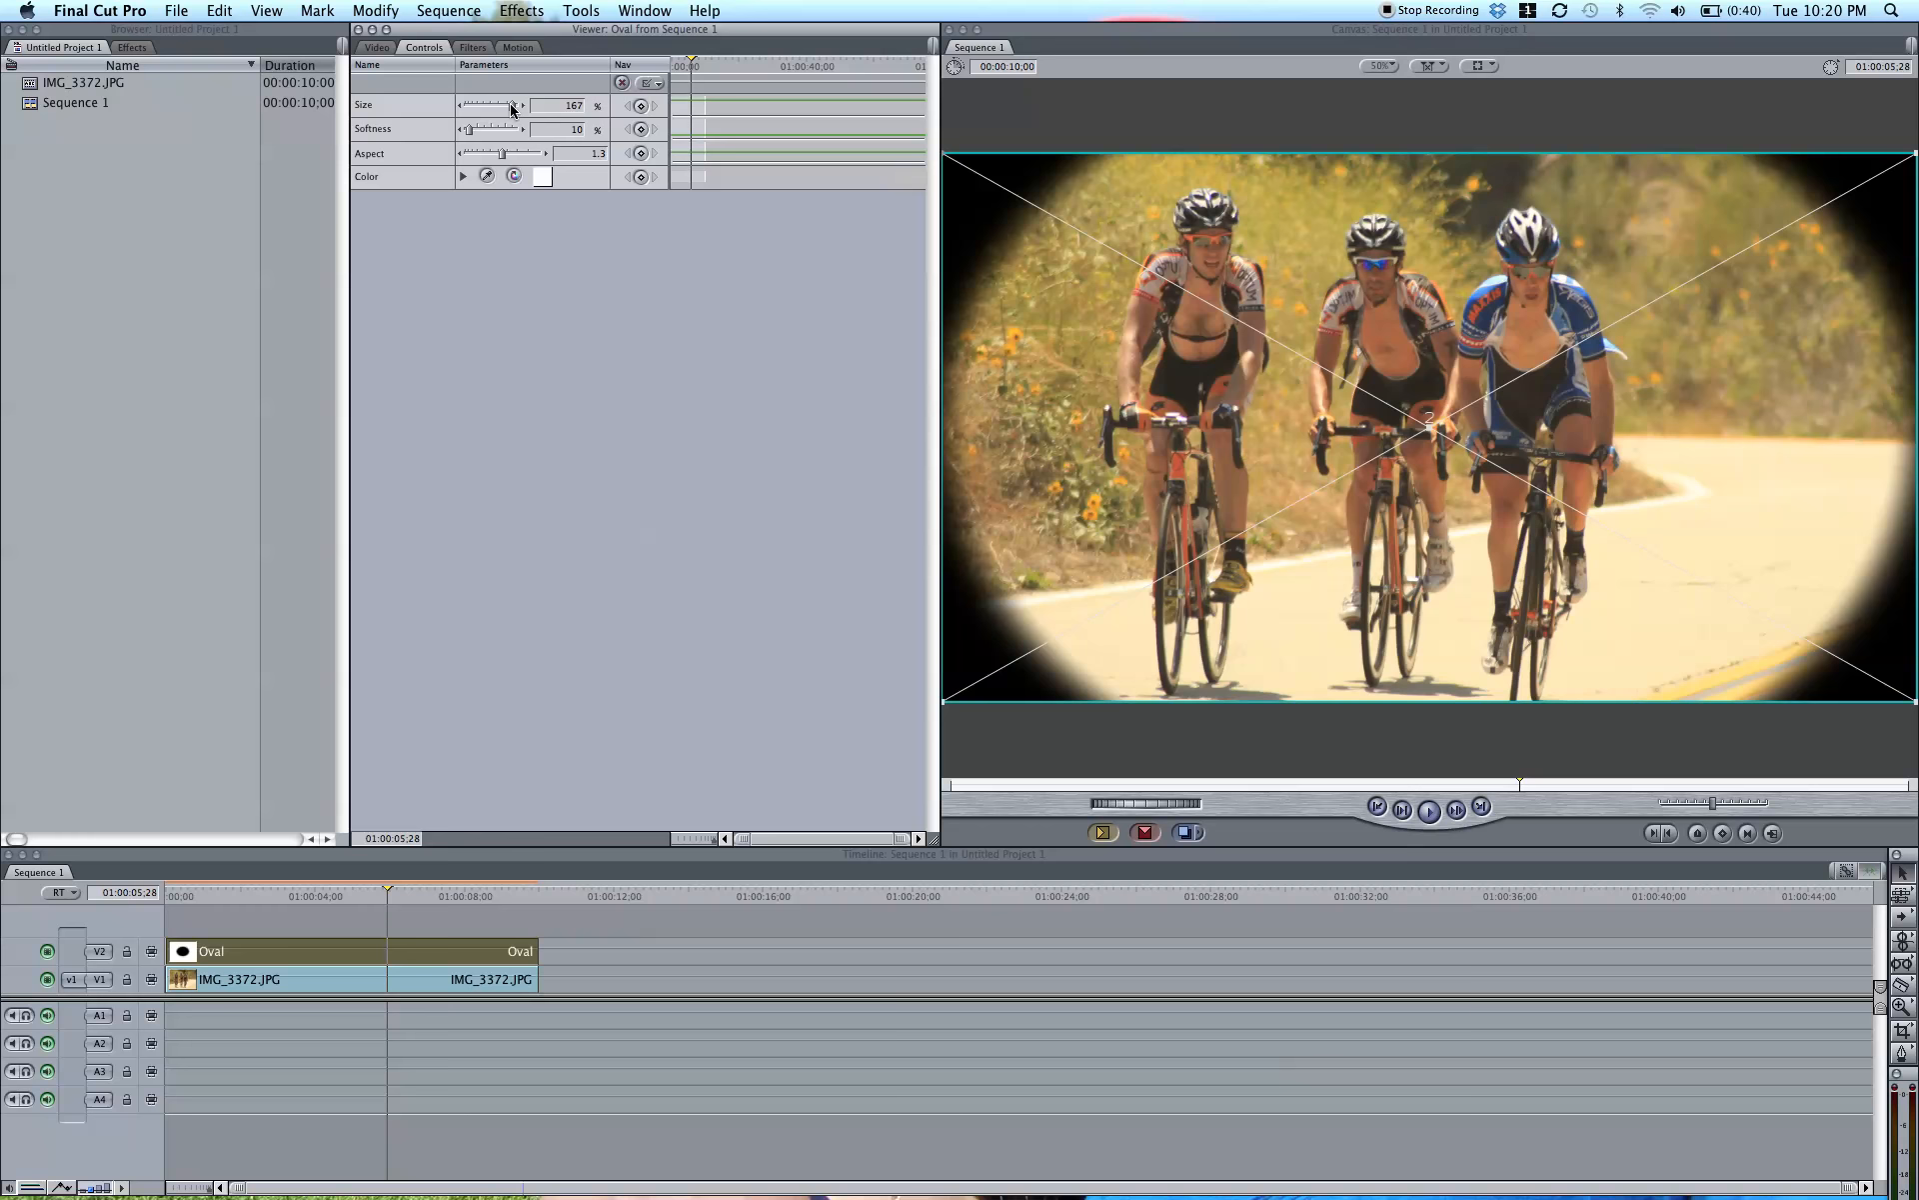
{"action": "left_click_drag", "start_coordinate": [468, 128], "coordinate": [496, 128]}
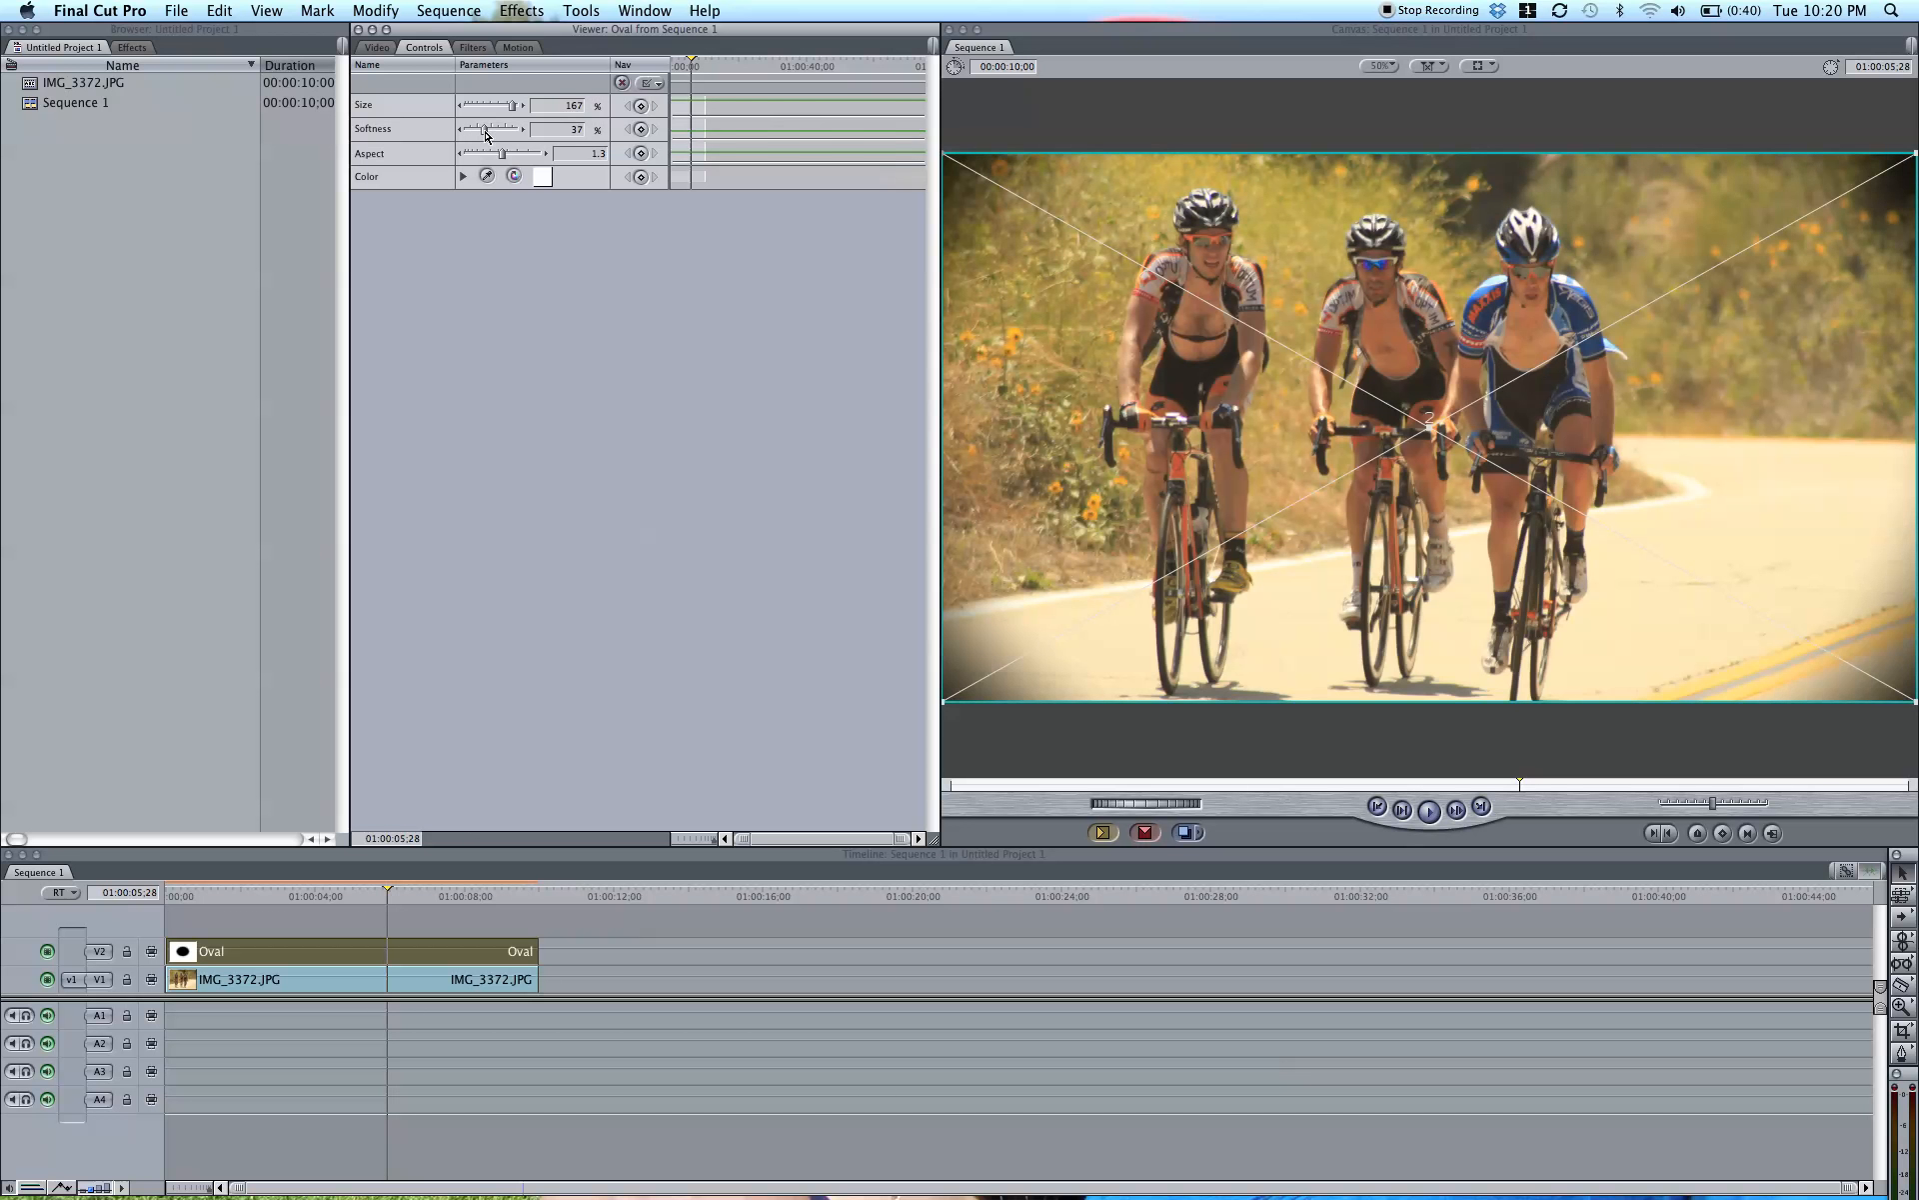
{"action": "left_click_drag", "start_coordinate": [482, 128], "coordinate": [494, 128]}
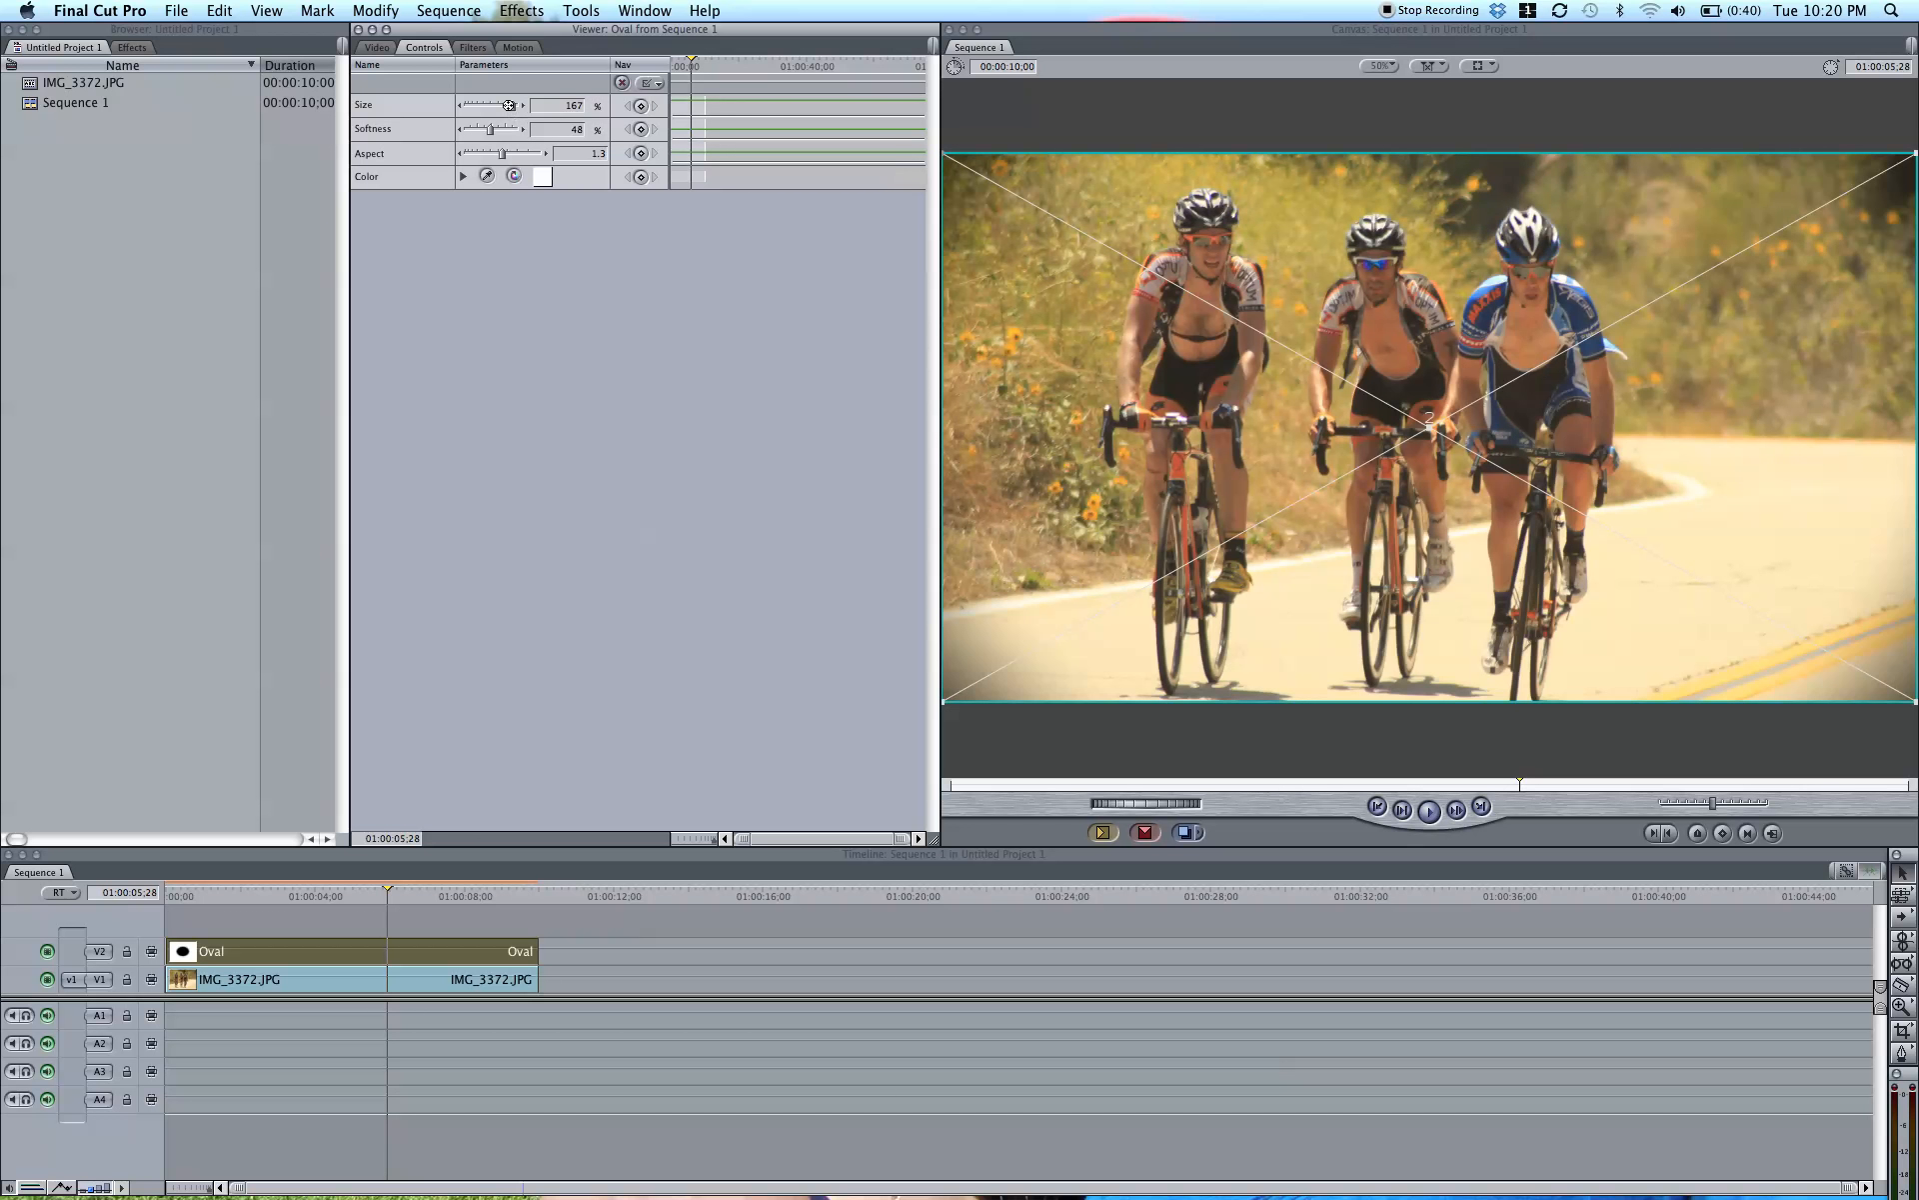
{"action": "left_click_drag", "start_coordinate": [508, 106], "coordinate": [501, 108]}
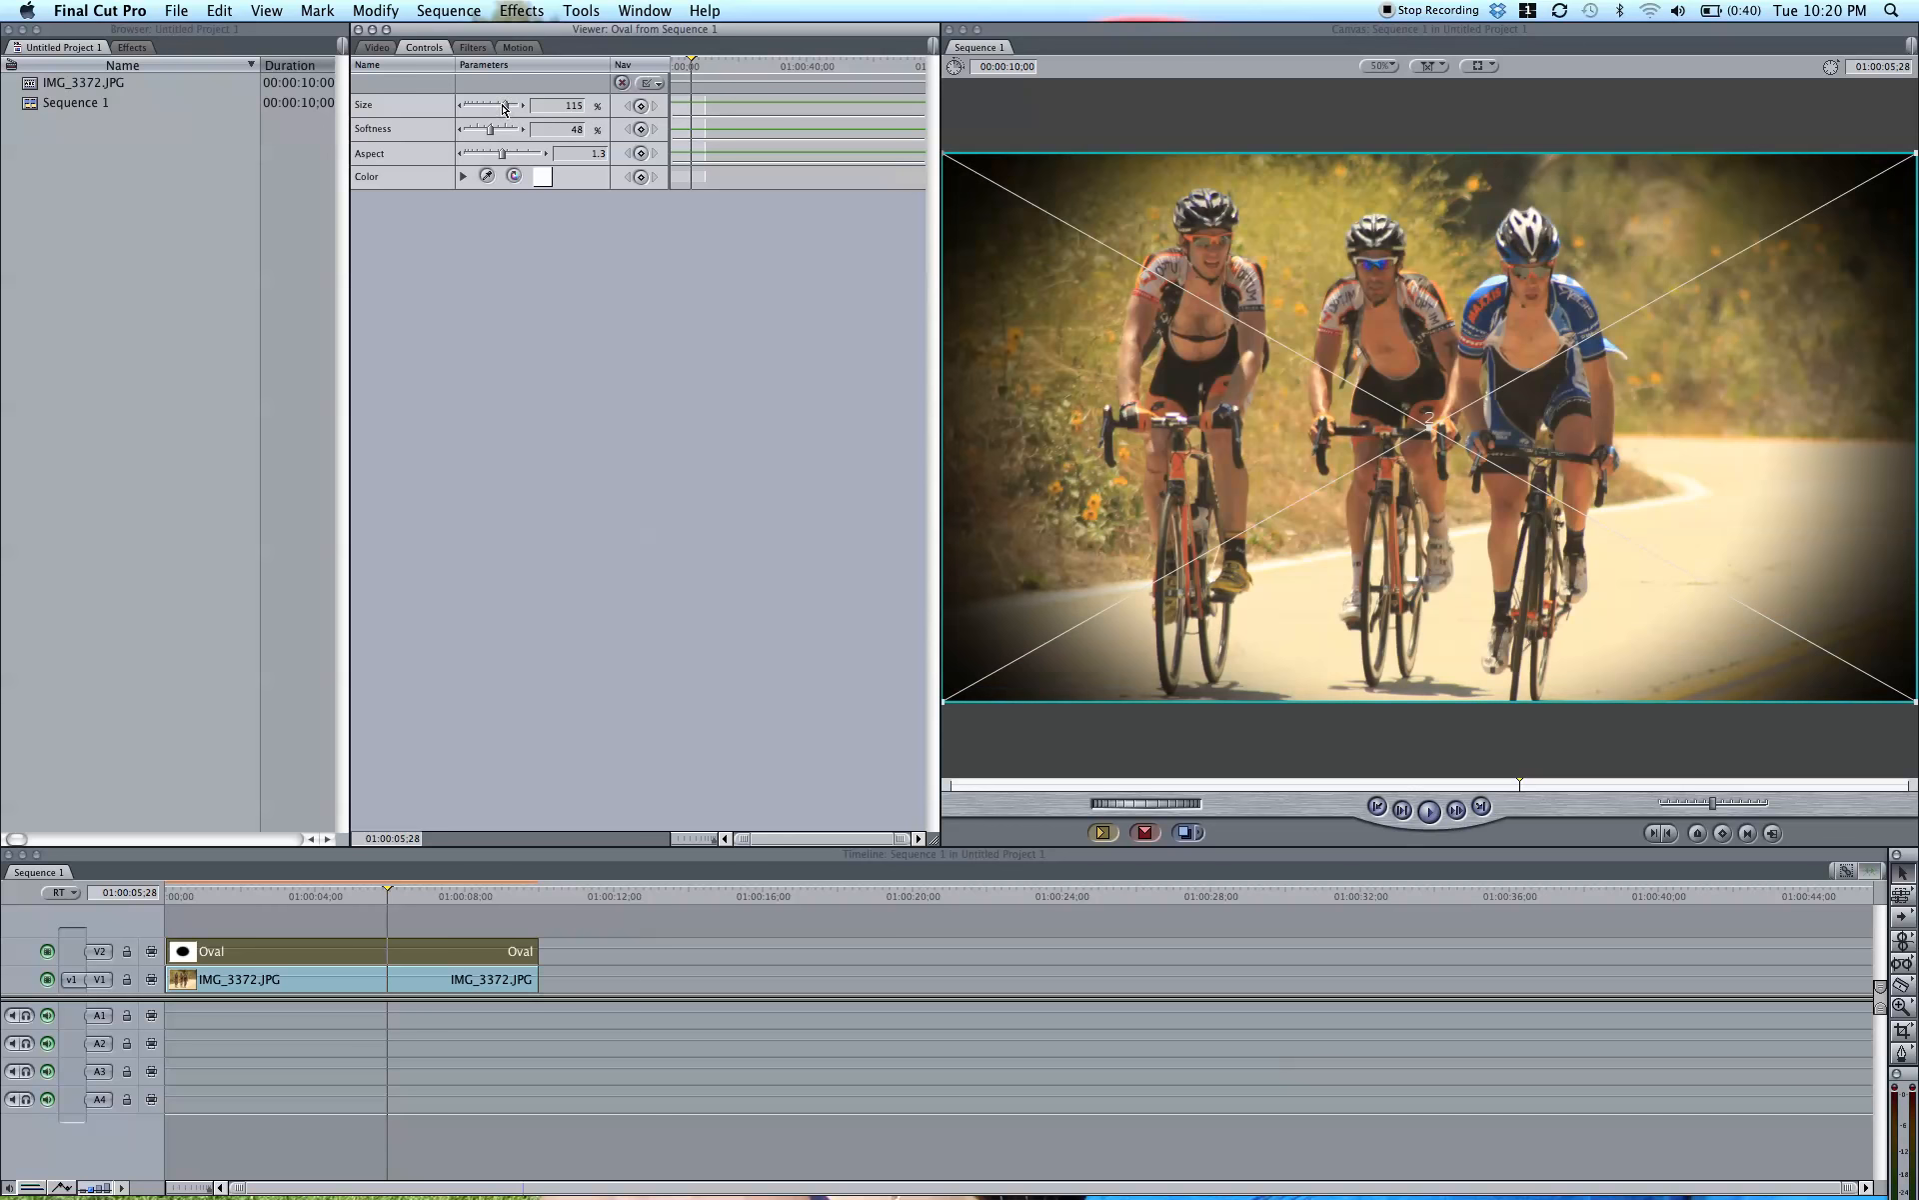
{"action": "left_click_drag", "start_coordinate": [504, 106], "coordinate": [489, 106]}
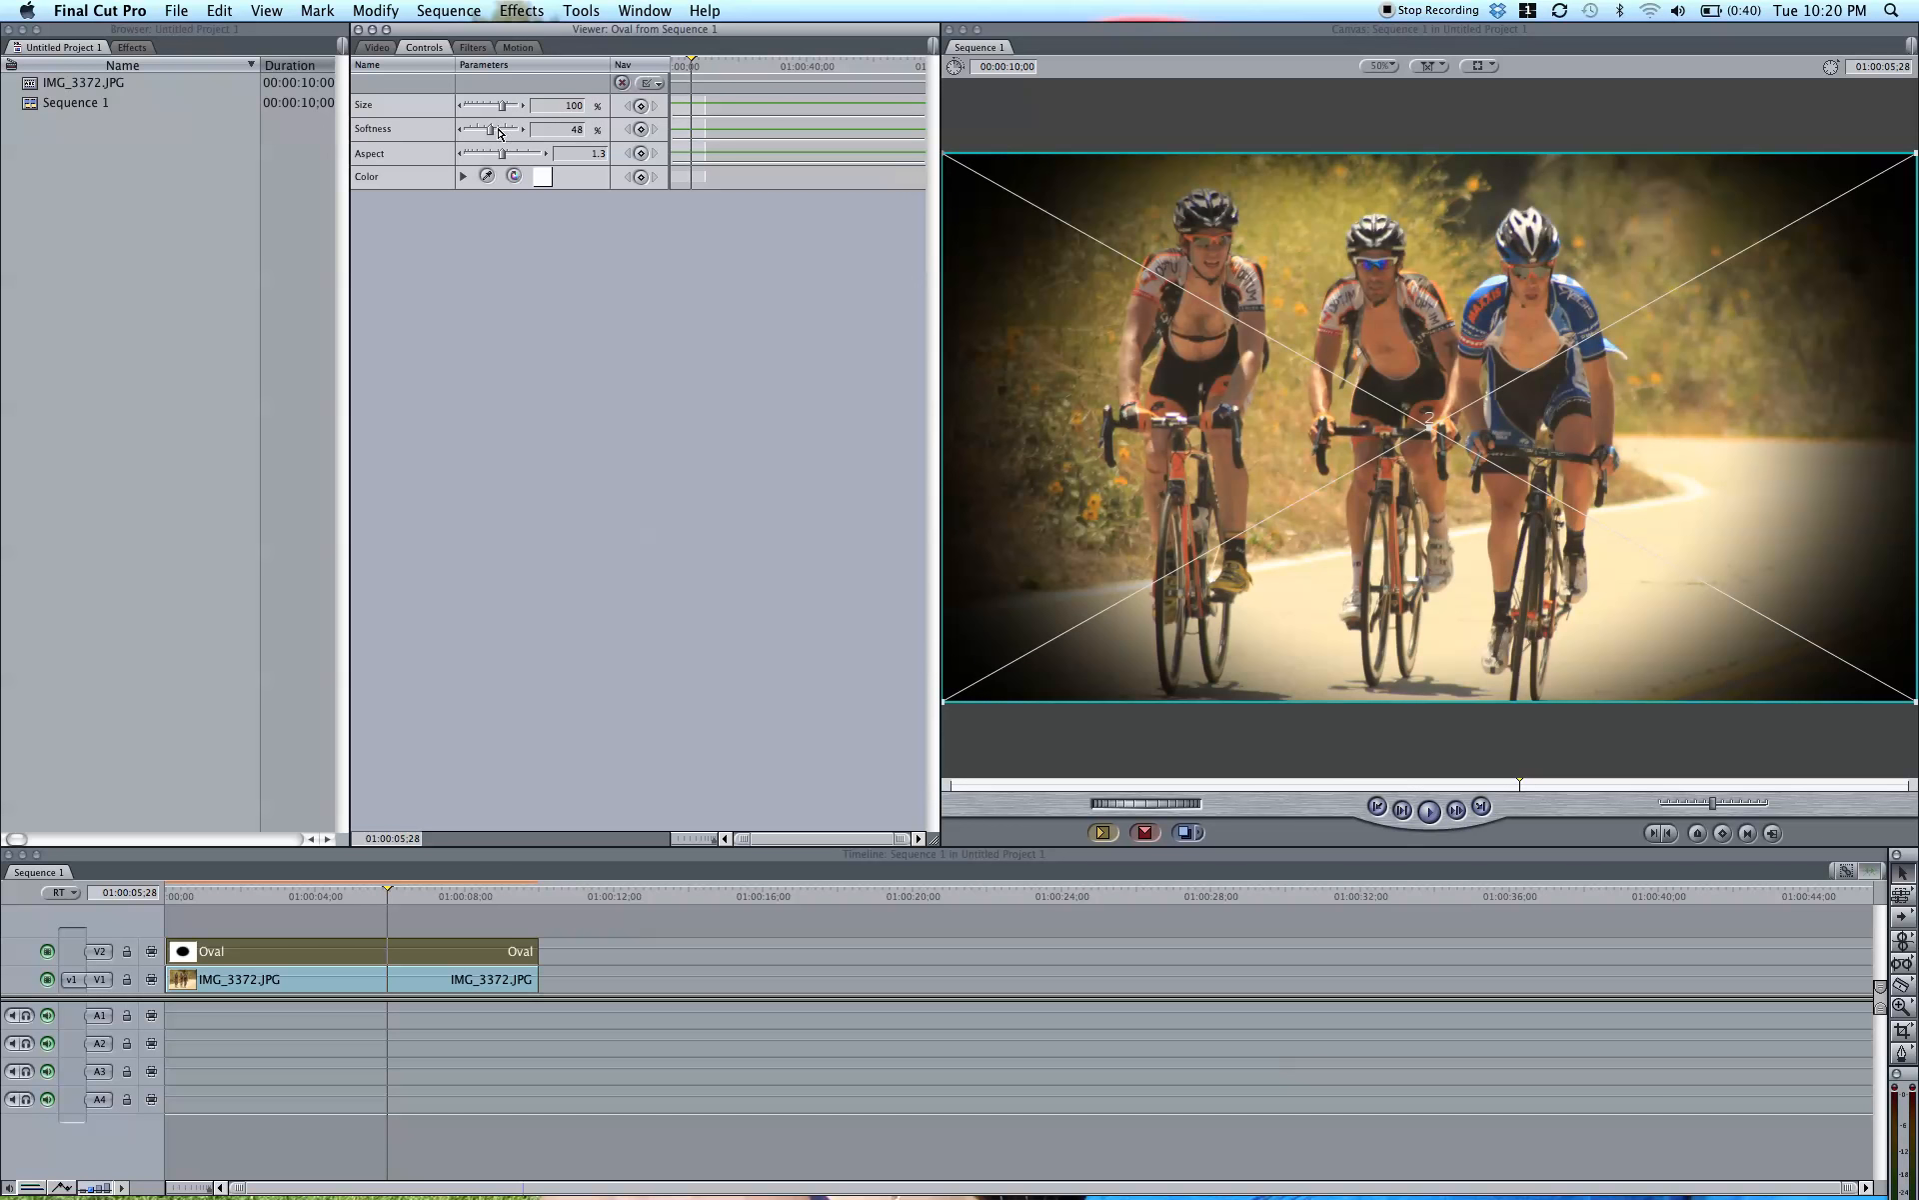
{"action": "left_click_drag", "start_coordinate": [490, 128], "coordinate": [510, 128]}
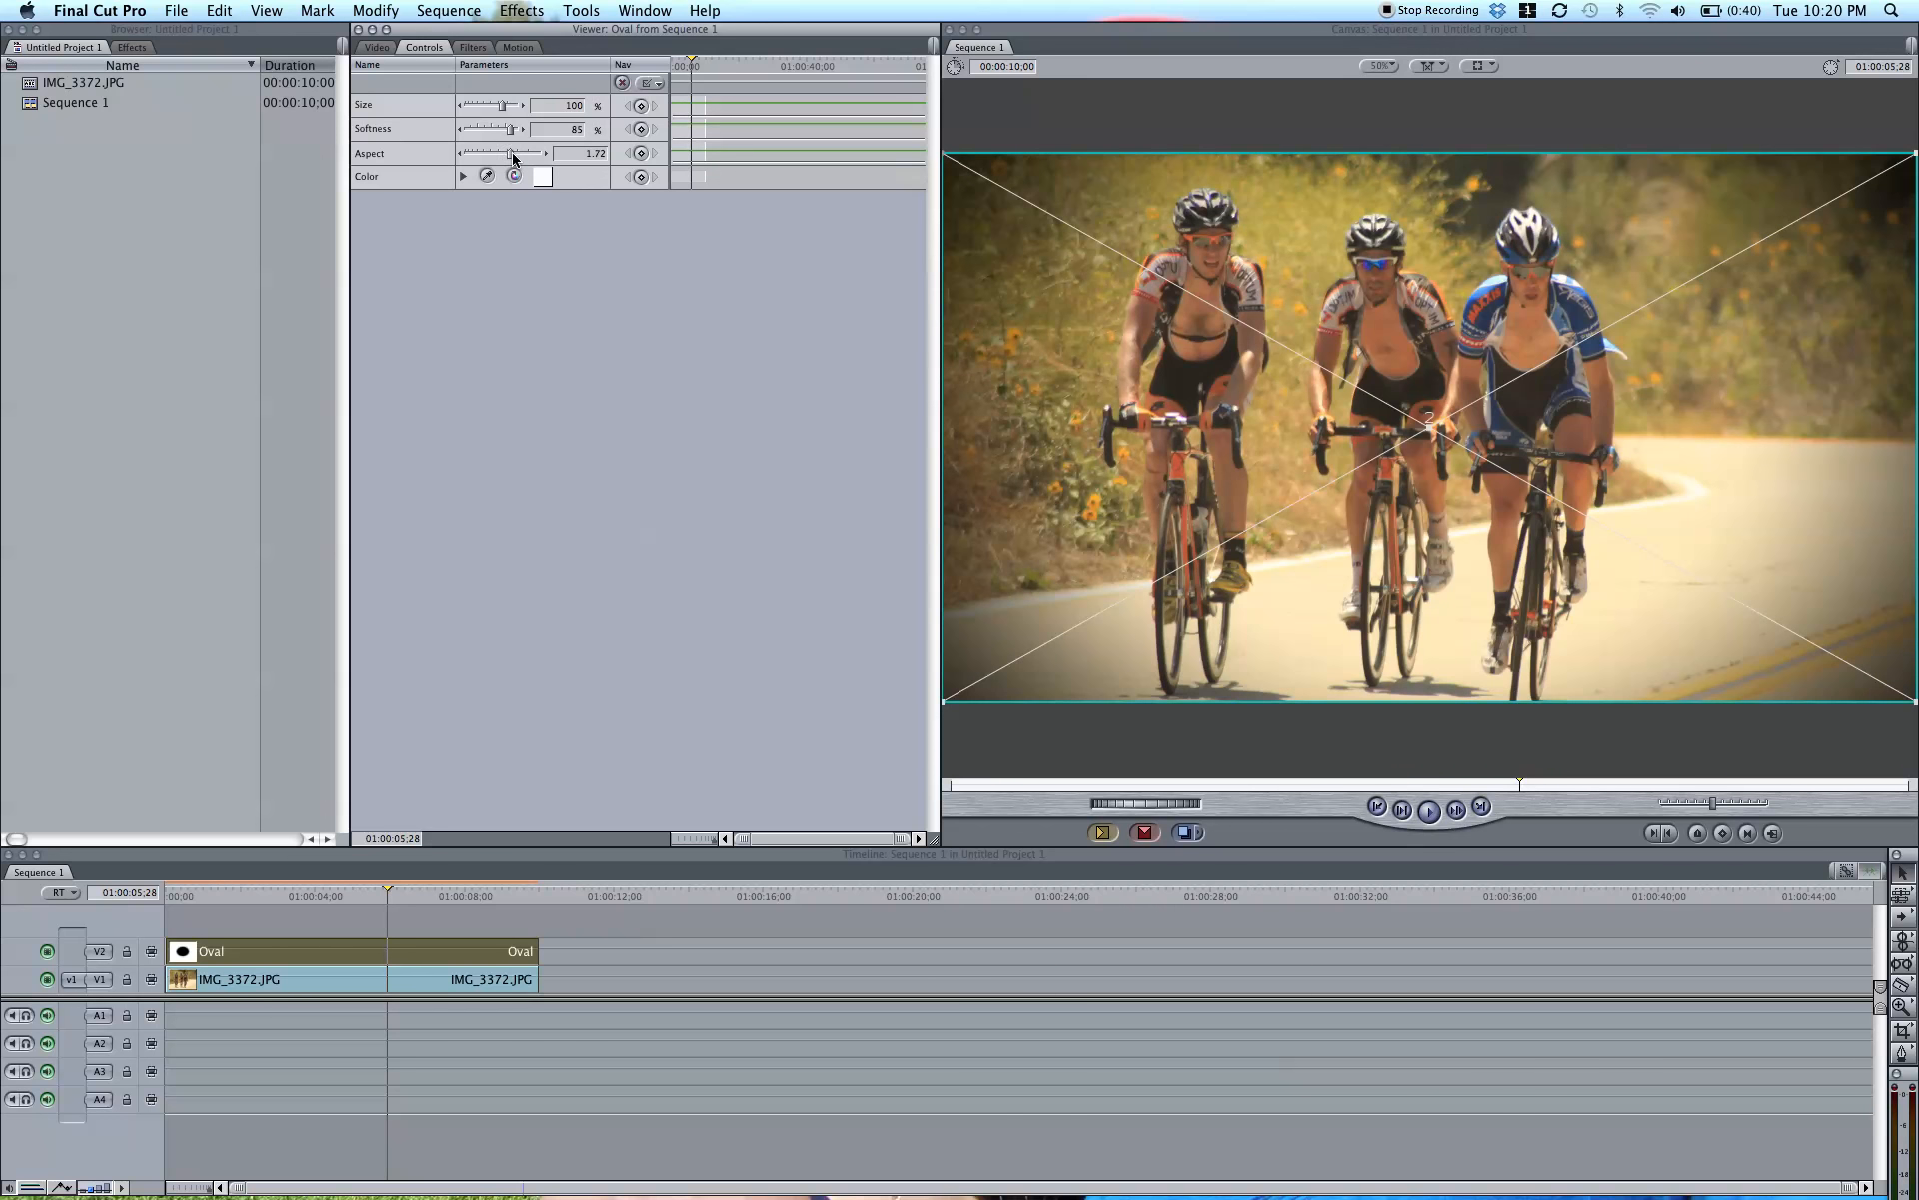
Step: Widen the Oval's Aspect to 1.6 to match the photo's shape
{"action": "left_click_drag", "start_coordinate": [502, 151], "coordinate": [512, 152]}
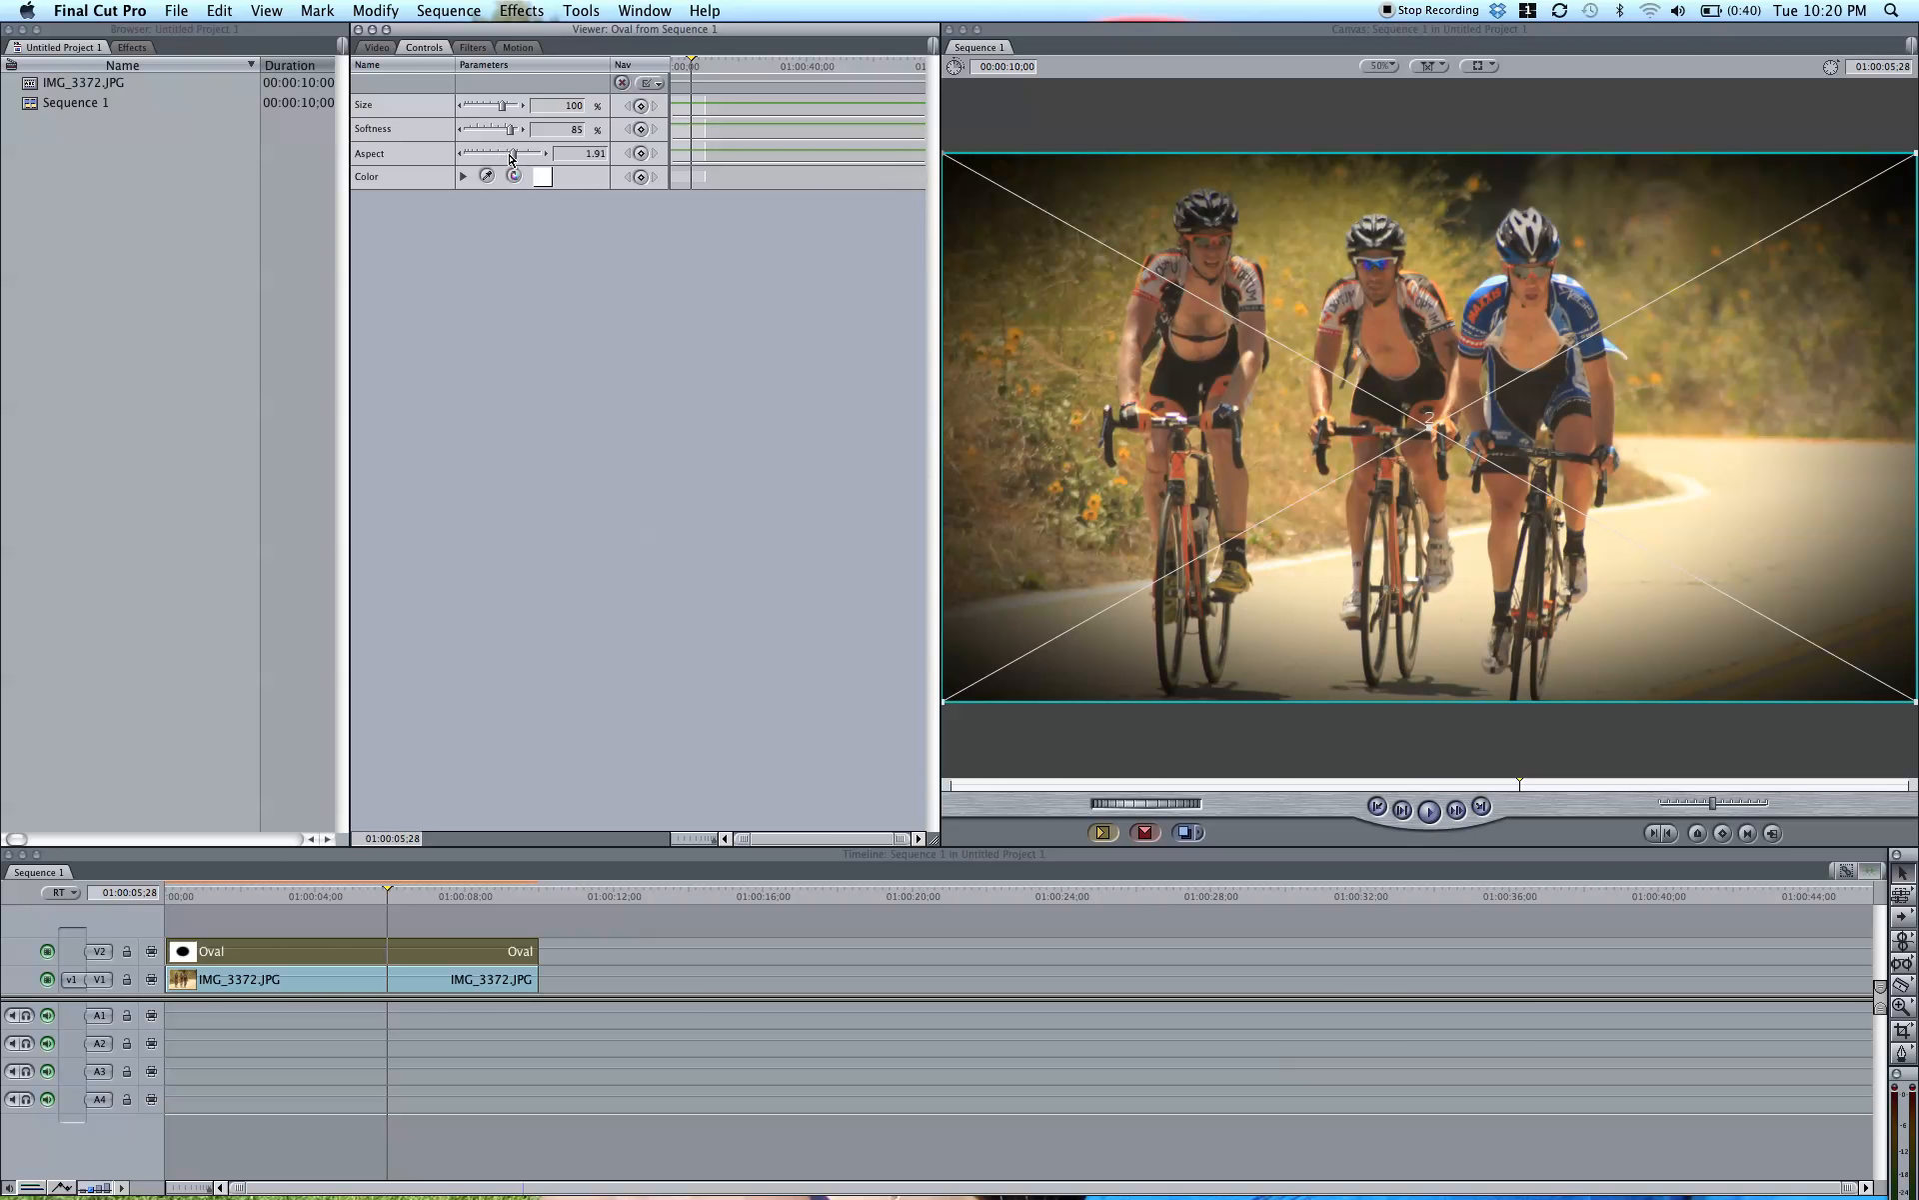
{"action": "left_click_drag", "start_coordinate": [512, 152], "coordinate": [502, 152]}
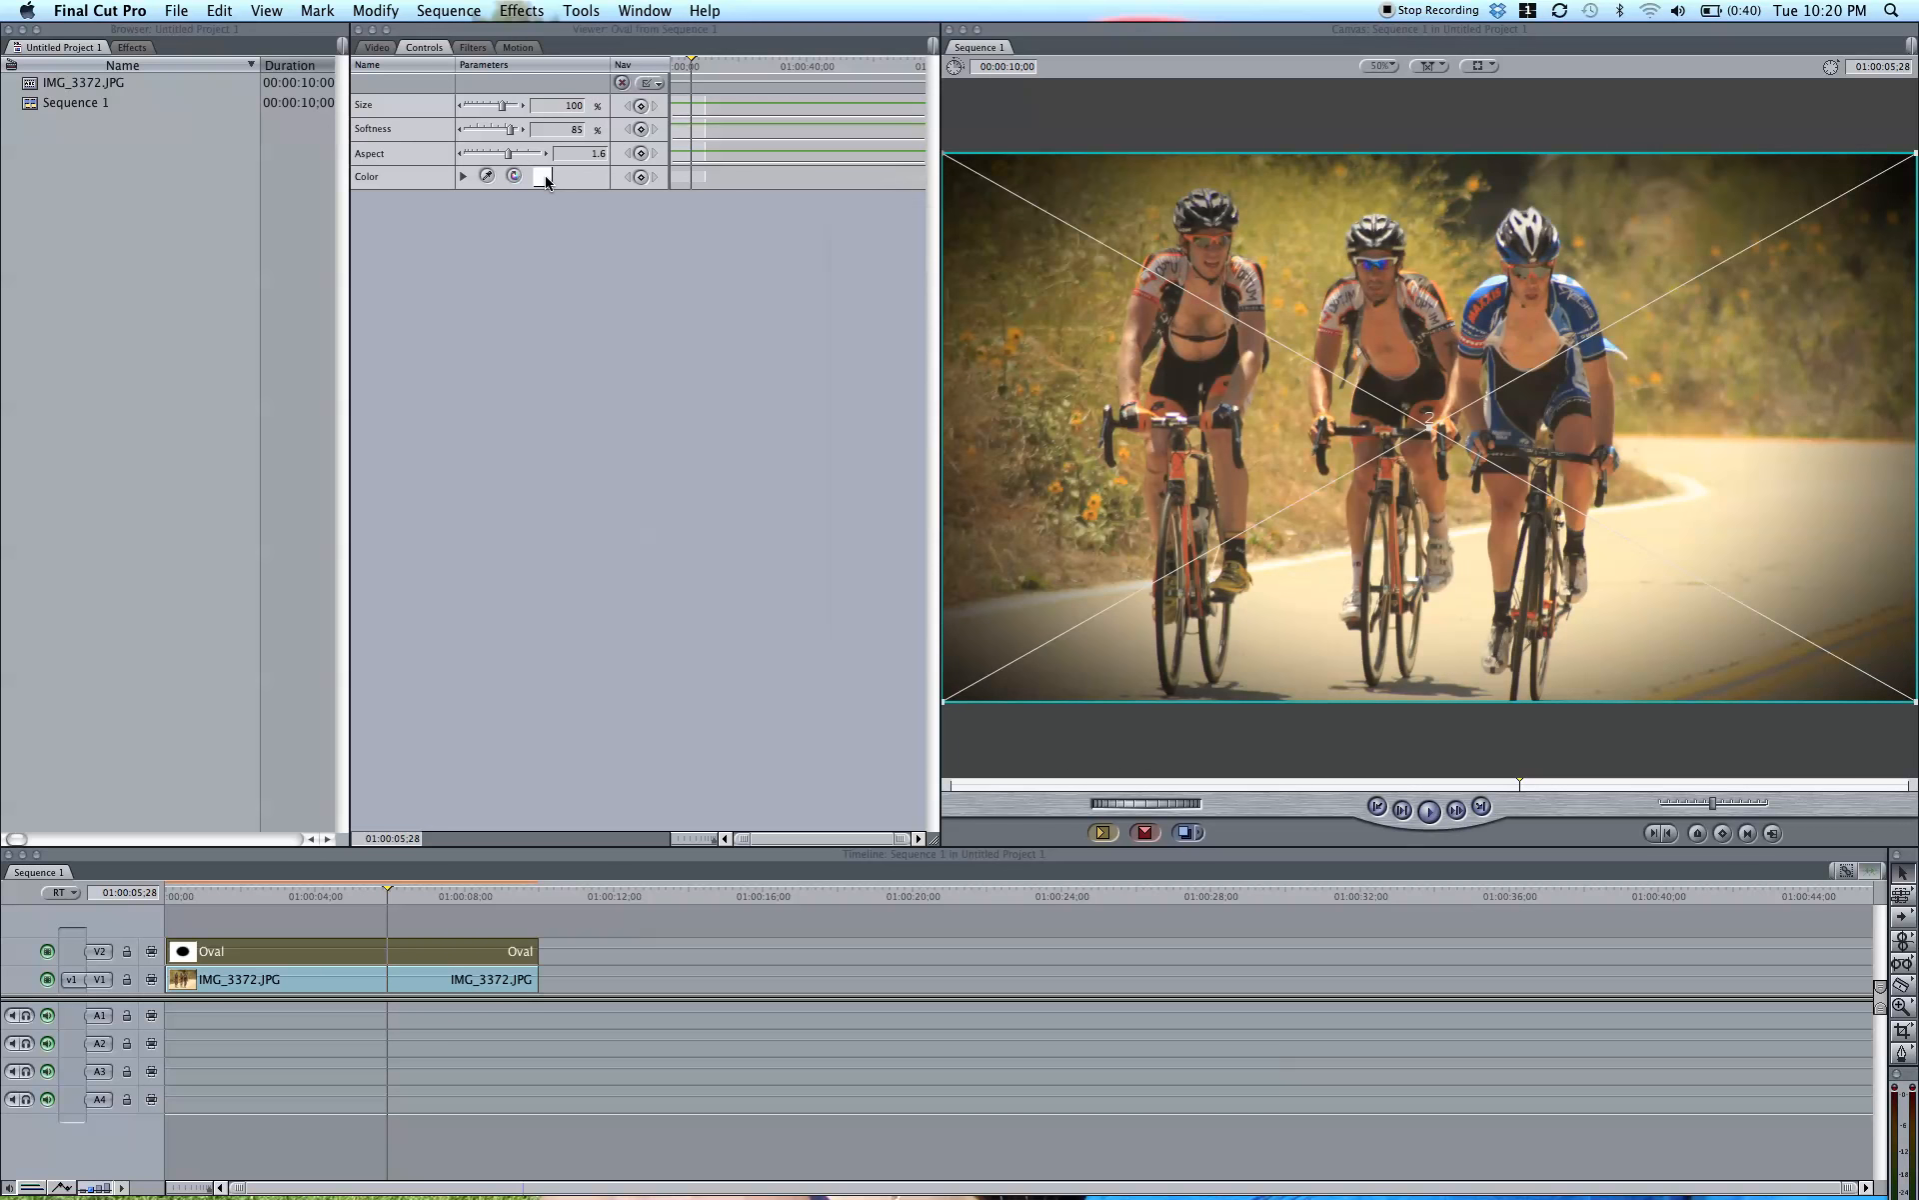
{"action": "left_click", "coordinate": [540, 176]}
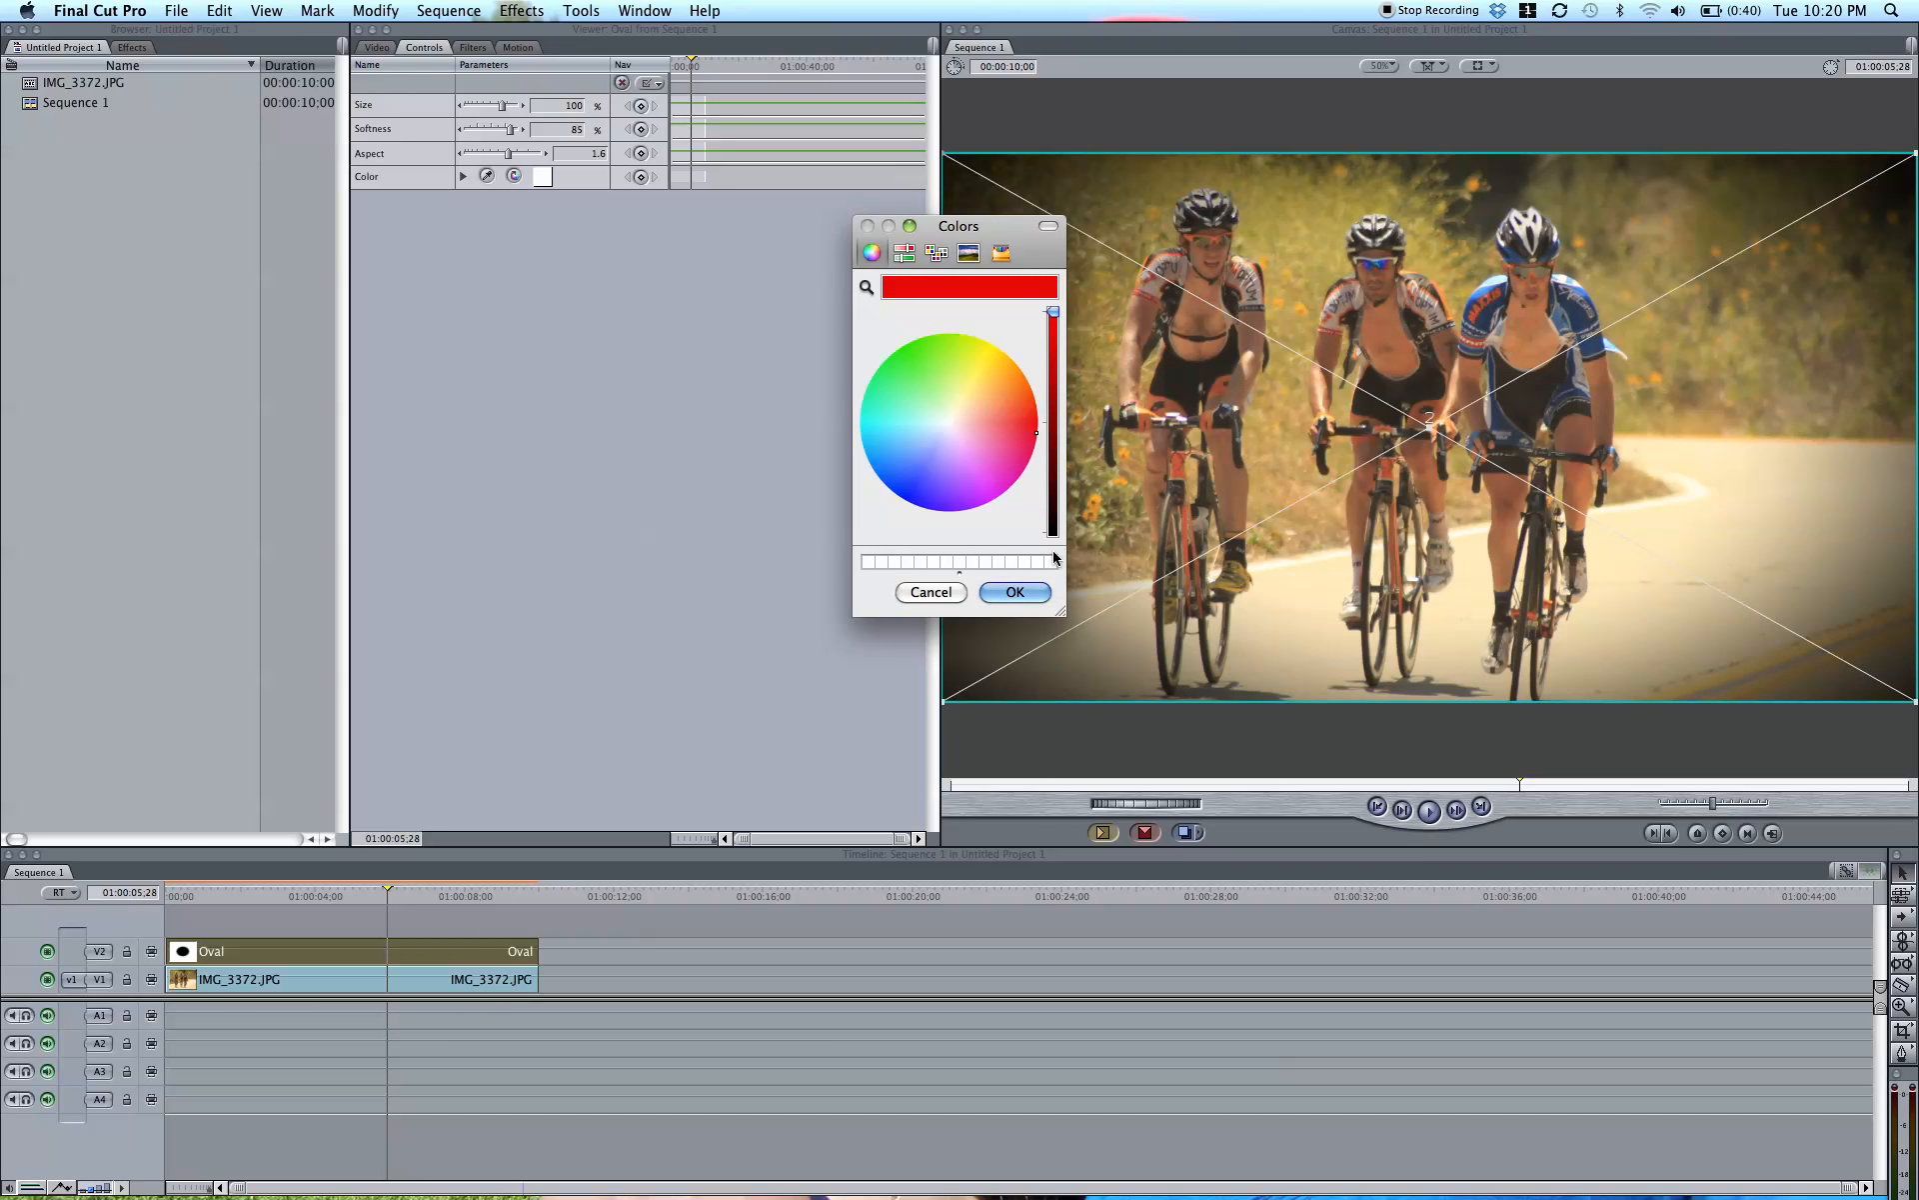
{"action": "left_click", "coordinate": [1014, 591]}
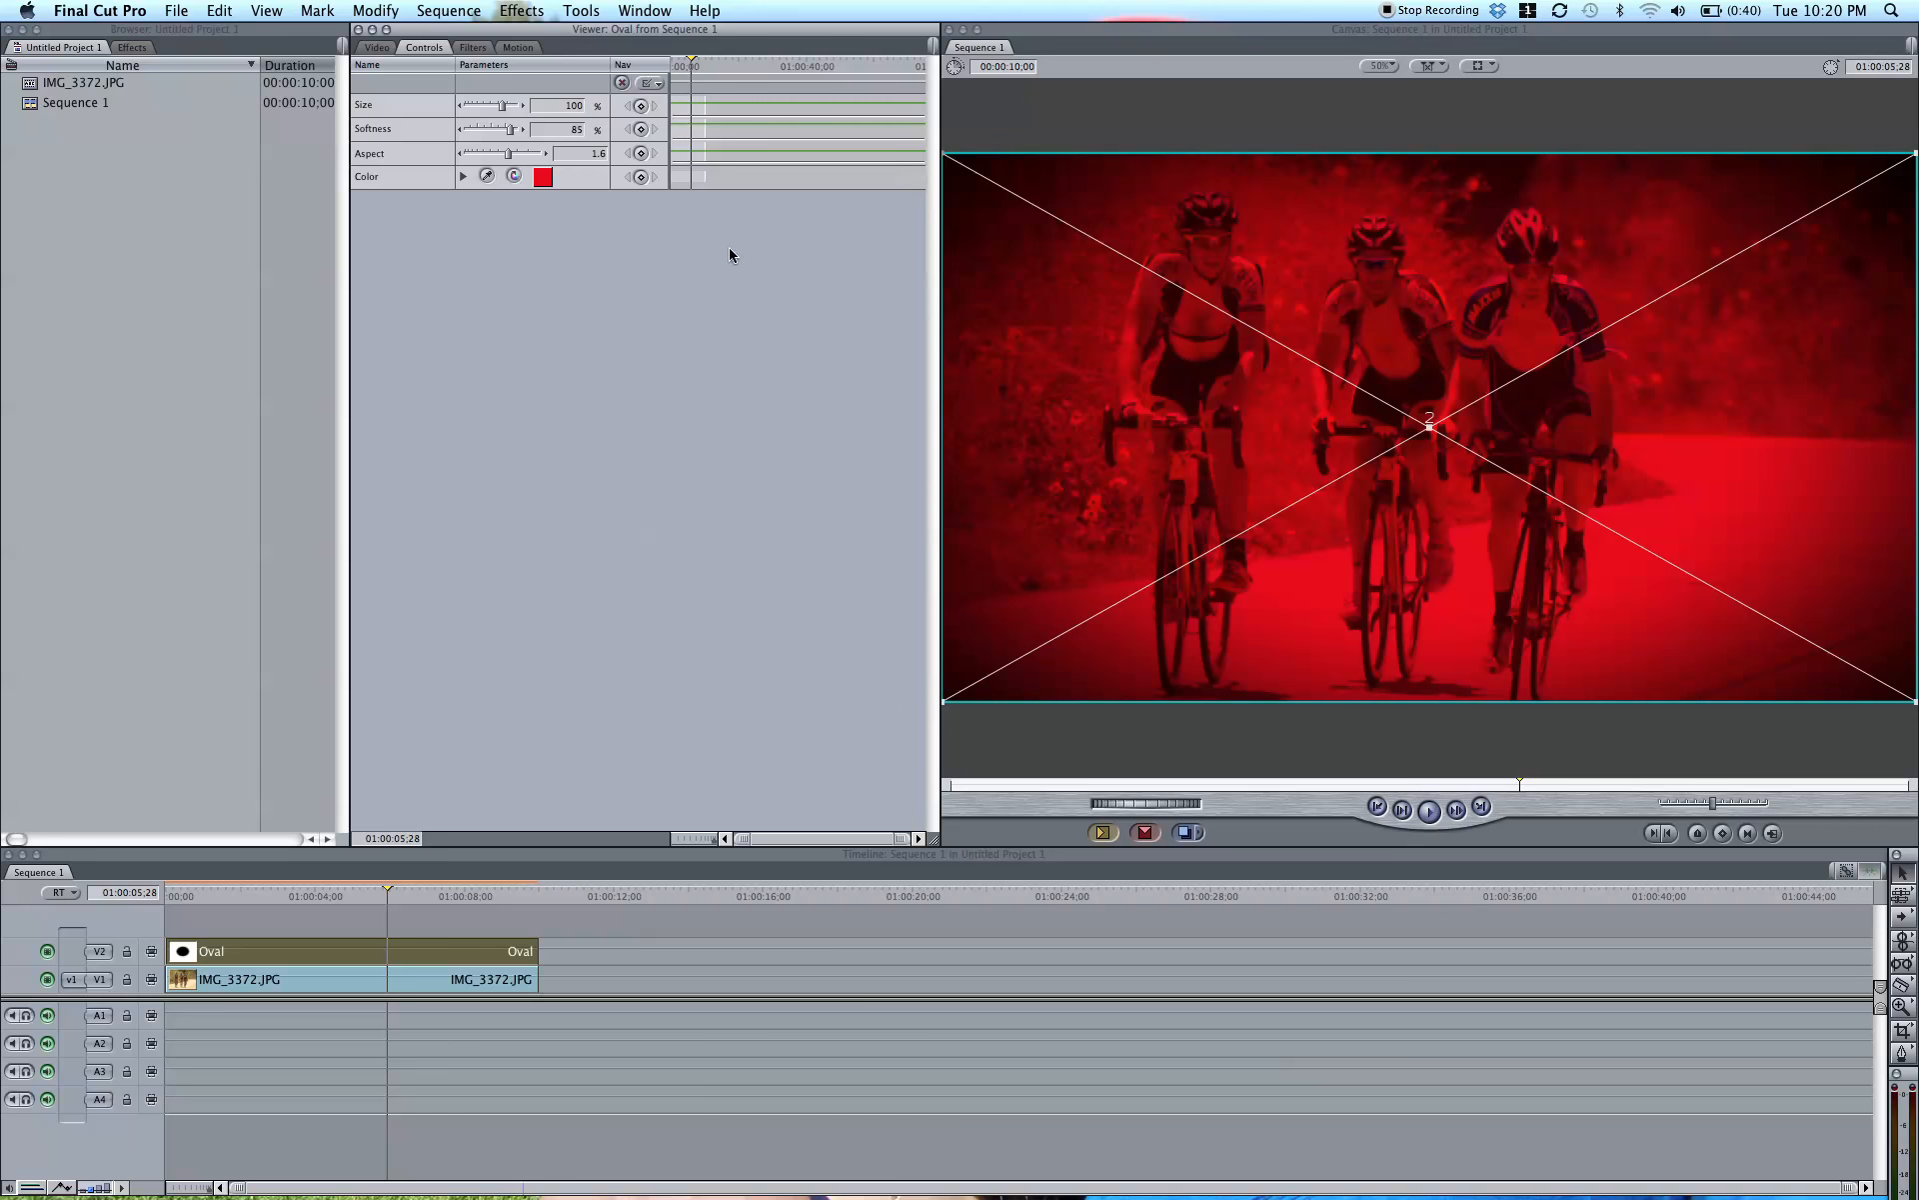
{"action": "mouse_move", "coordinate": [1460, 308]}
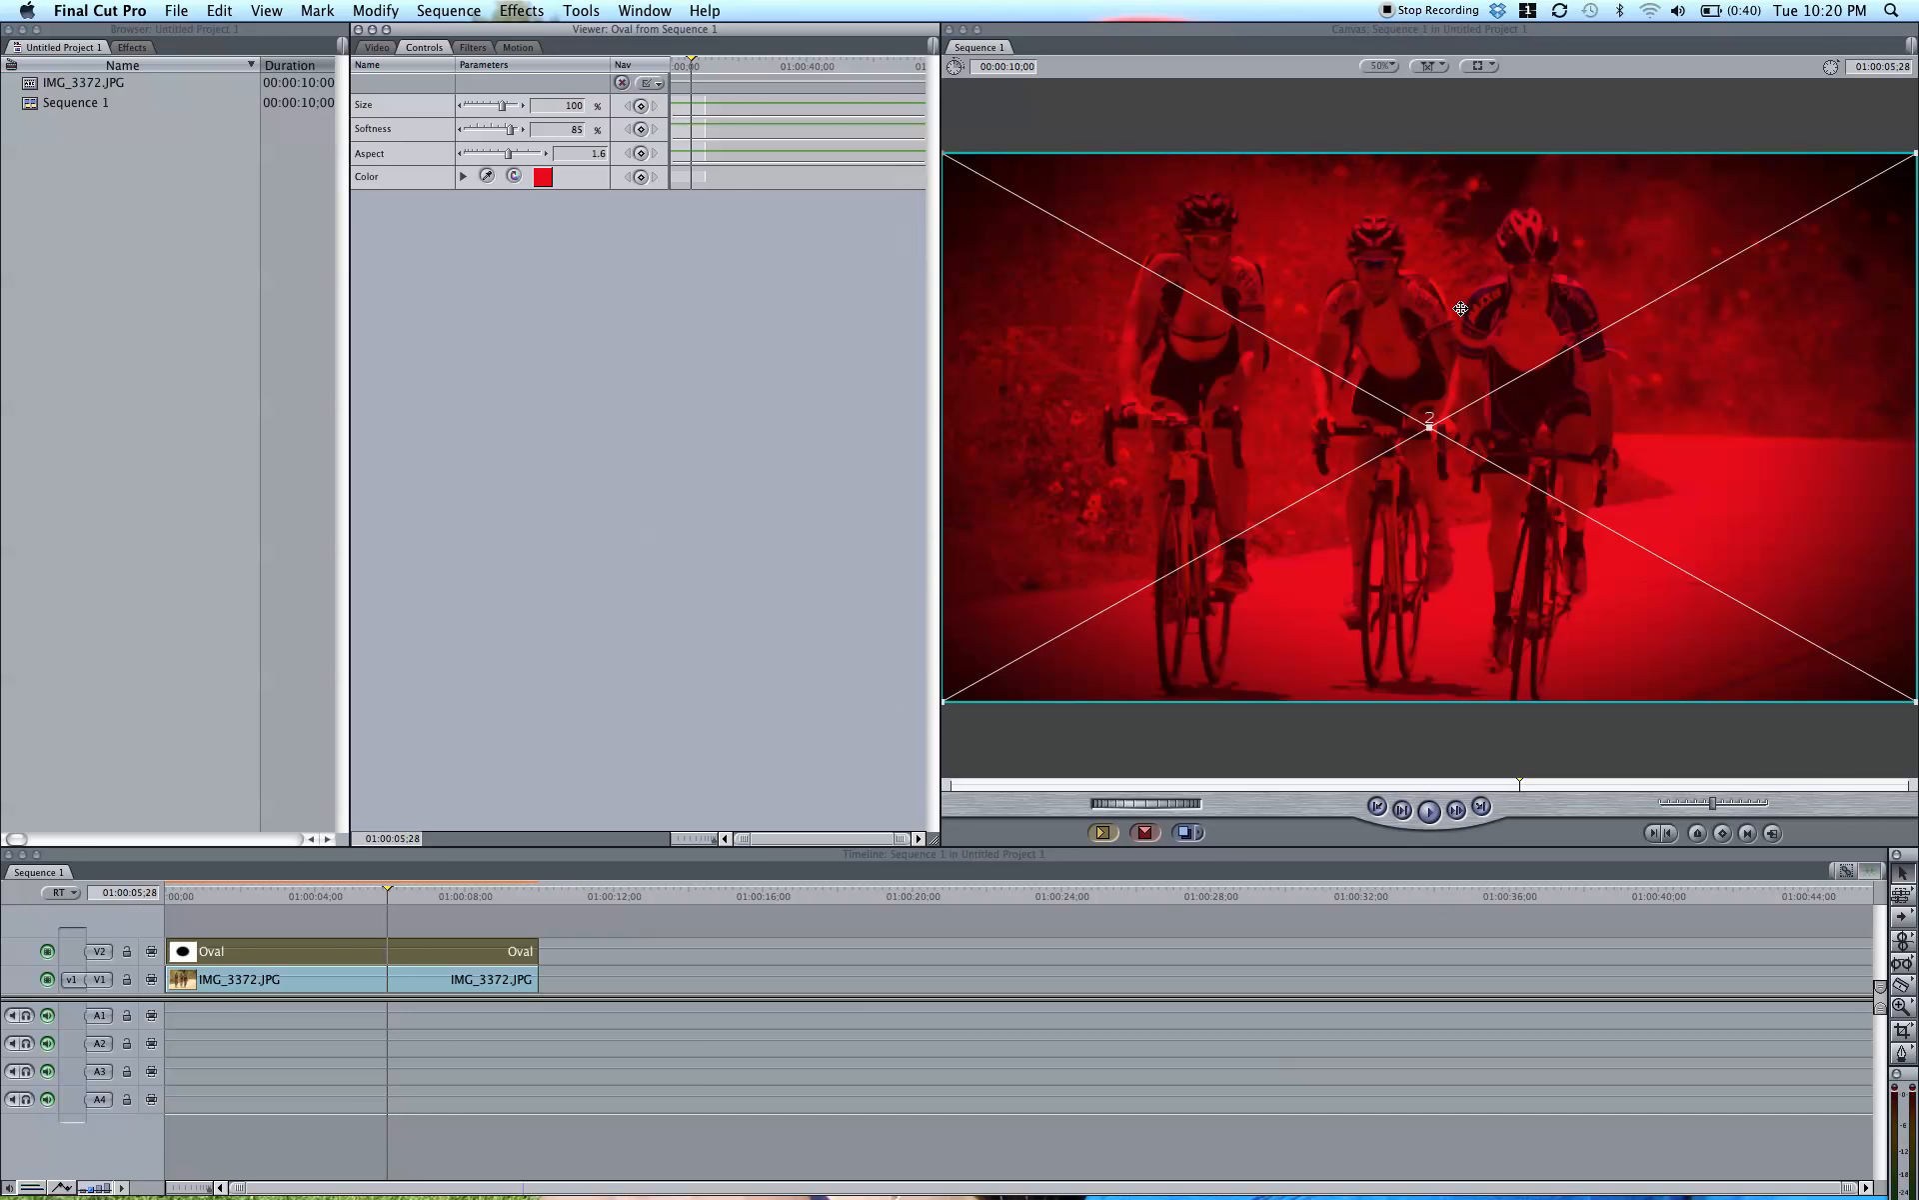
{"action": "mouse_move", "coordinate": [1155, 356]}
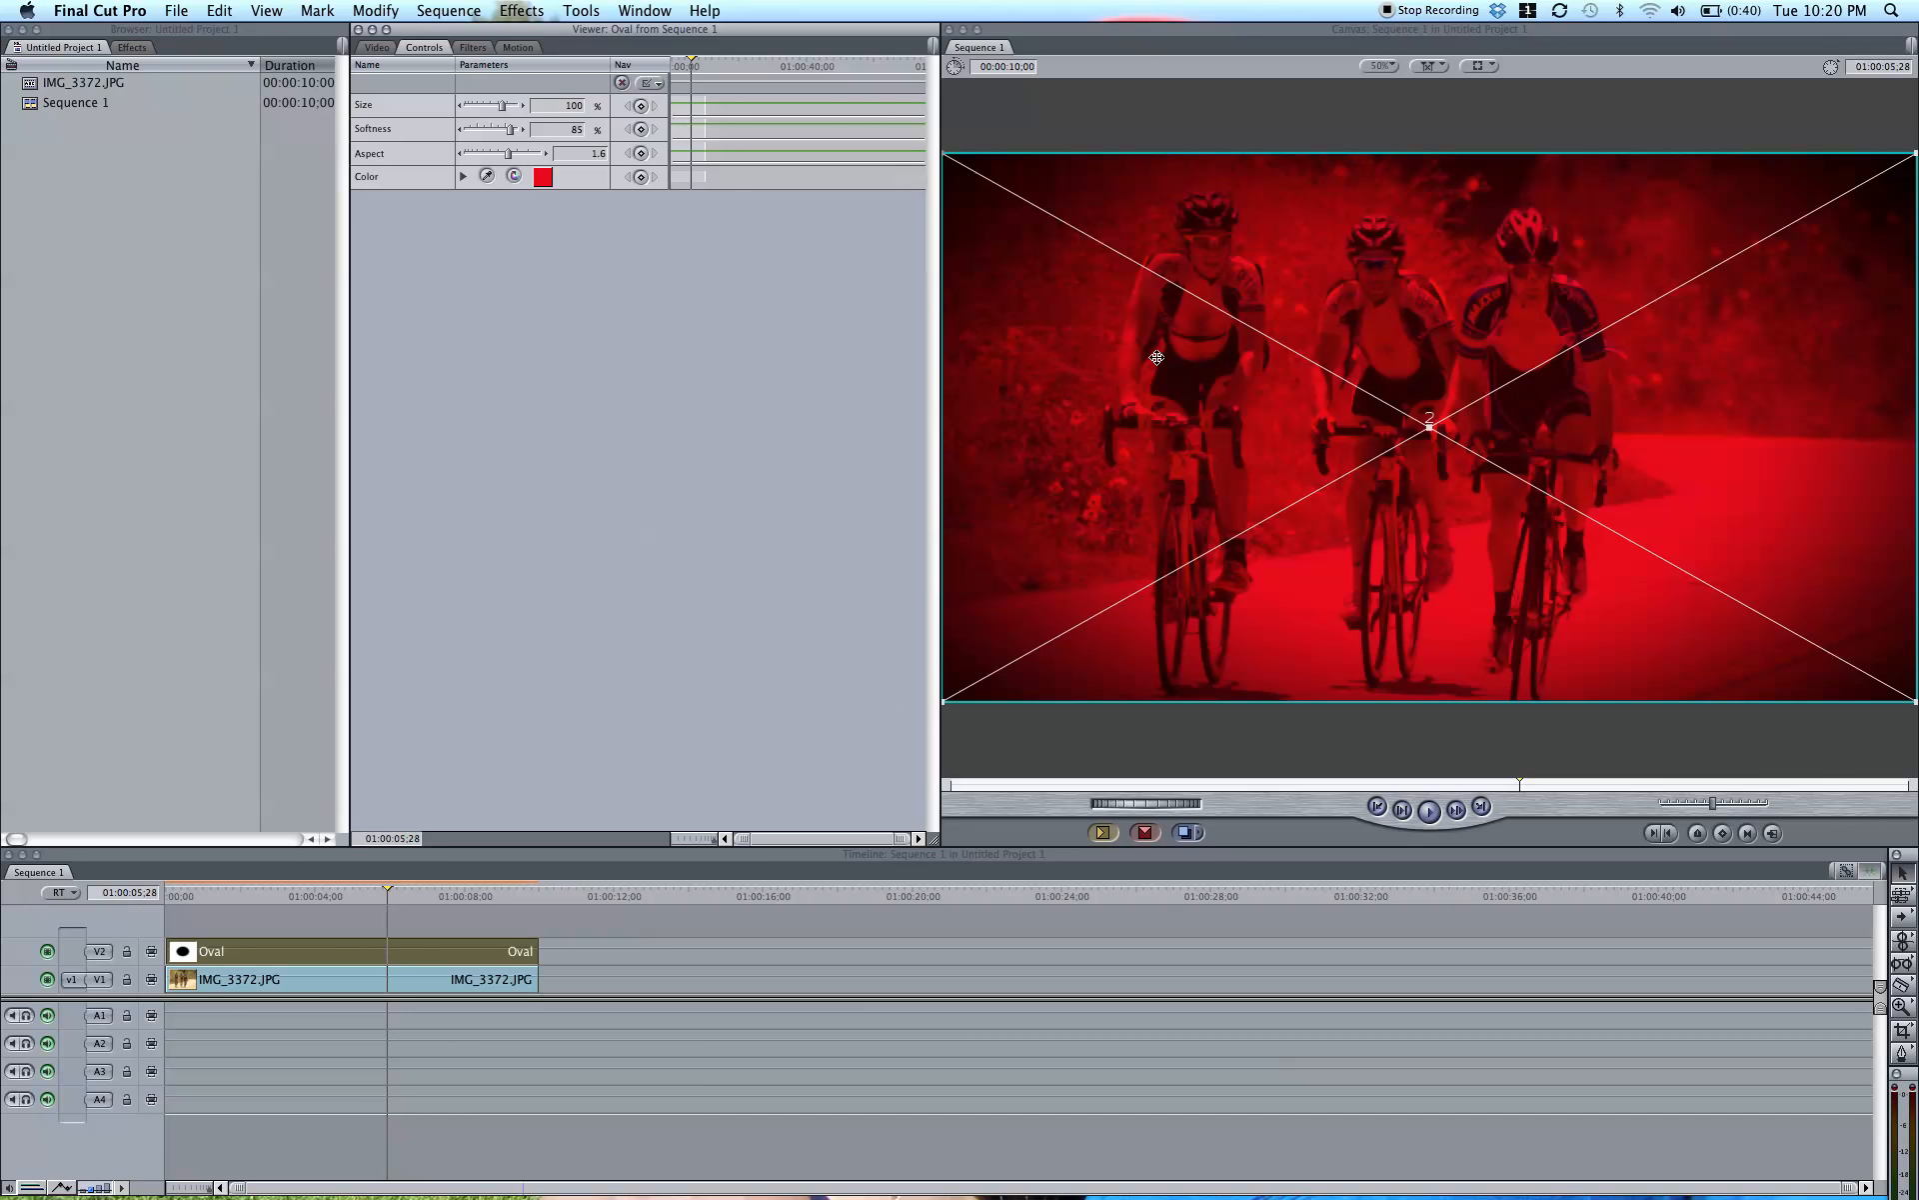
{"action": "mouse_move", "coordinate": [1251, 414]}
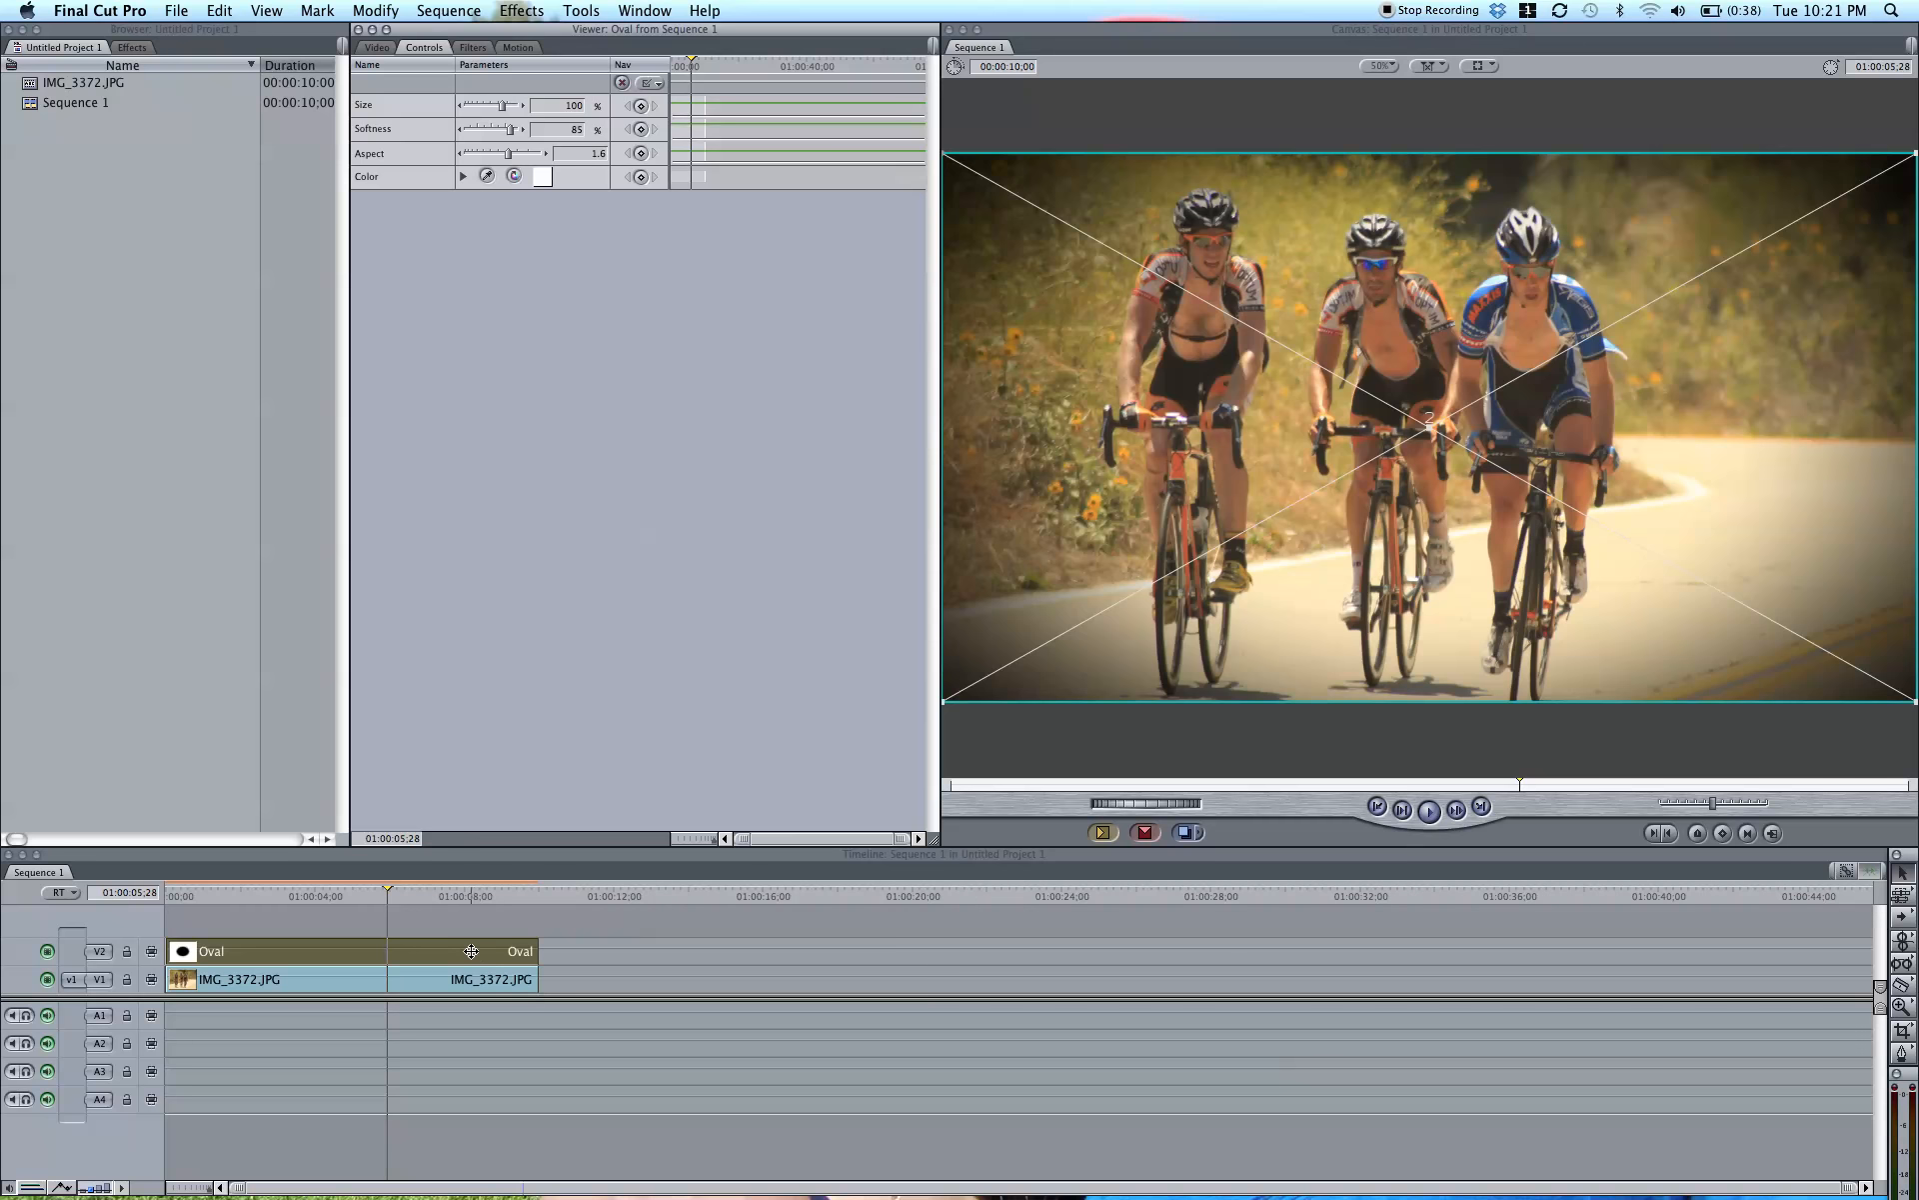
{"action": "mouse_move", "coordinate": [1447, 431]}
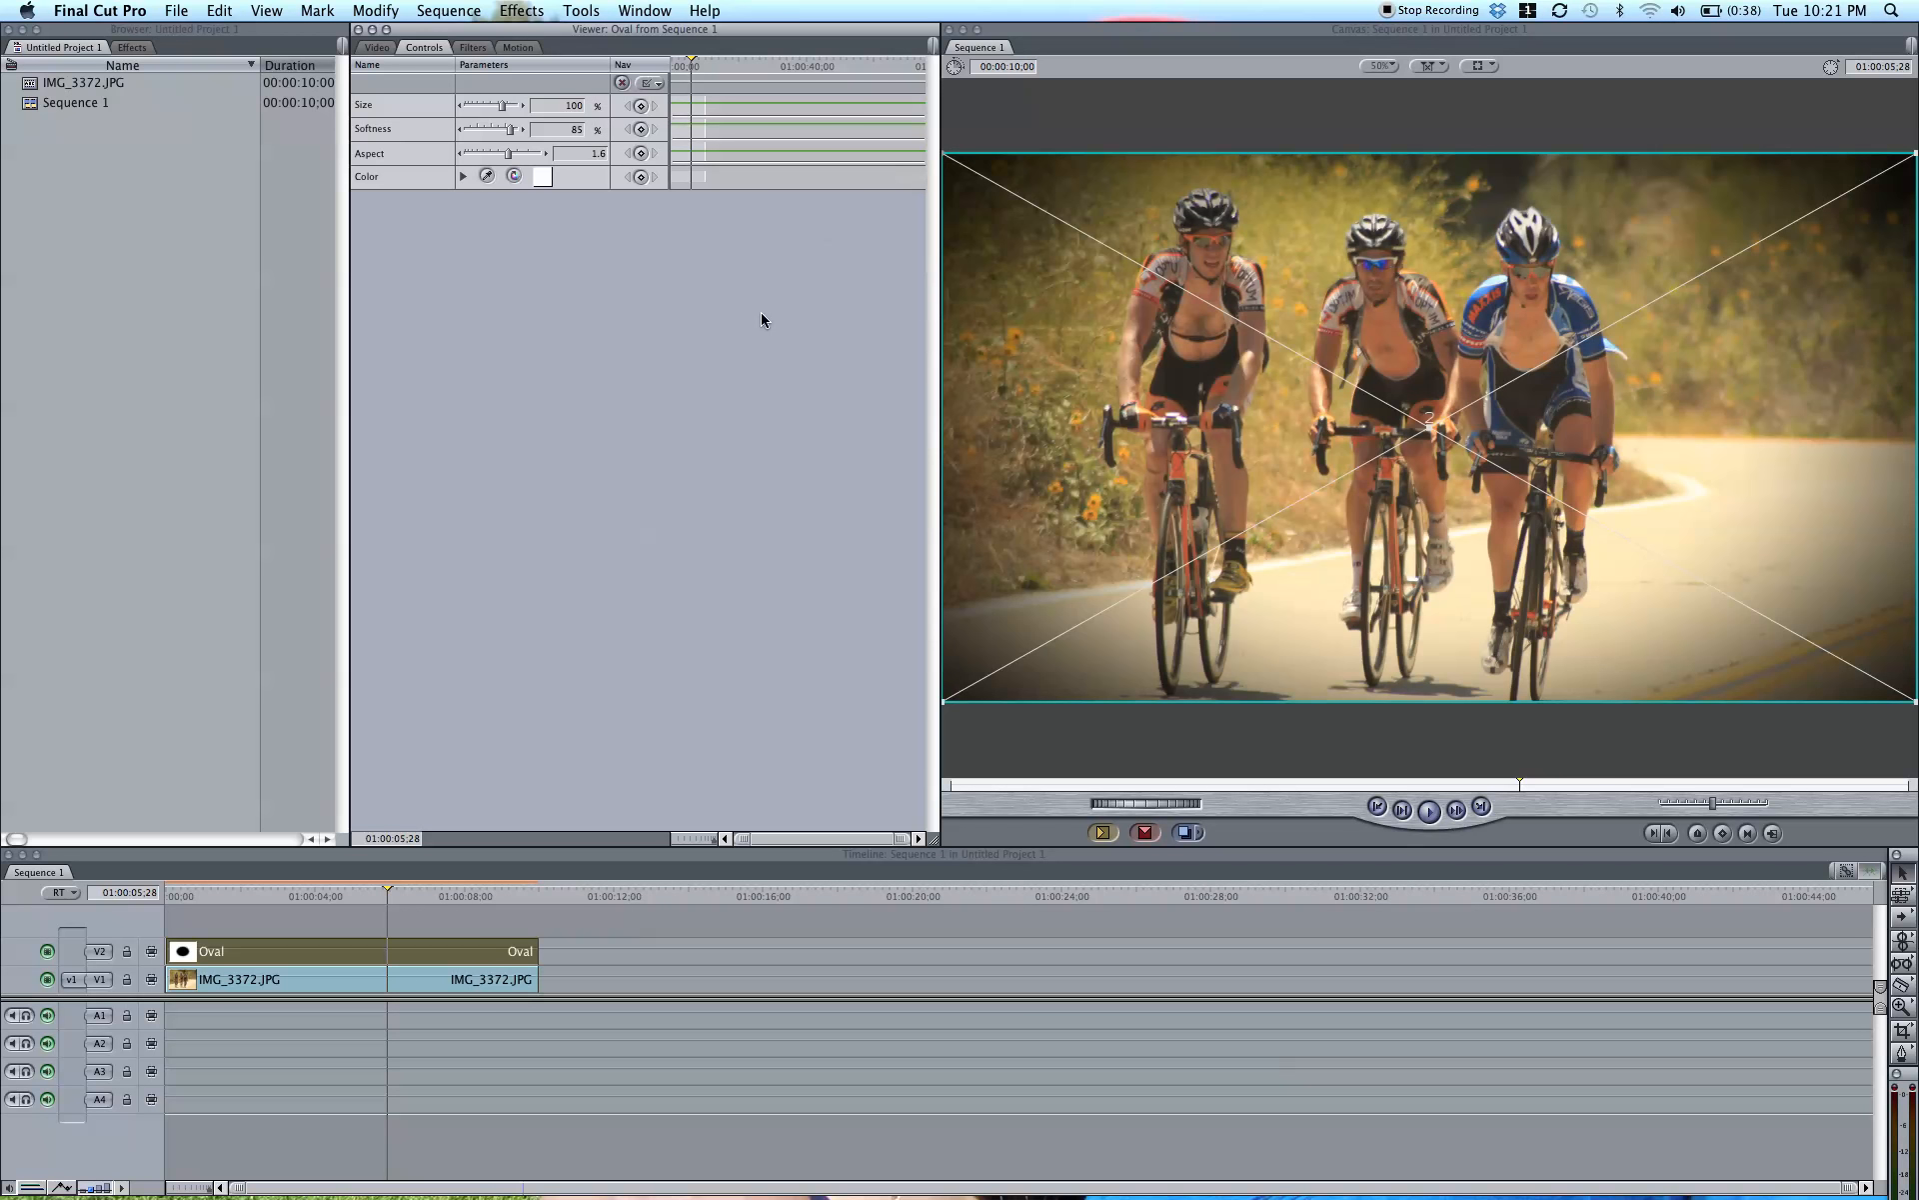
{"action": "mouse_move", "coordinate": [828, 308]}
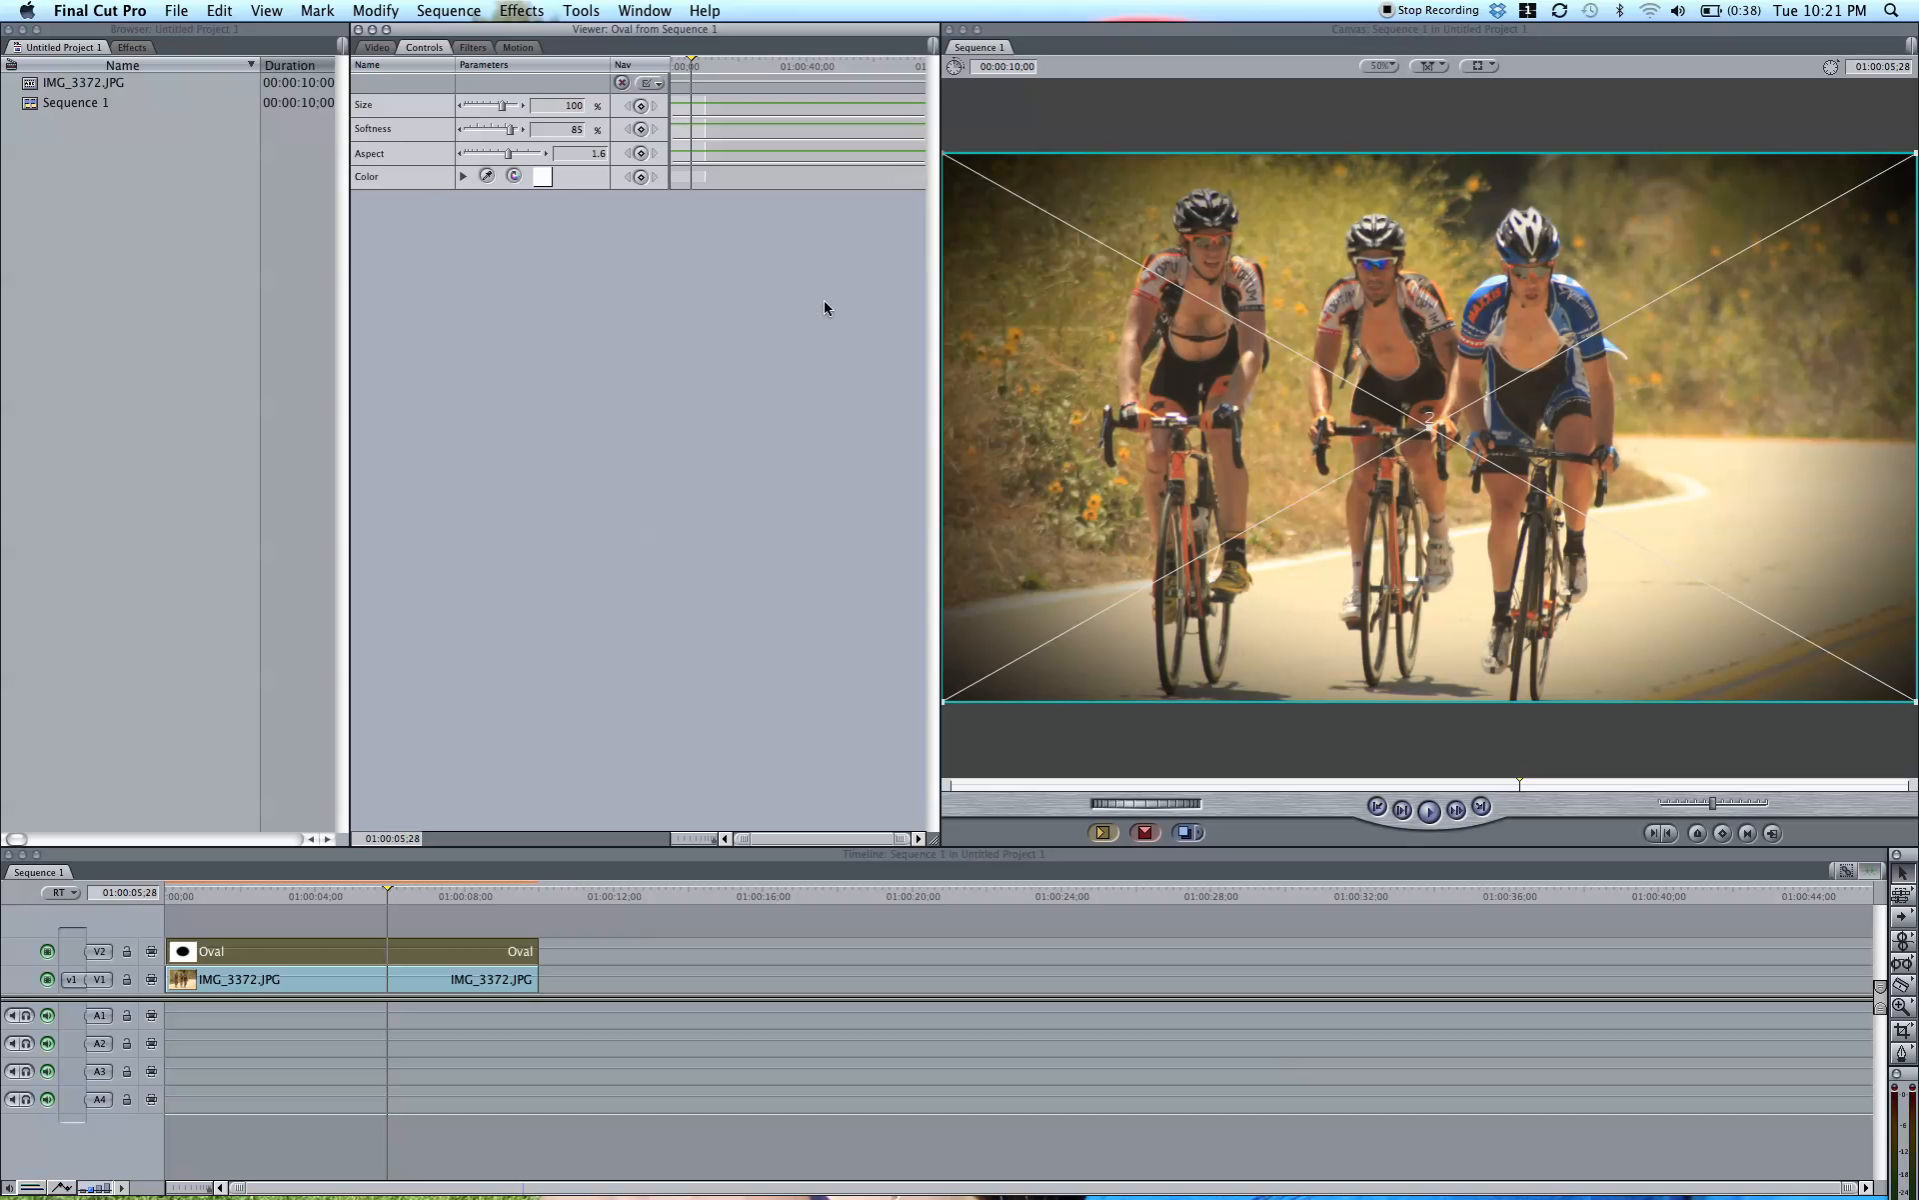
{"action": "mouse_move", "coordinate": [559, 178]}
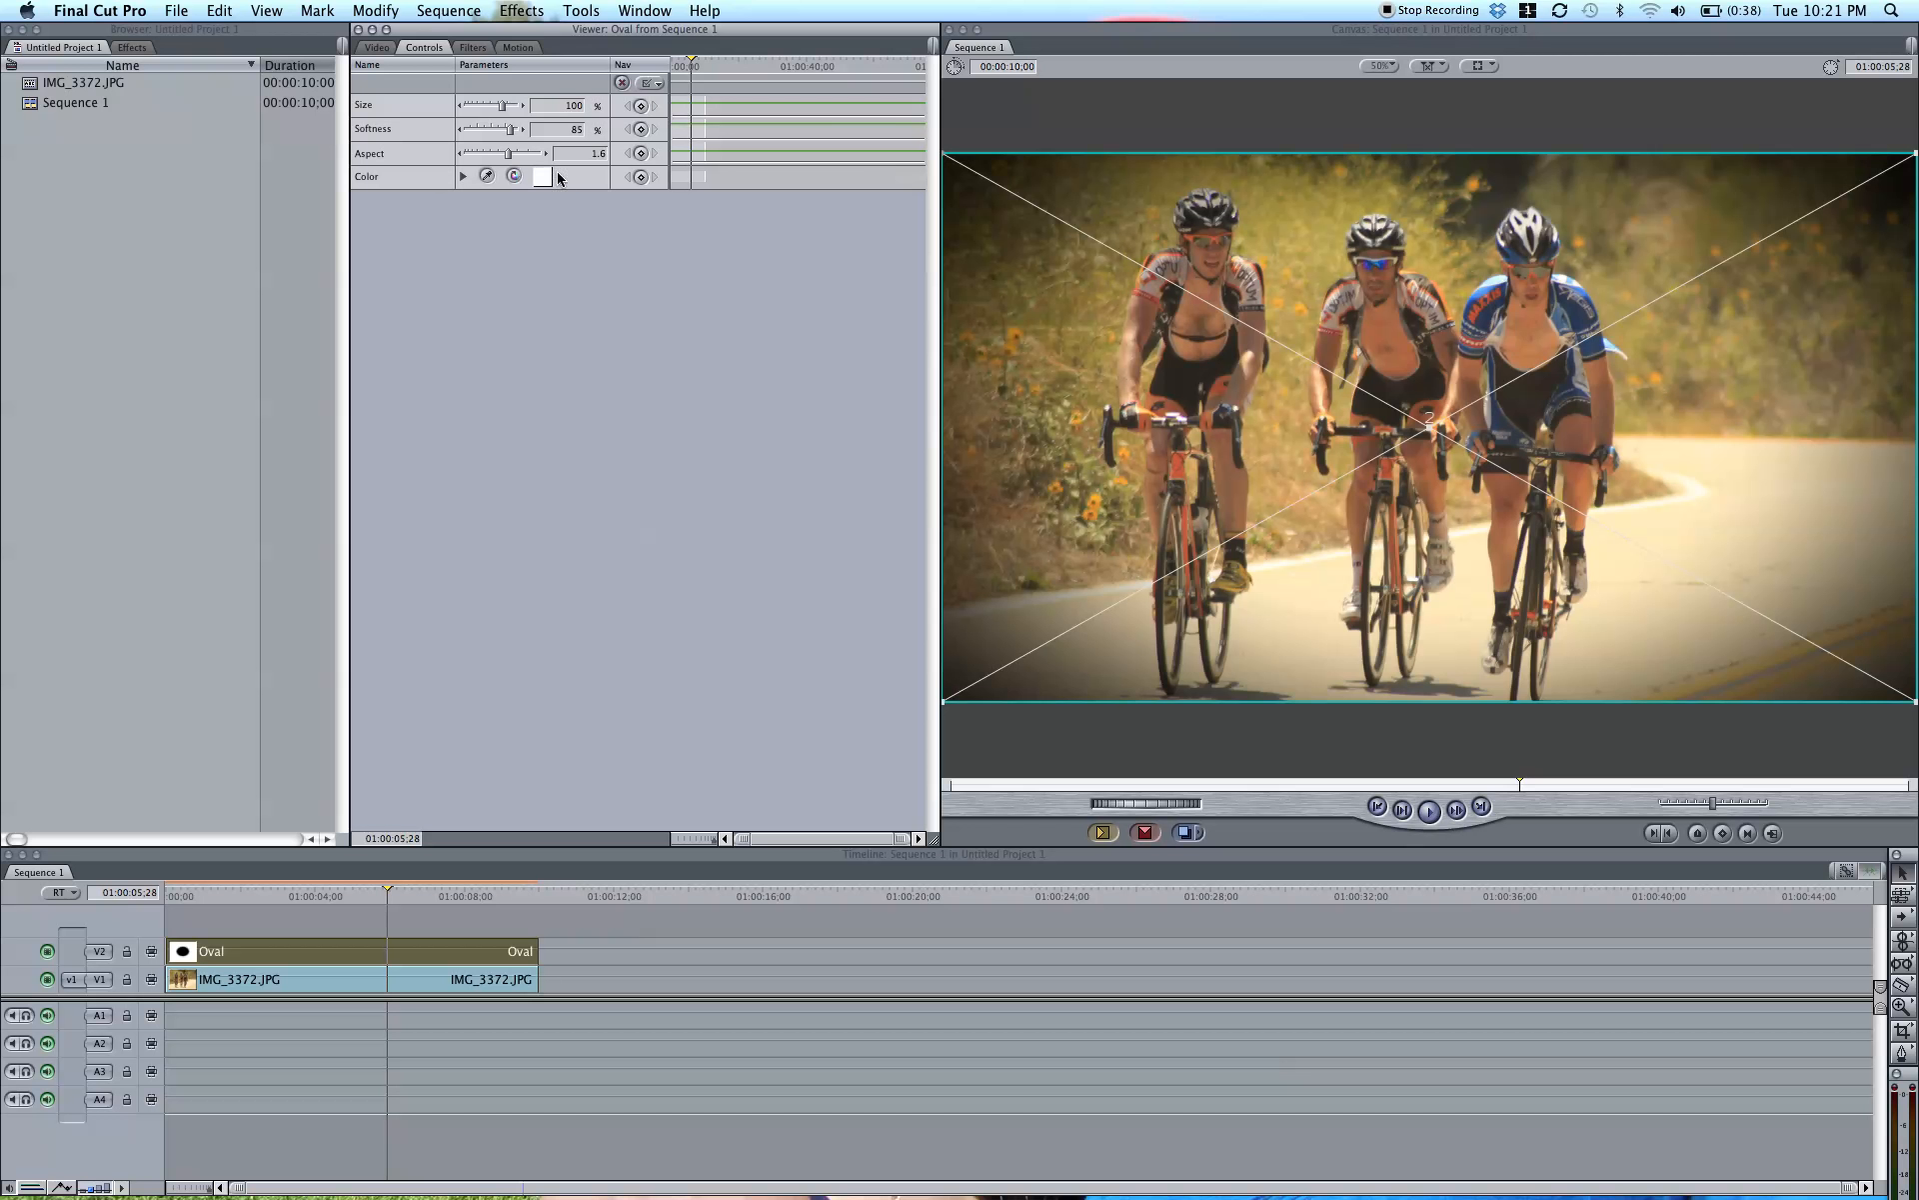
{"action": "mouse_move", "coordinate": [476, 252]}
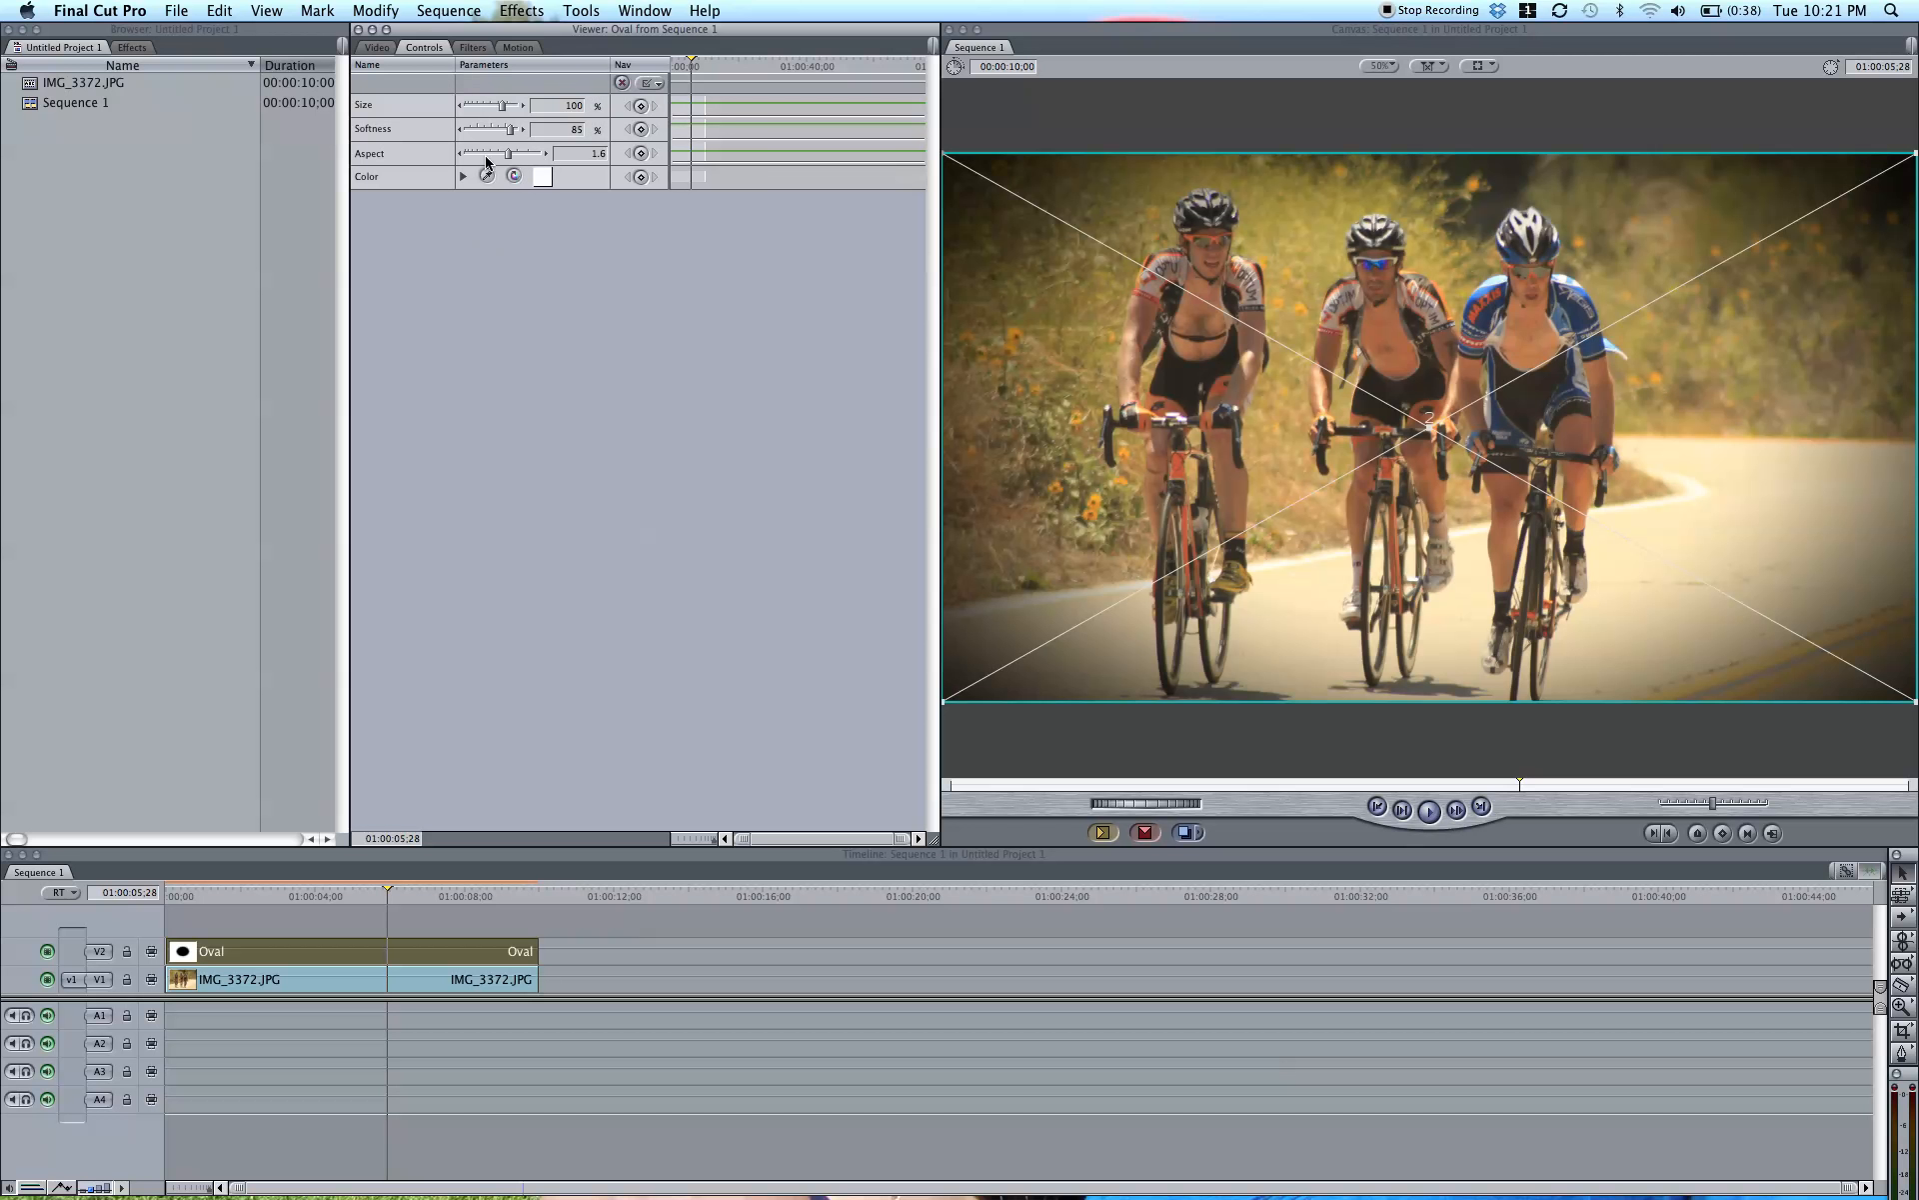
{"action": "mouse_move", "coordinate": [438, 64]}
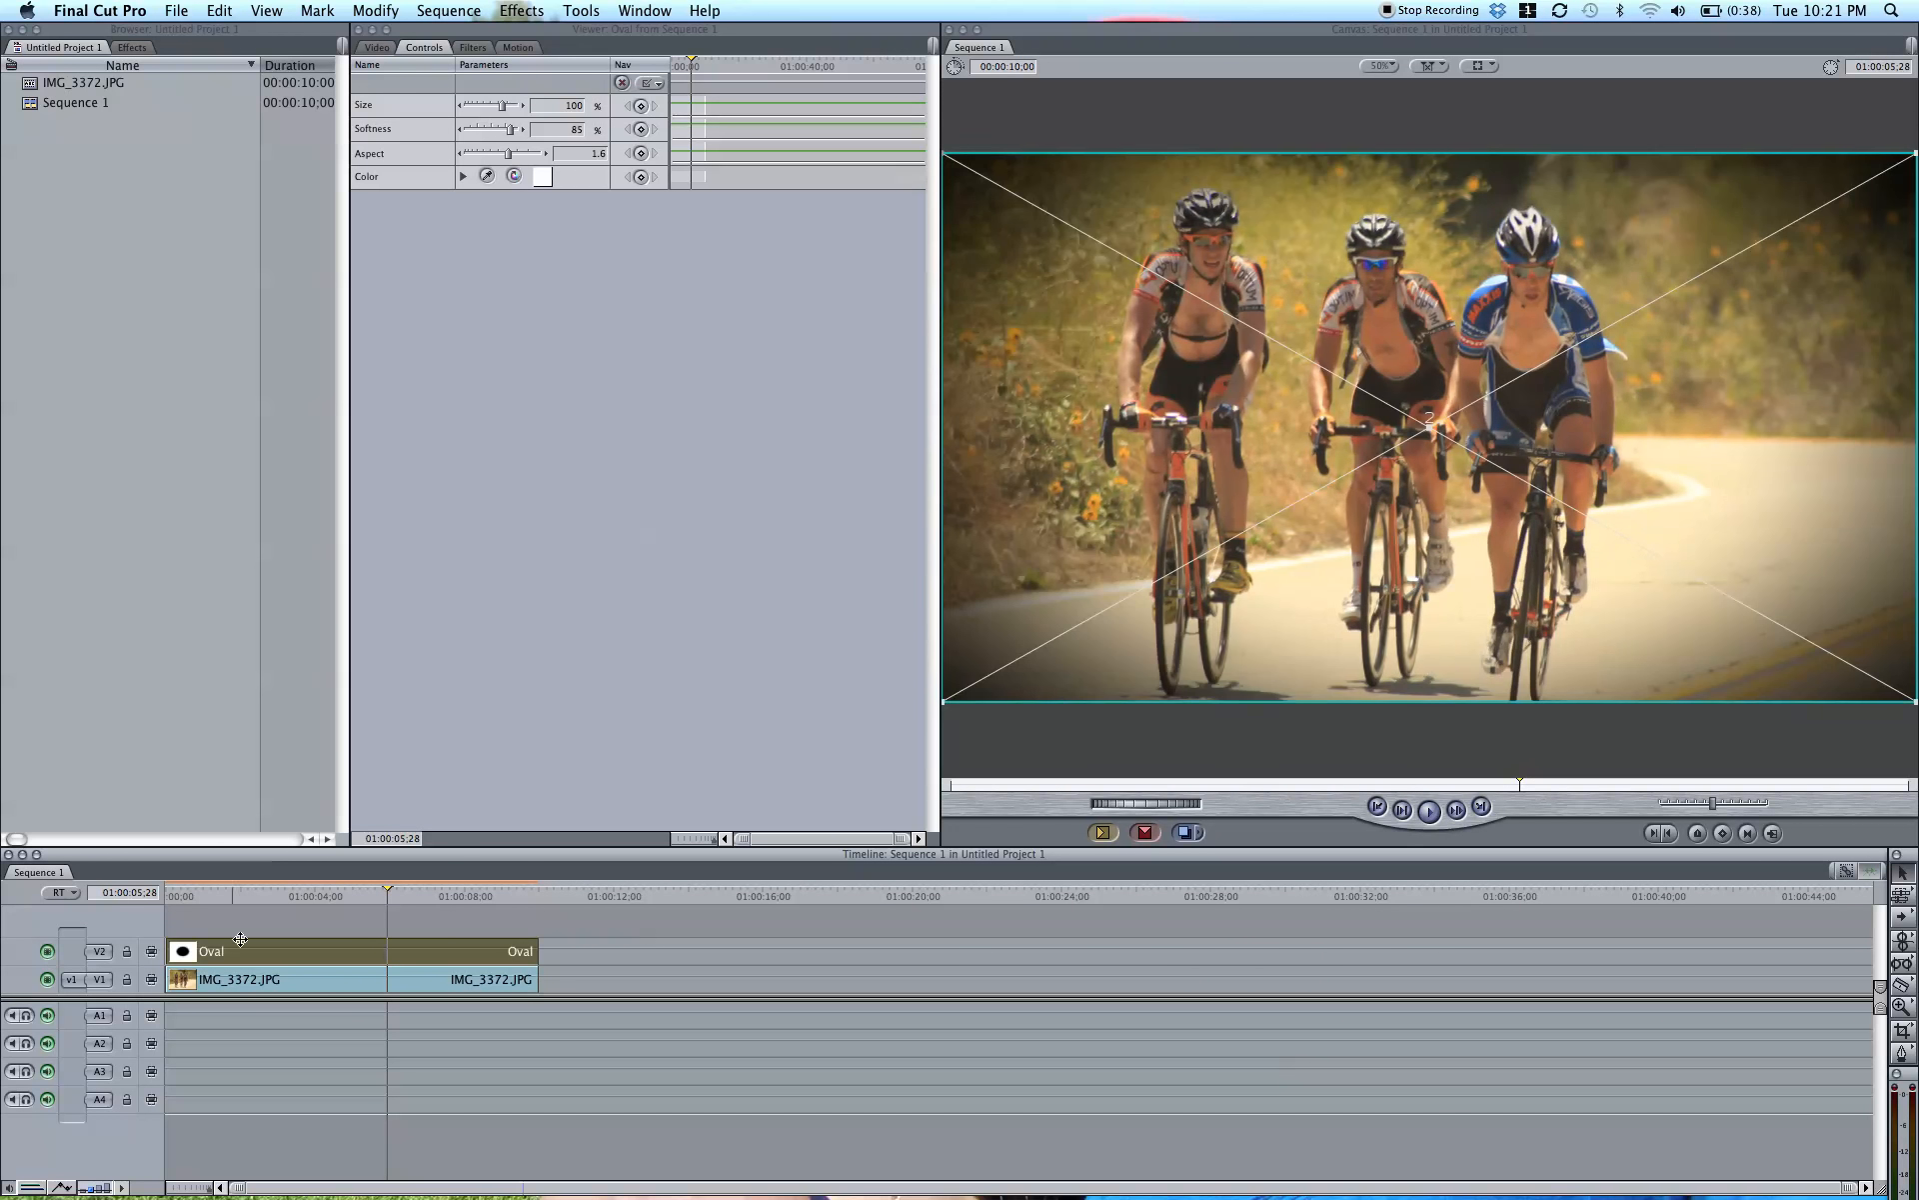
Step: Raise the Oval's Size to 141% so only the photo's edges stay darkened
{"action": "left_click_drag", "start_coordinate": [504, 106], "coordinate": [491, 106]}
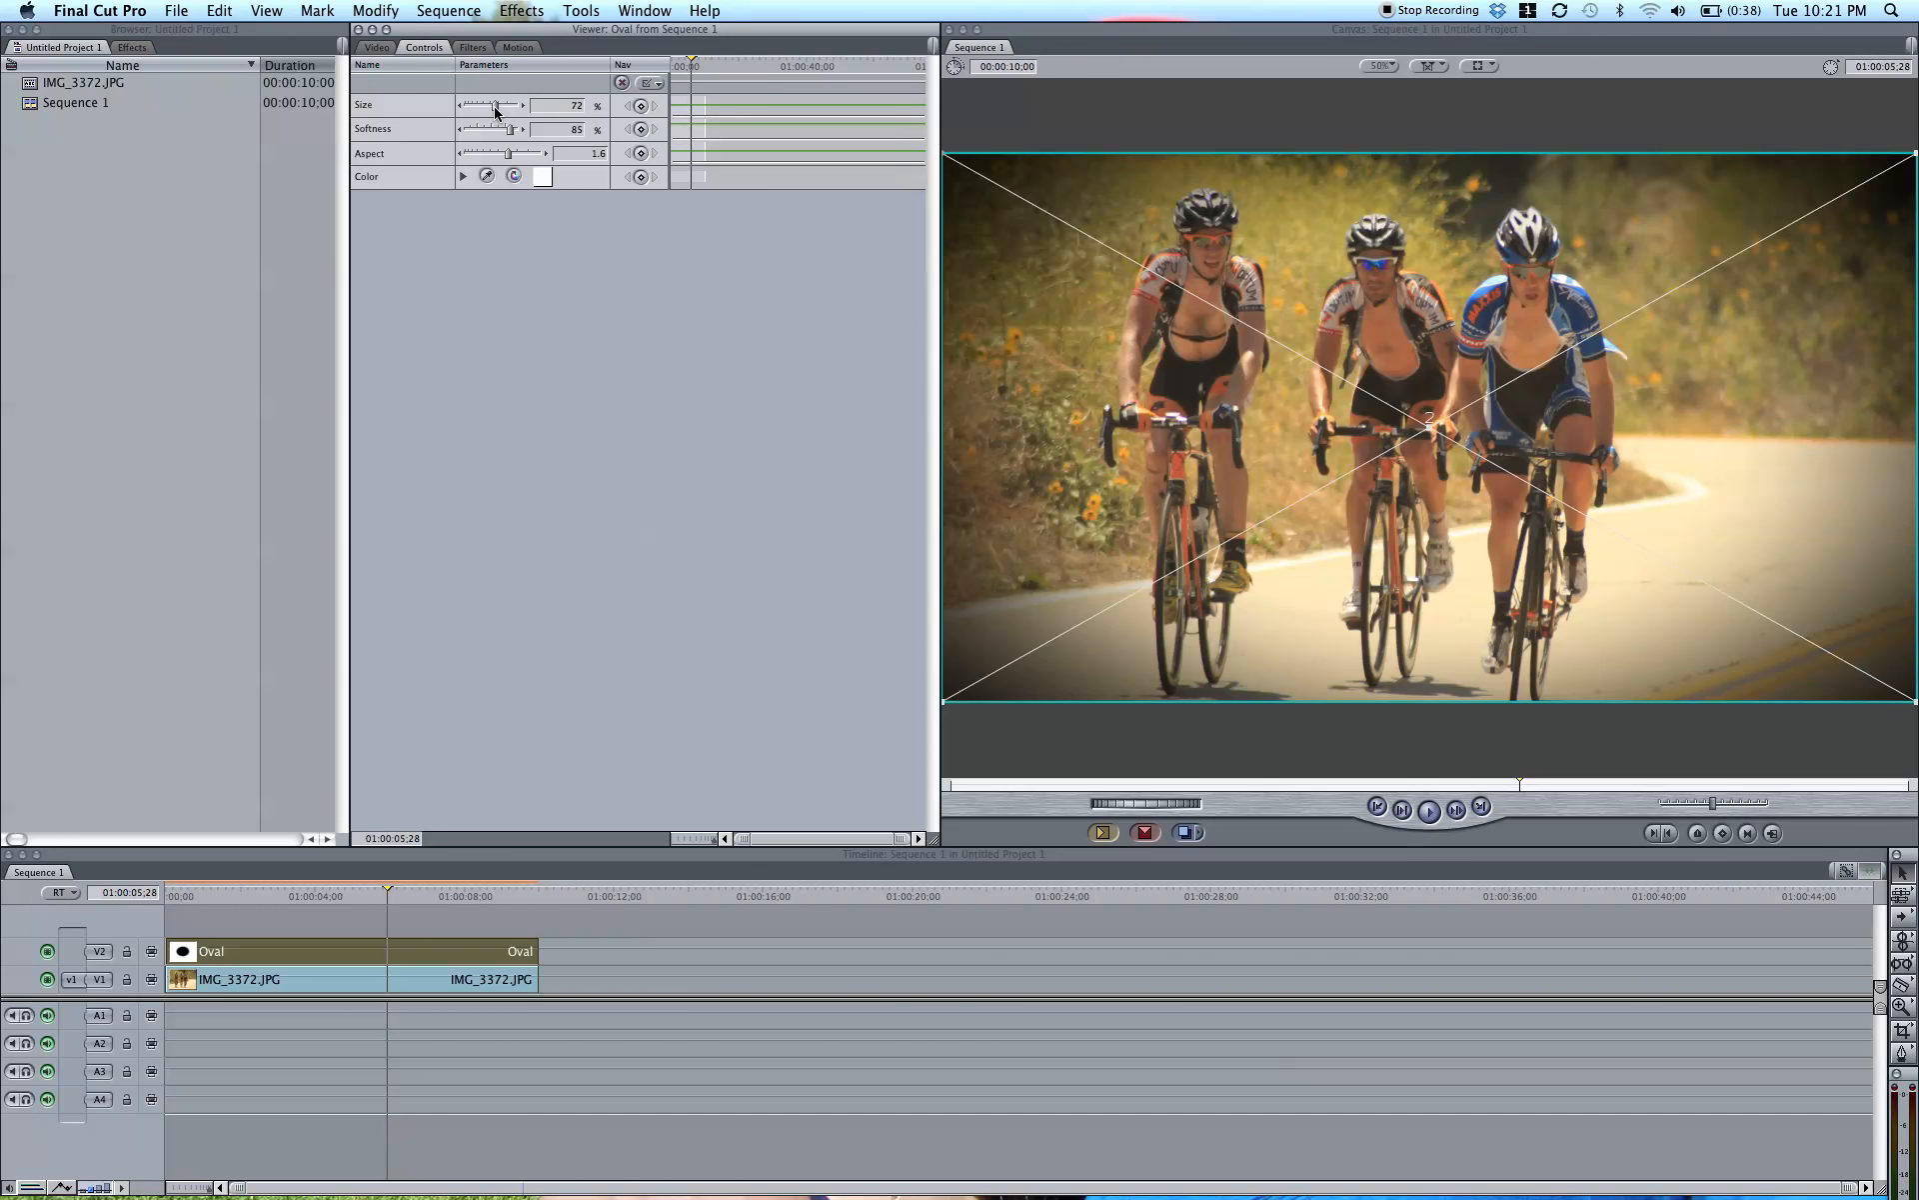
{"action": "left_click_drag", "start_coordinate": [492, 106], "coordinate": [506, 106]}
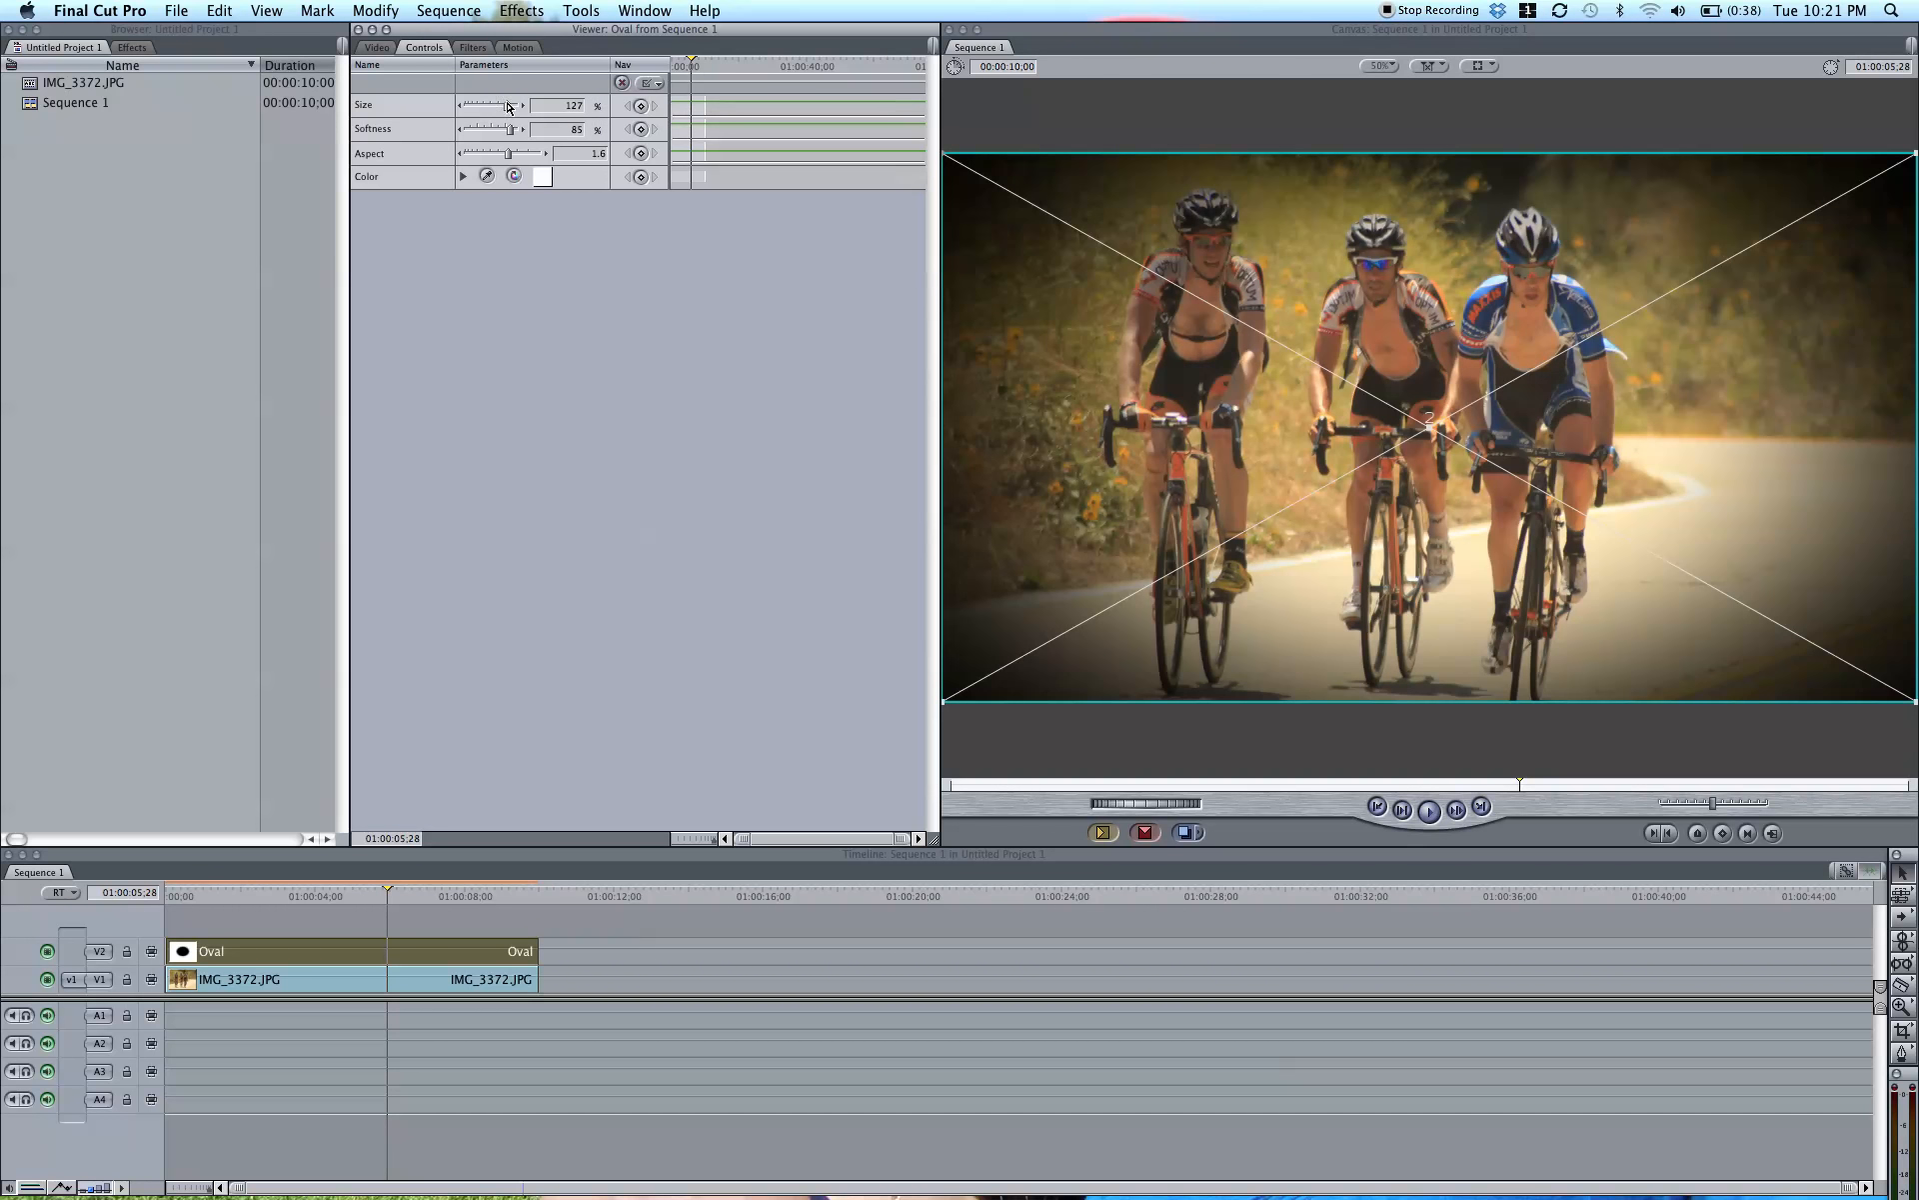
{"action": "left_click_drag", "start_coordinate": [484, 106], "coordinate": [506, 106]}
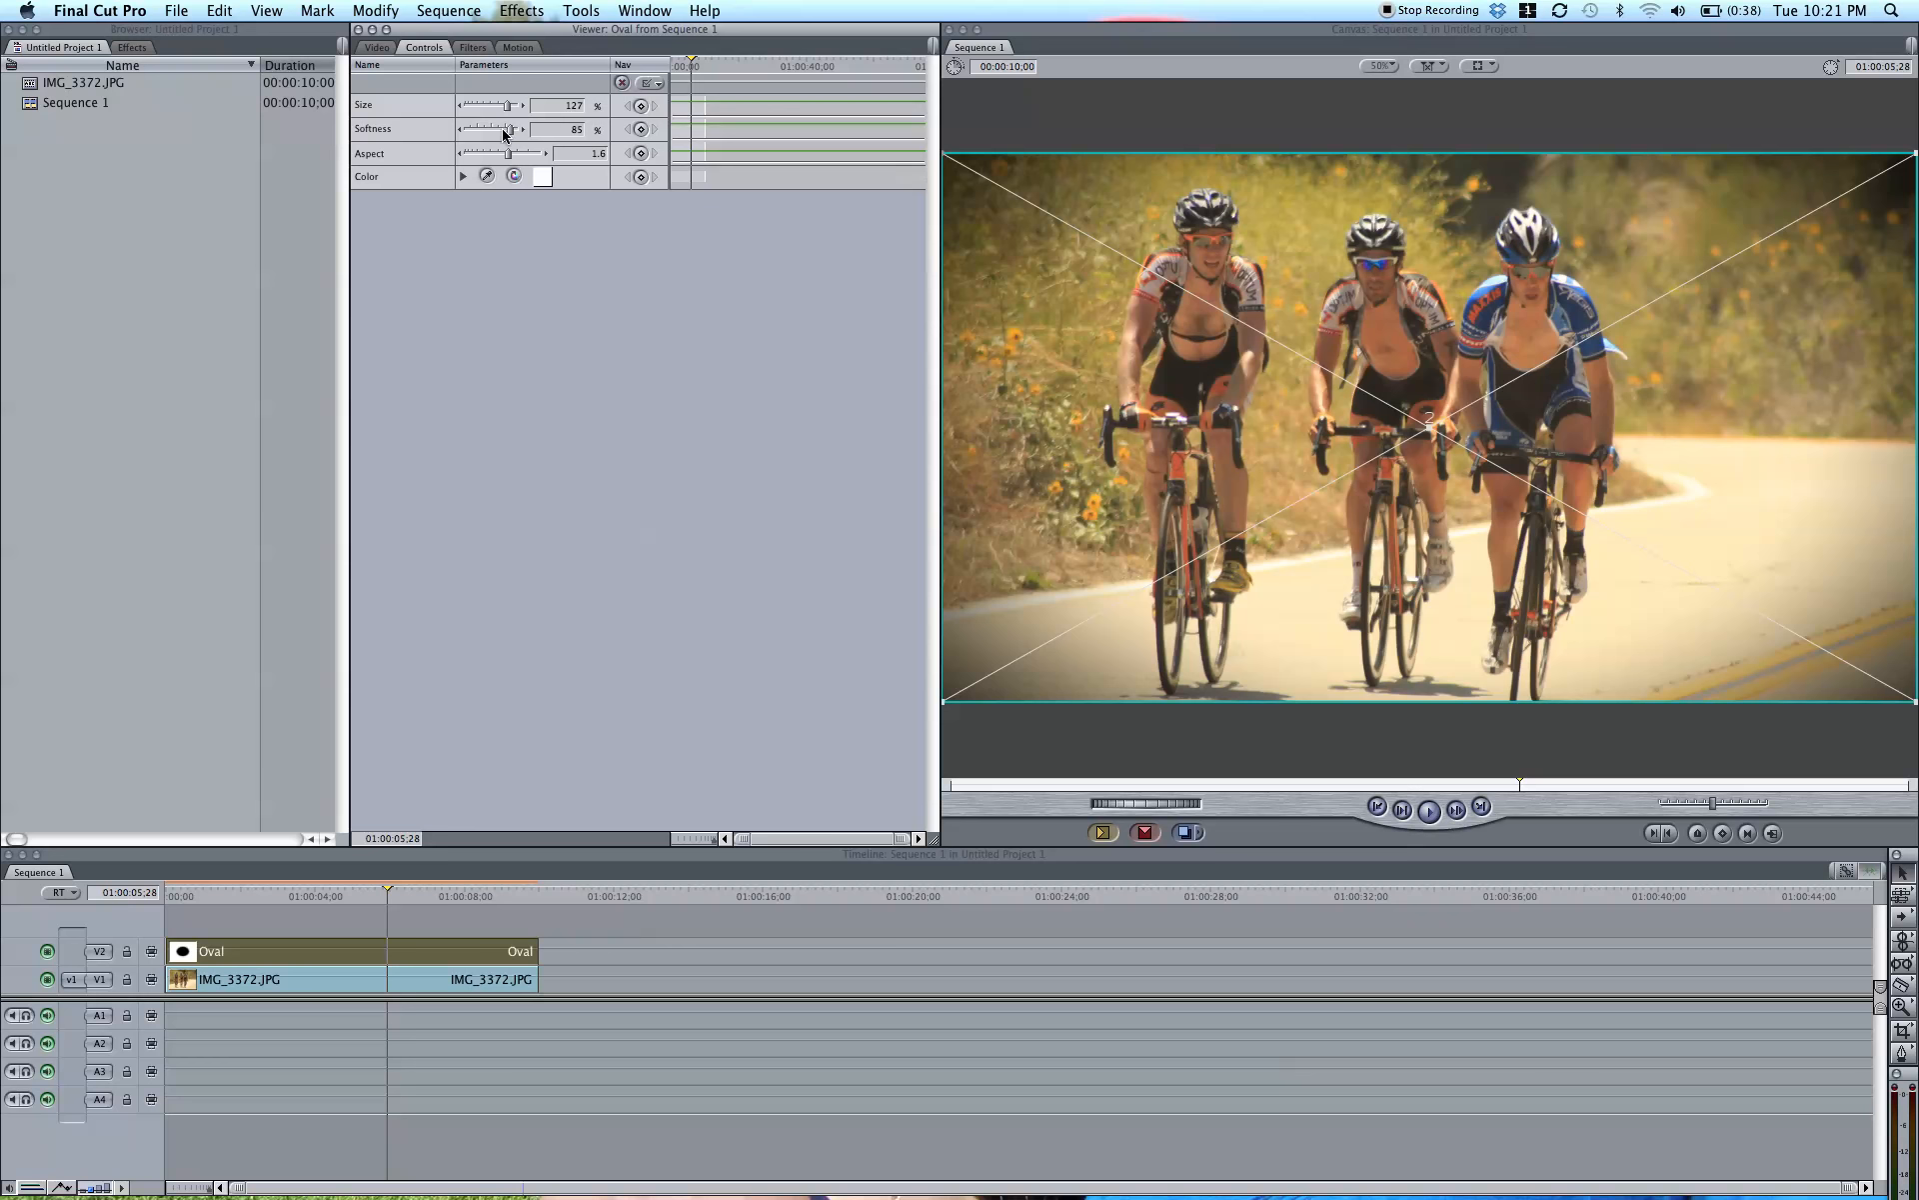
{"action": "left_click_drag", "start_coordinate": [502, 106], "coordinate": [514, 106]}
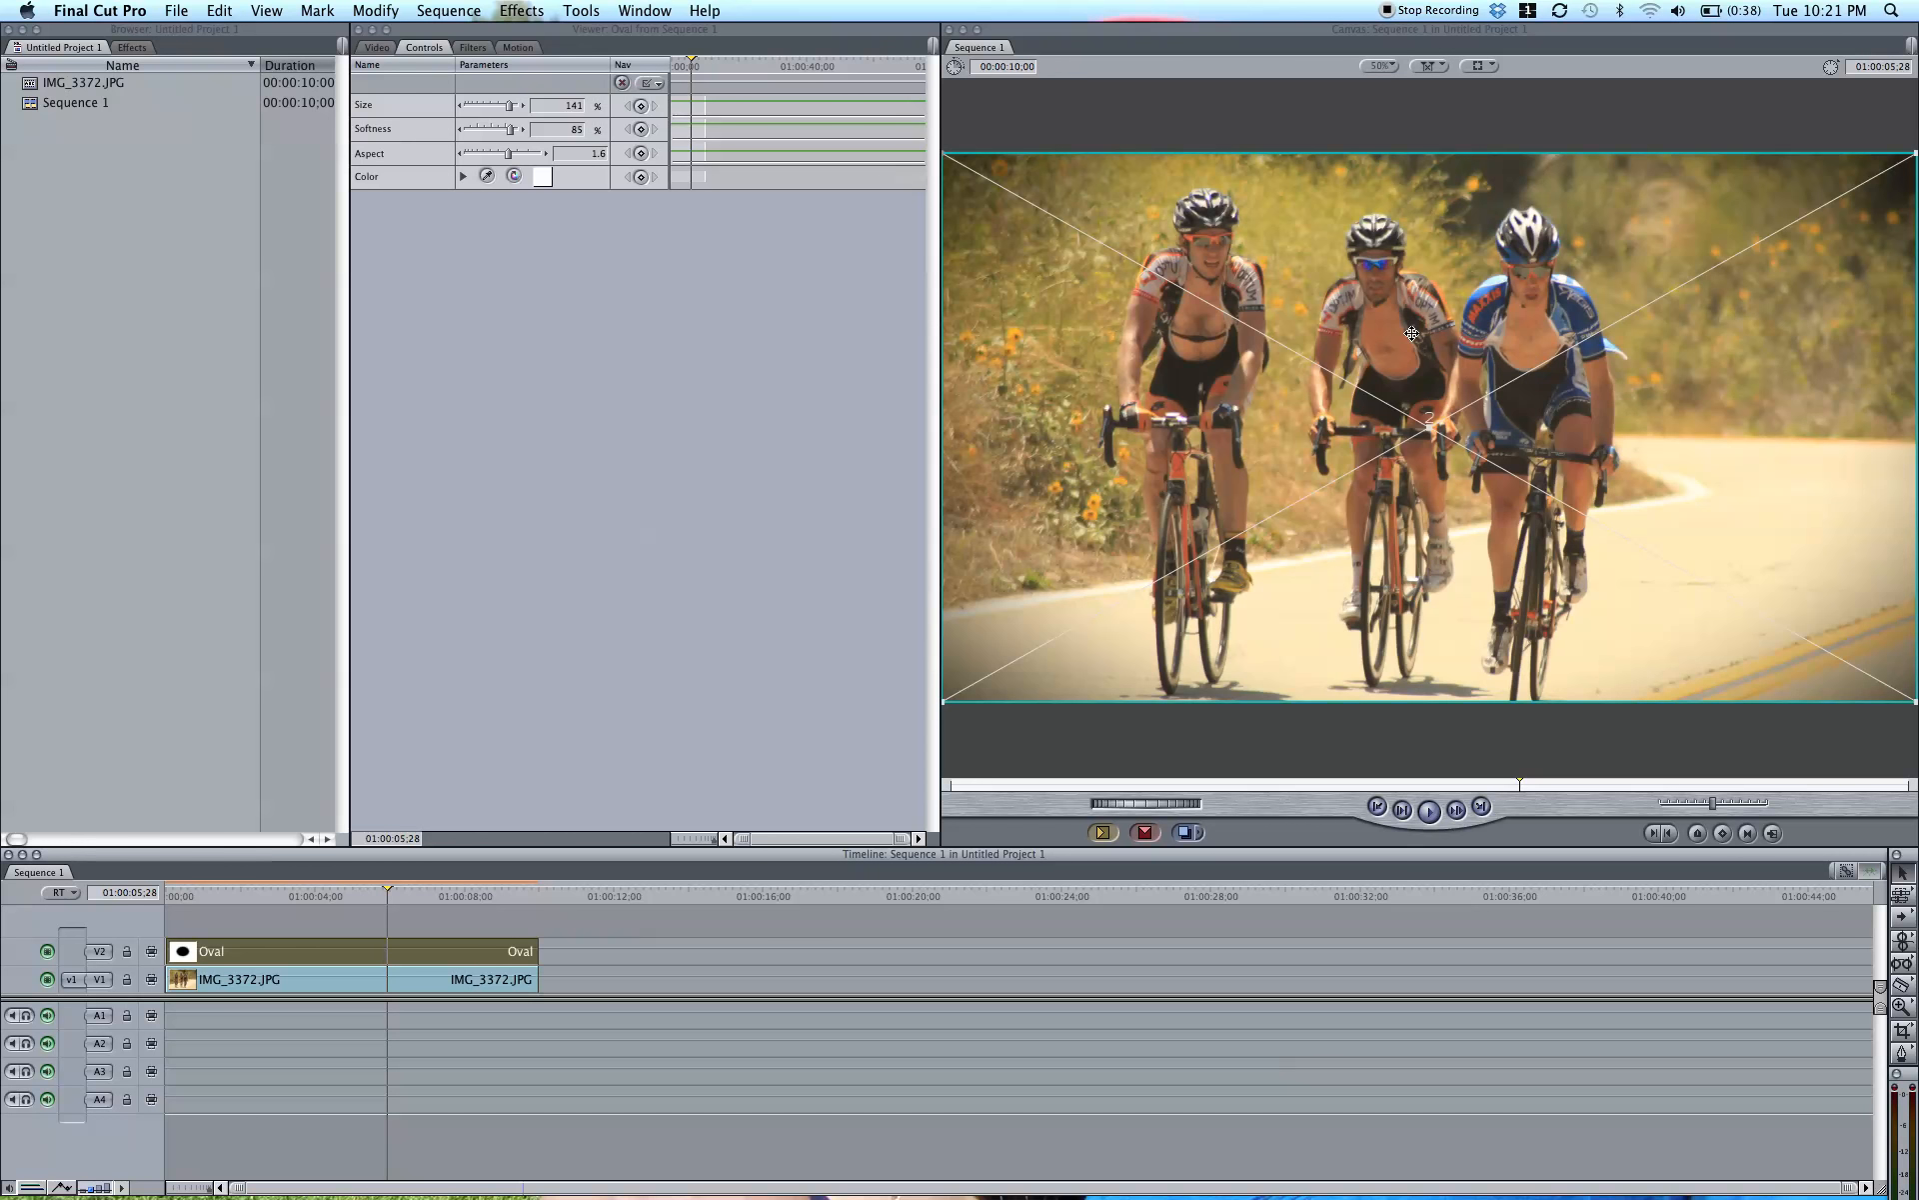
{"action": "mouse_move", "coordinate": [1539, 358]}
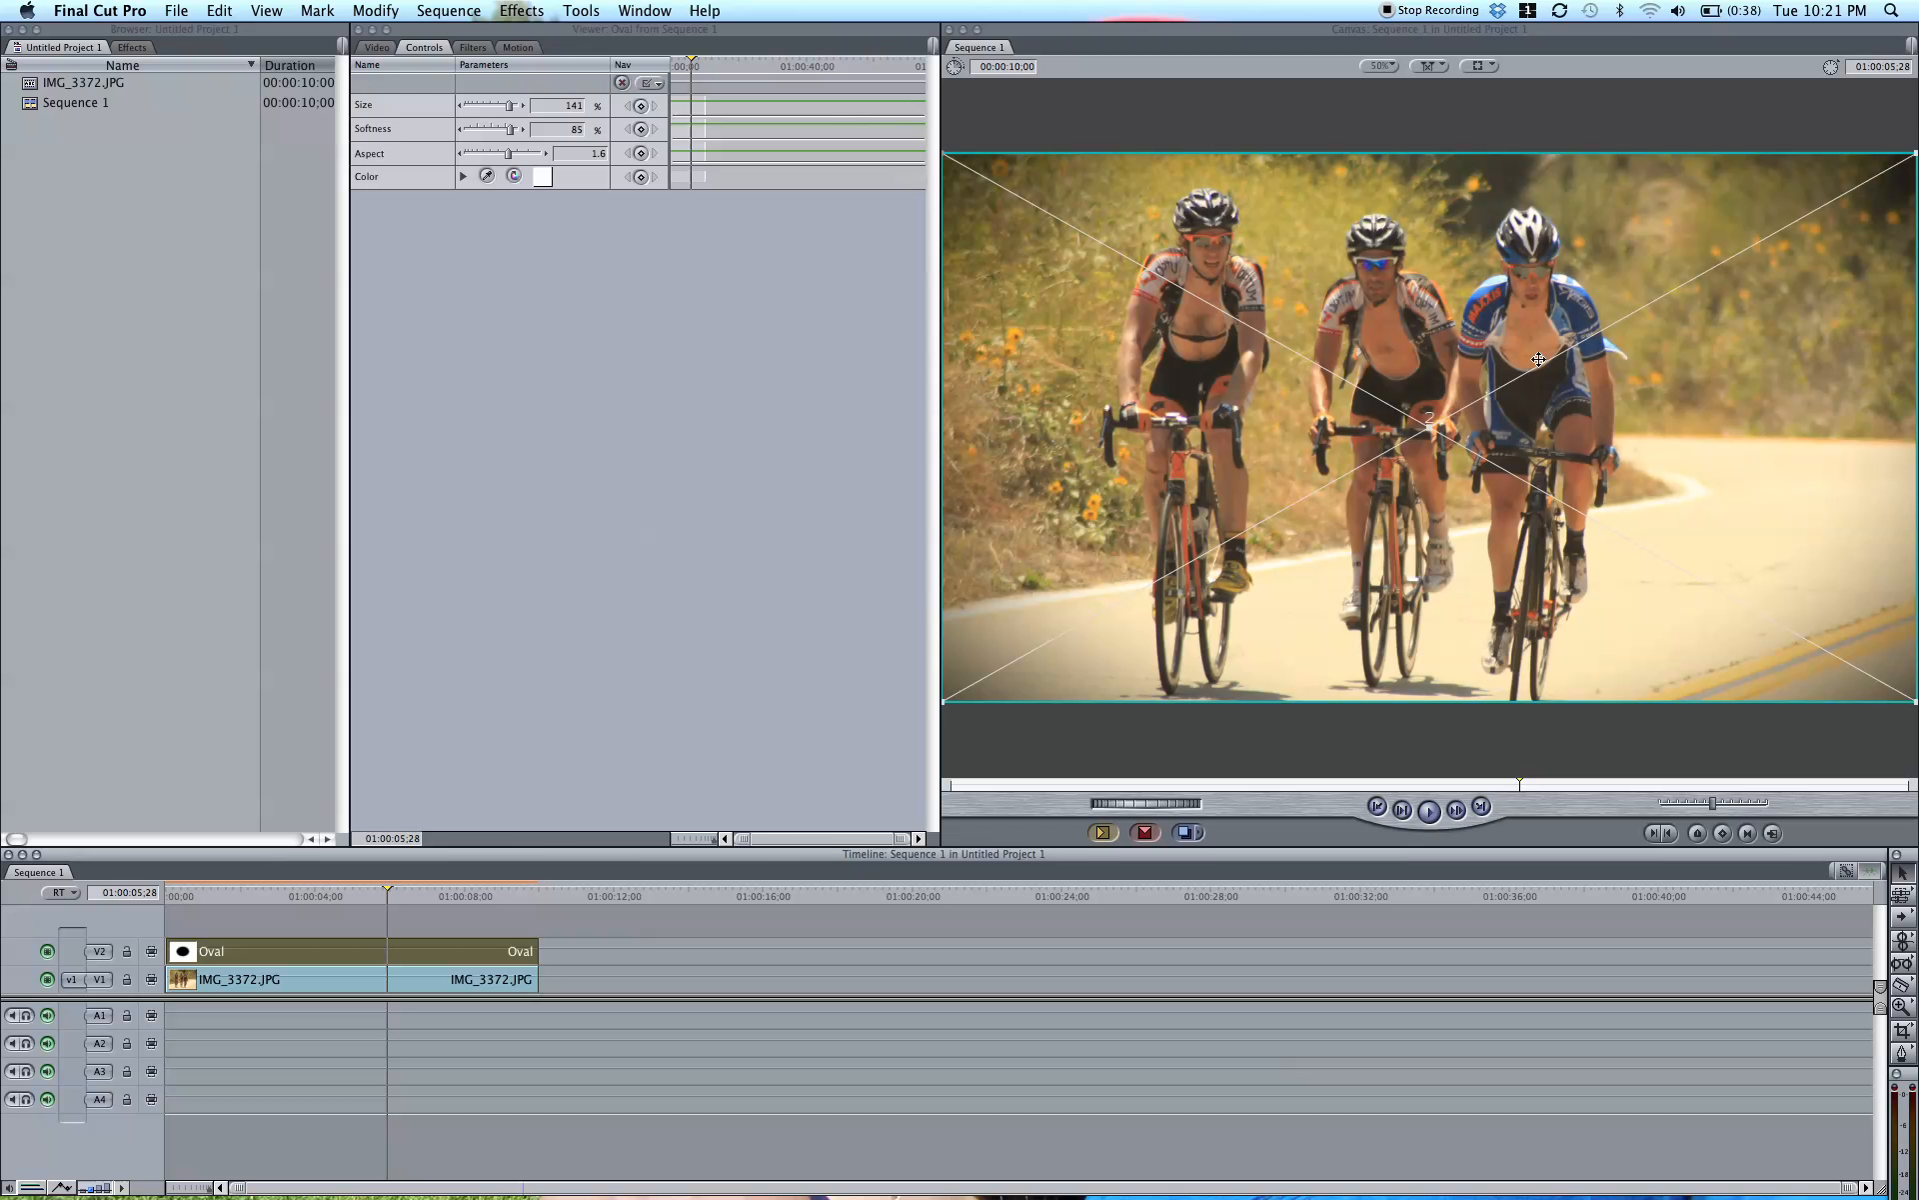